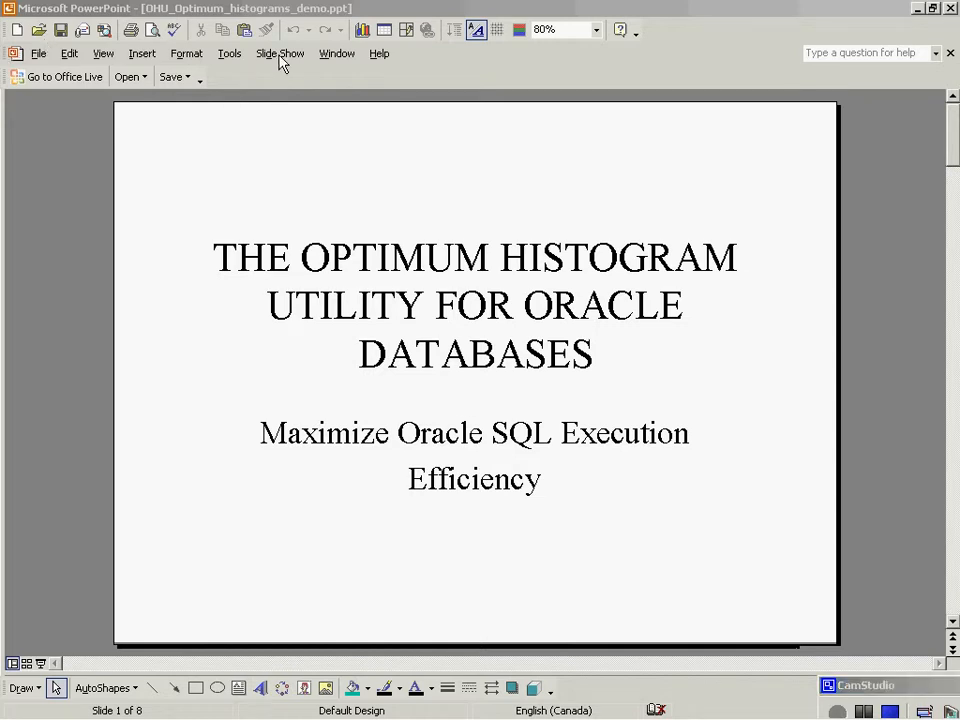
- Highlight the '11.2.0.1.0 -' release text on the Oracle Database connection line
left_click(279, 53)
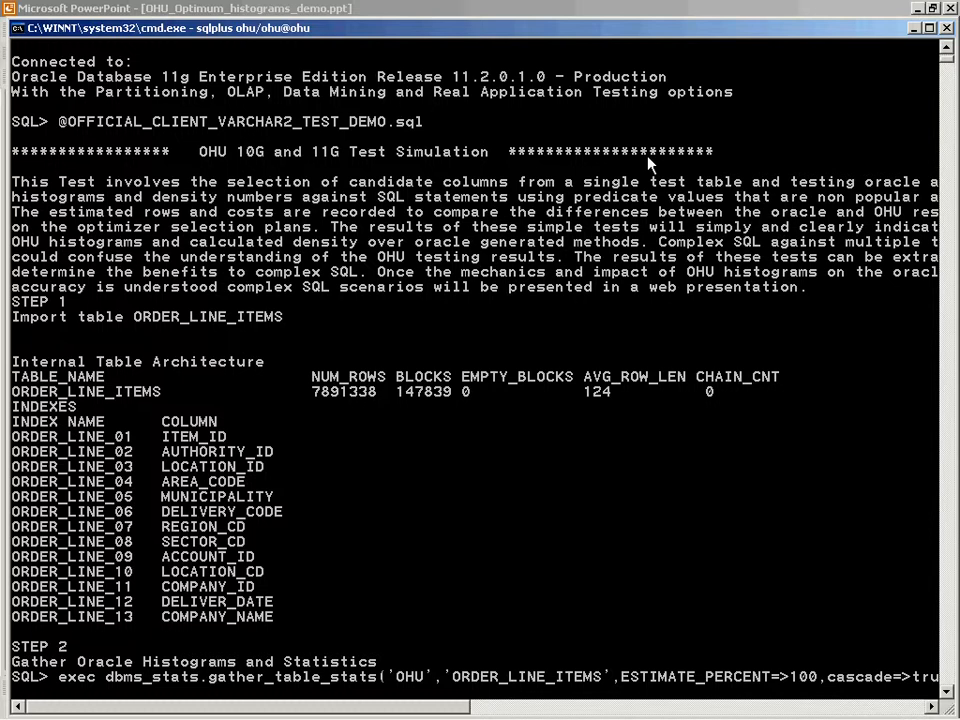
mouse_move(8, 394)
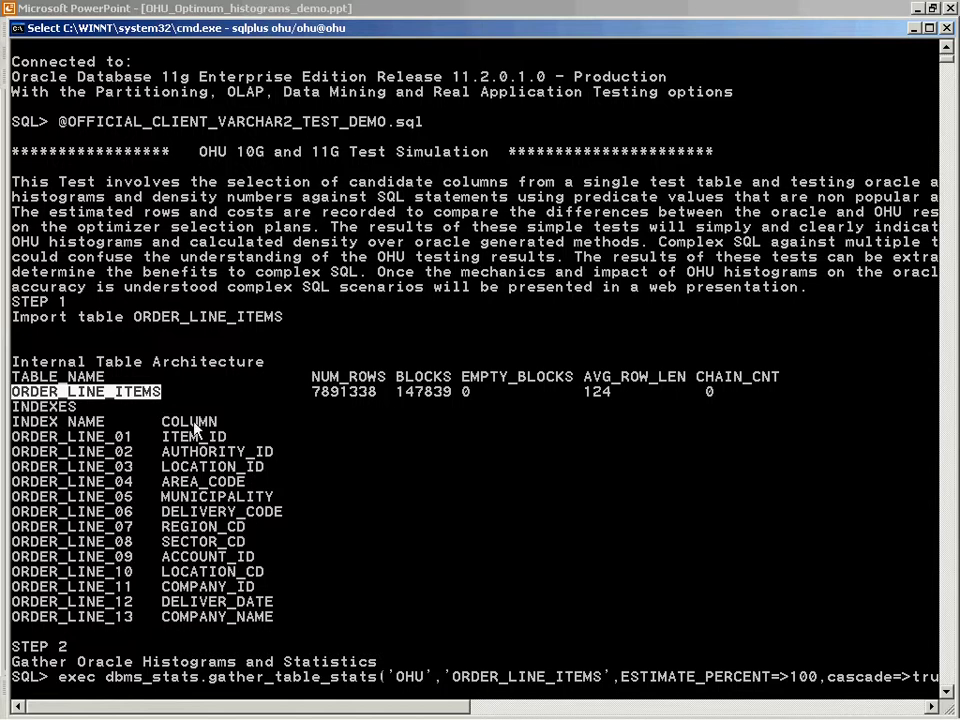
mouse_move(410, 447)
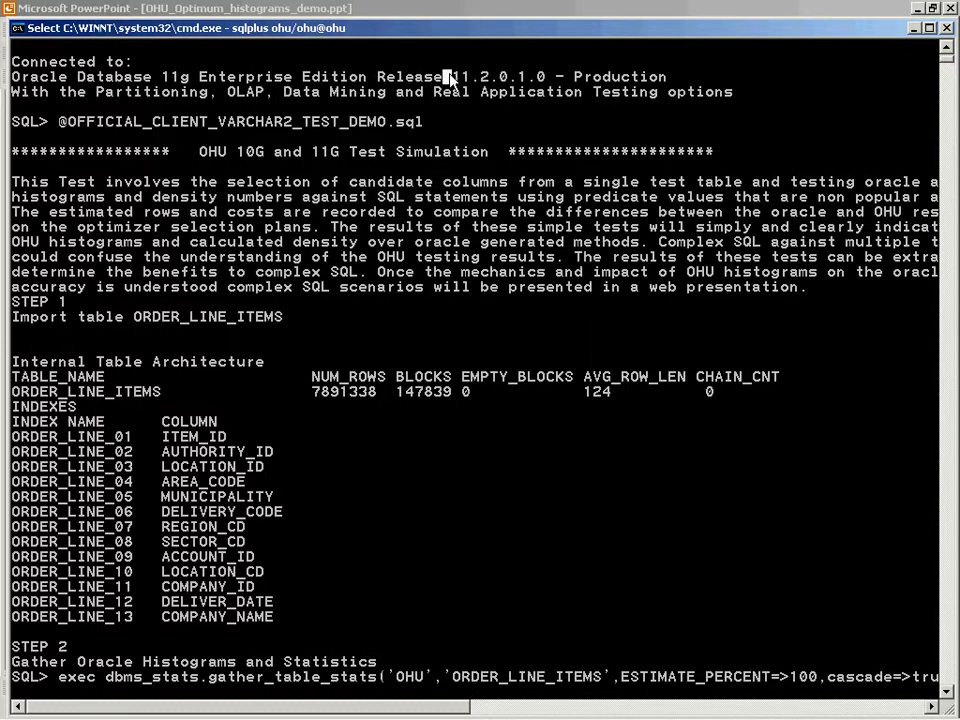
left_click_drag(445, 76, 565, 76)
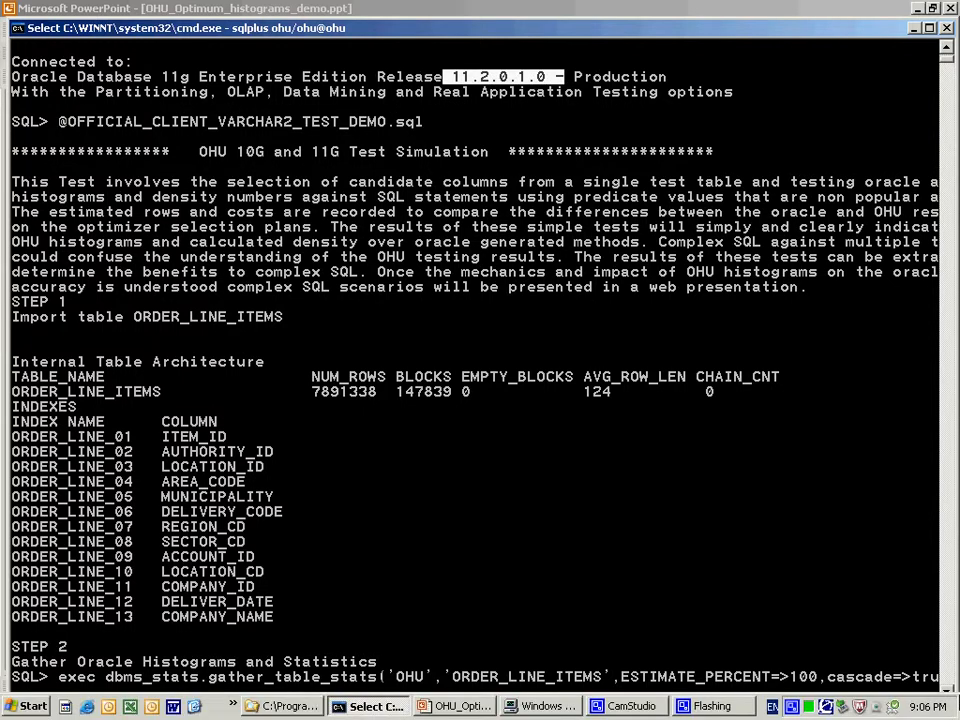
- Scroll to Step 3's saved MUNICIPALITY histograms, mark DELIVER_DATE, and reach Step 4
scroll("down", 3)
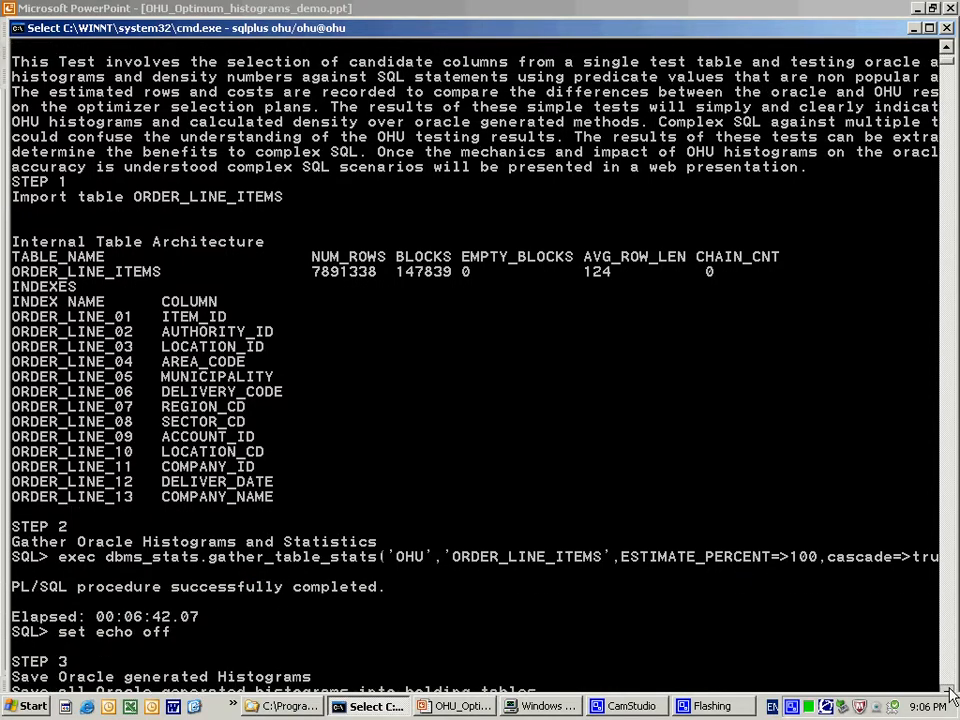
scroll("down", 3)
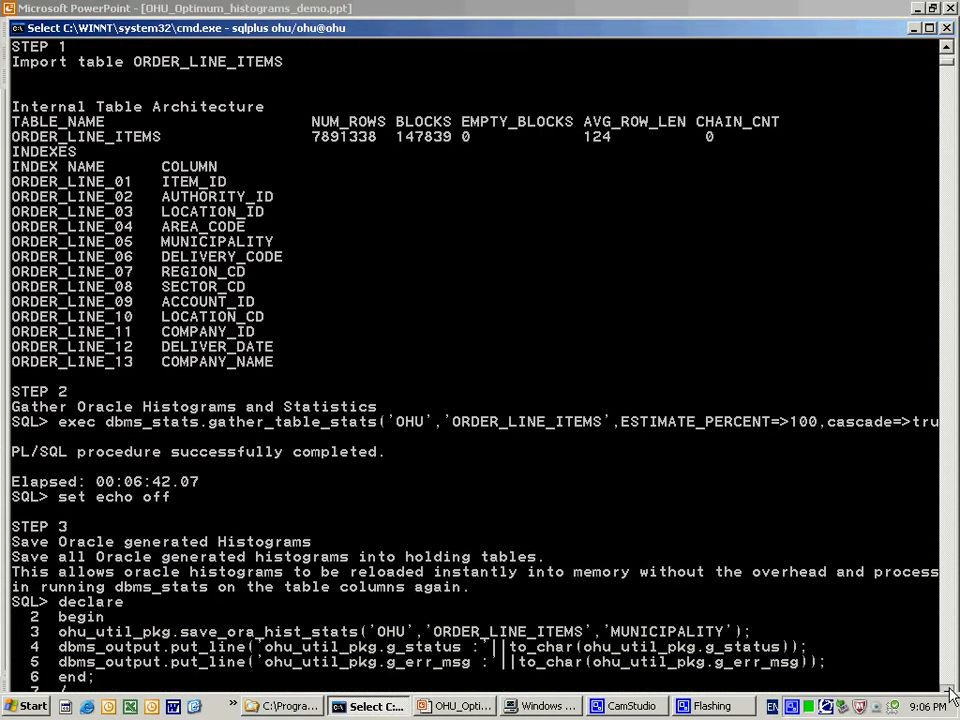
scroll("down", 3)
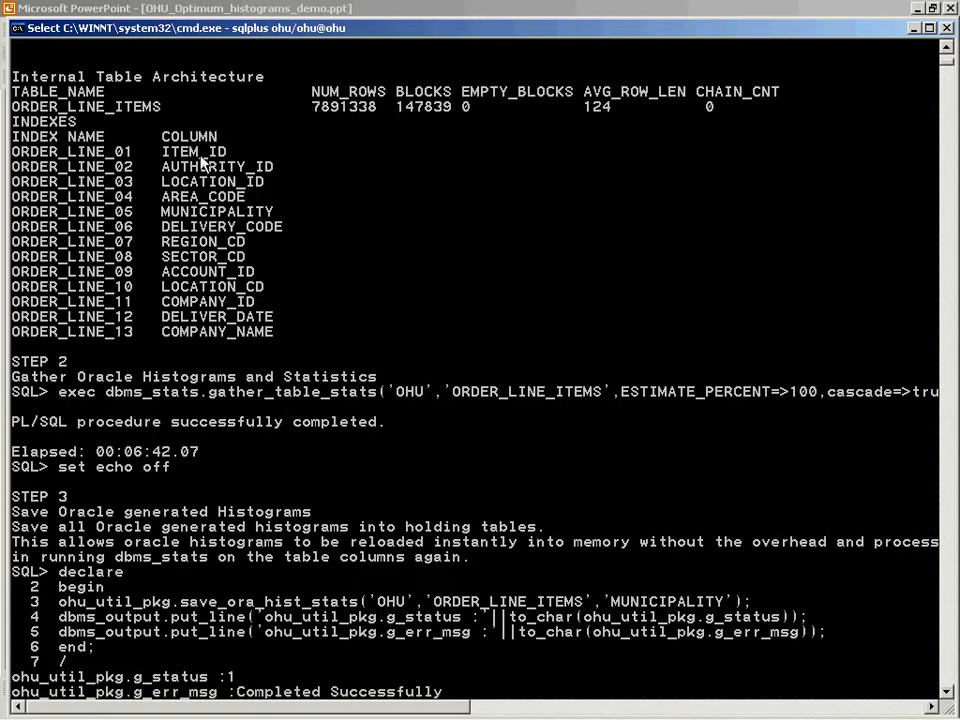
double_click(216, 316)
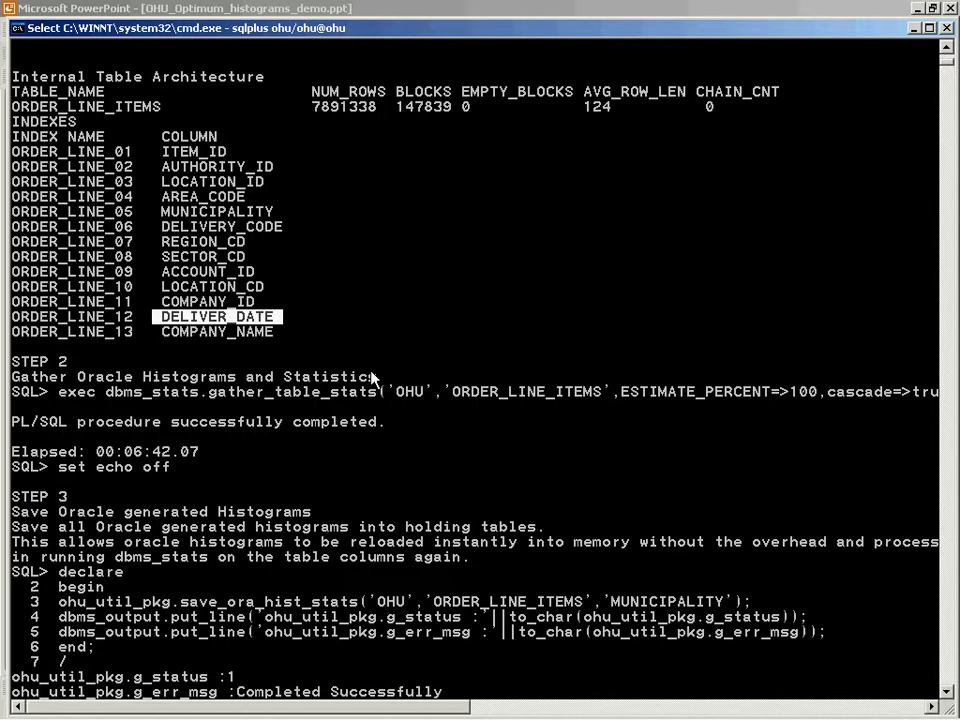
mouse_move(947, 696)
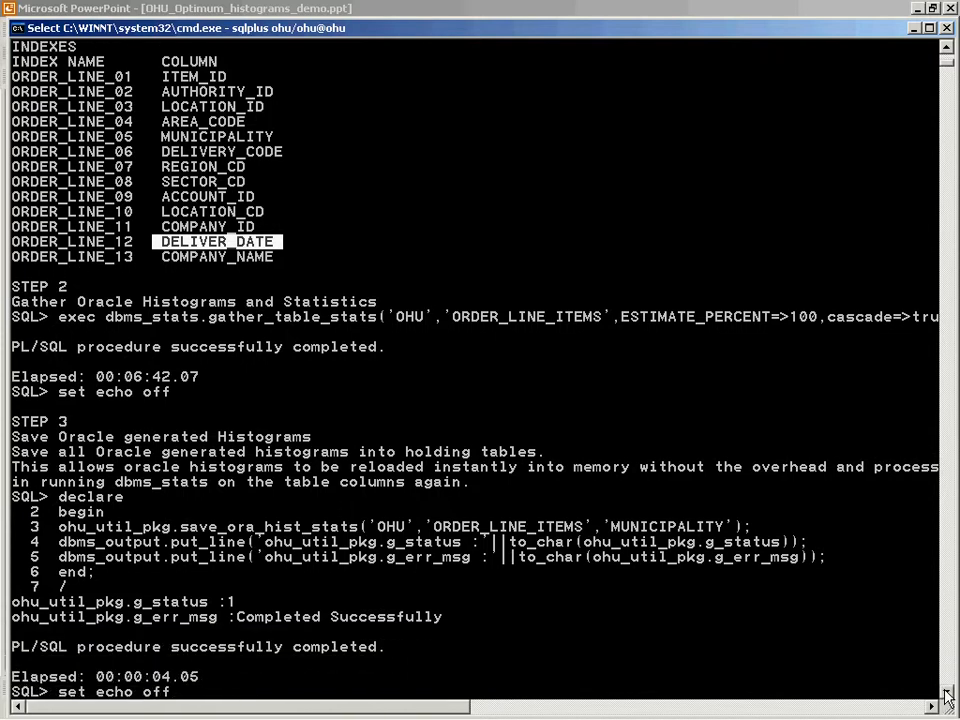
scroll("down", 3)
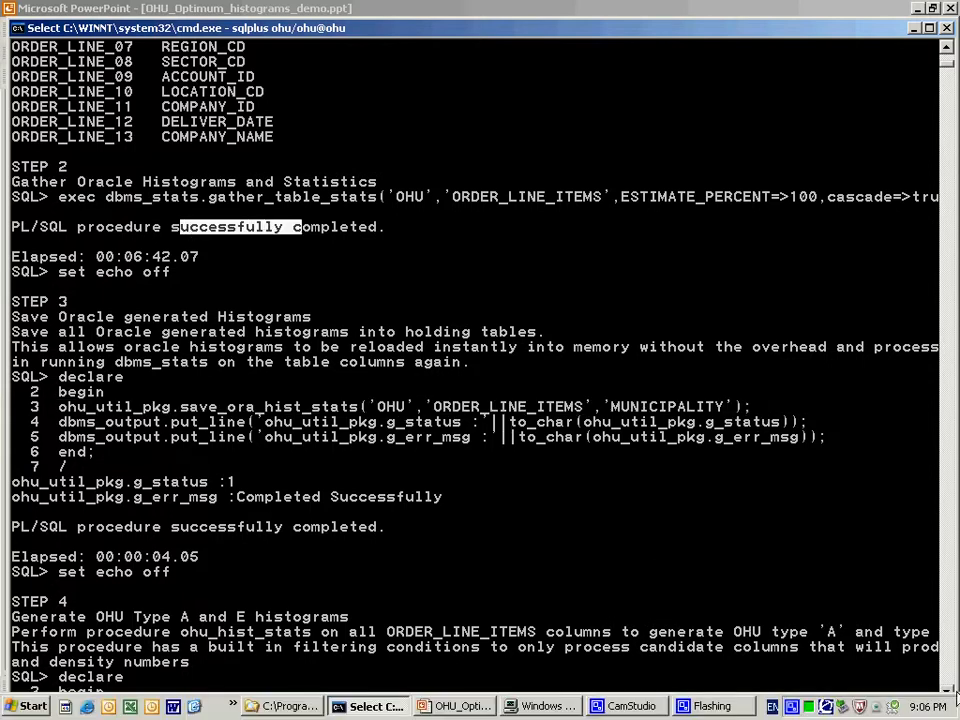
- Scroll past Step 4's 32-second OHU histogram run to the Step 5 comparison report
scroll("down", 3)
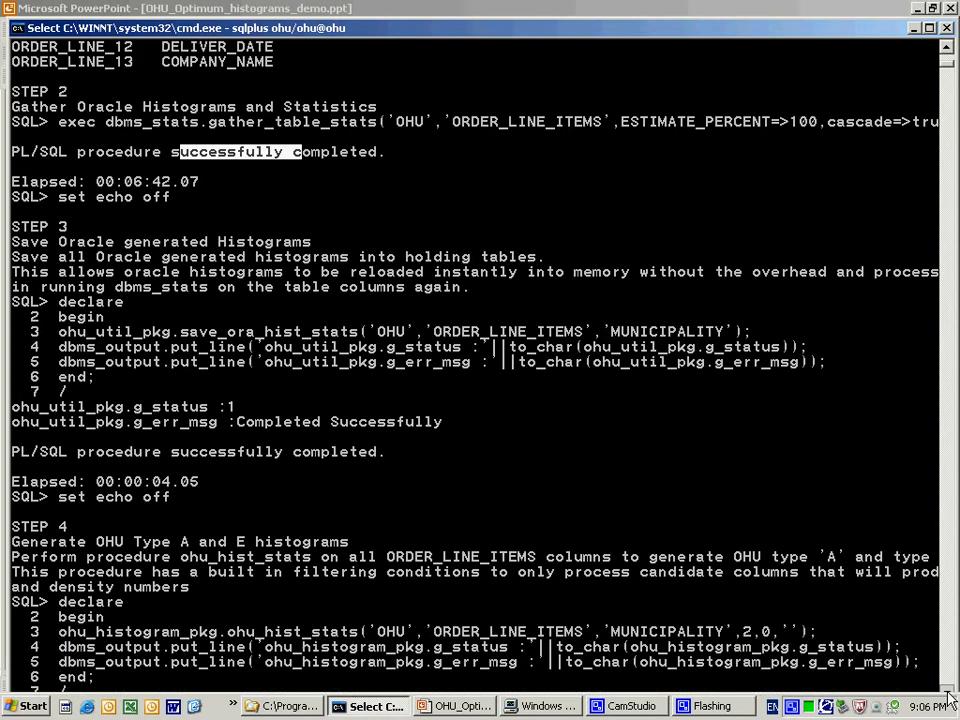
scroll("down", 3)
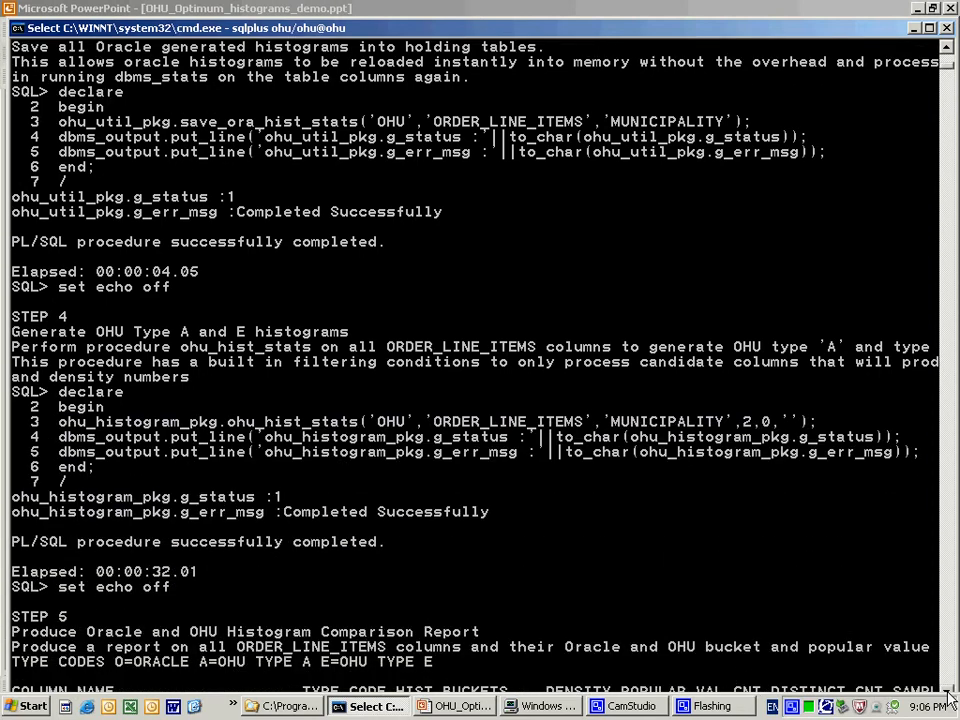
scroll("down", 3)
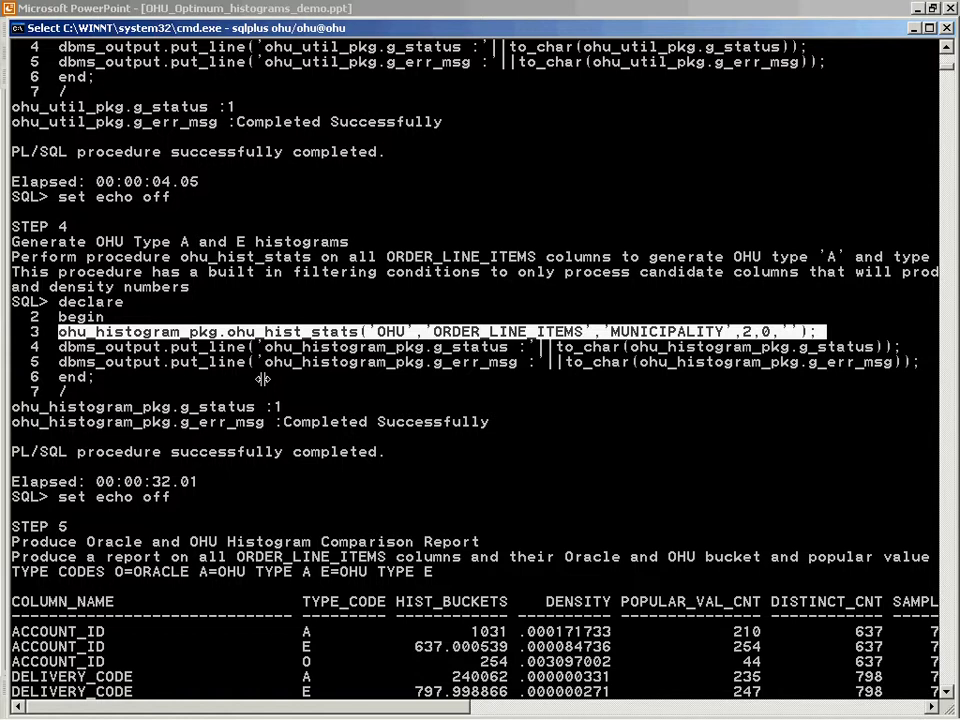
mouse_move(155, 361)
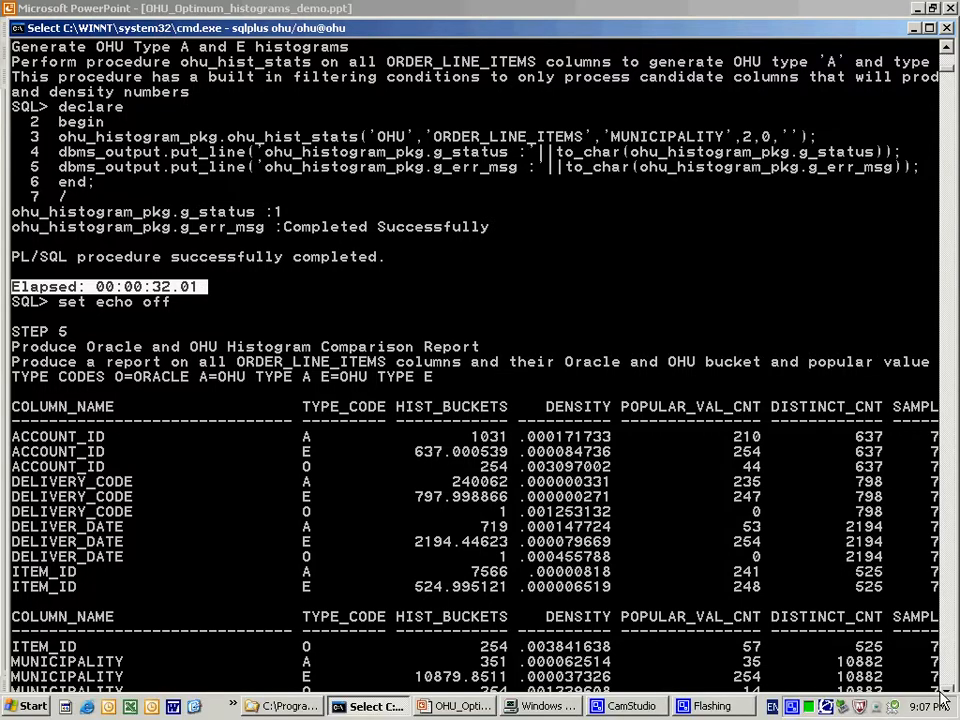
- Scroll through the 15-row Step 5 report to Step 8's non-popular alpha equality tests
scroll("down", 3)
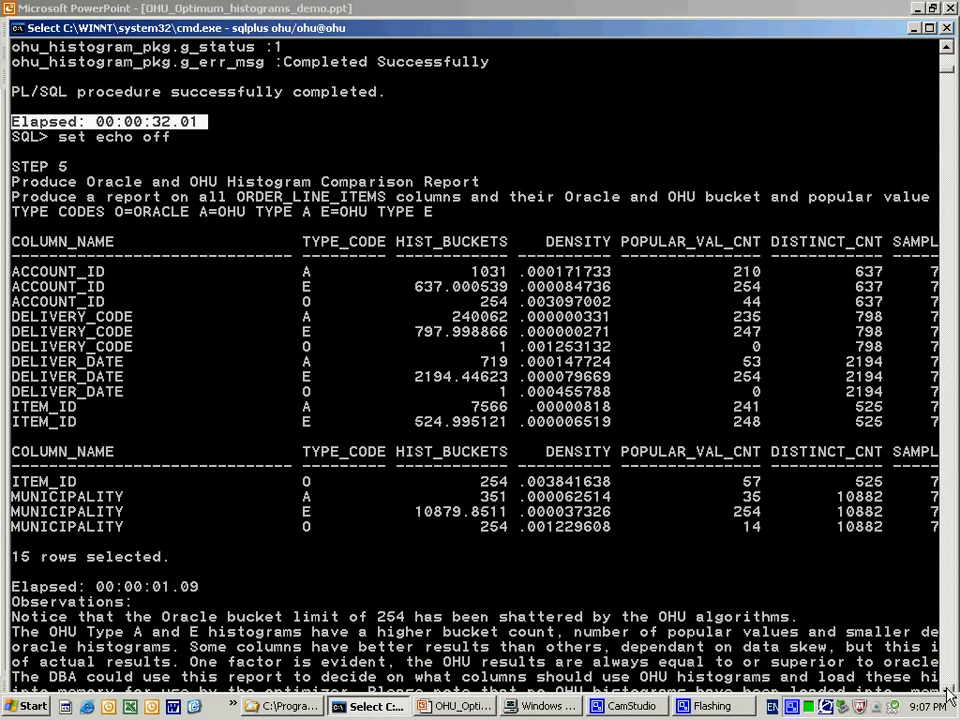
scroll("down", 3)
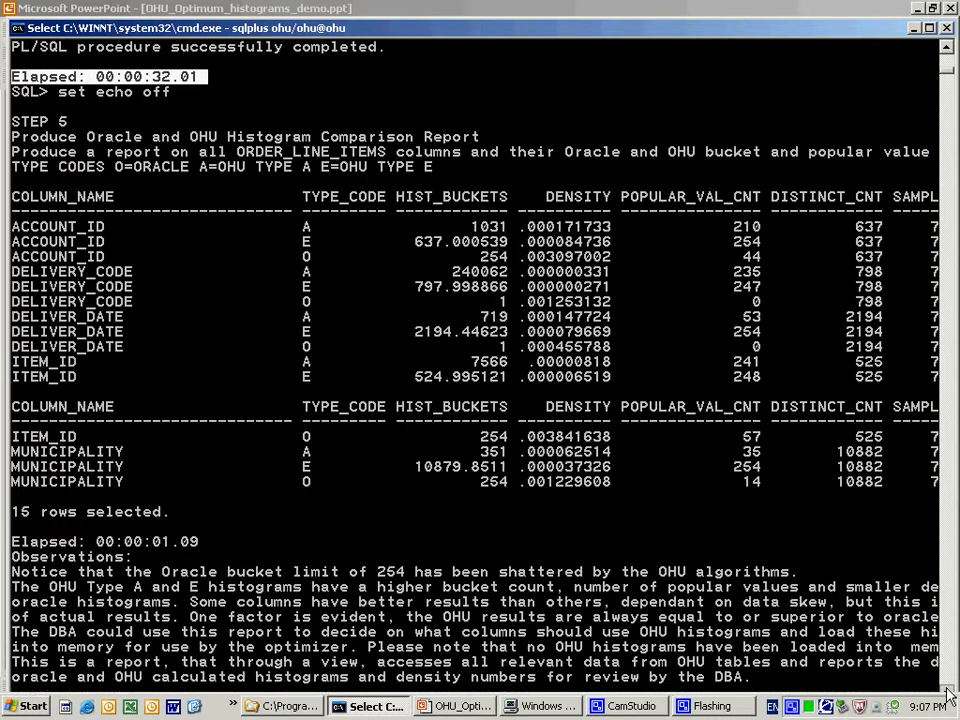
scroll("down", 3)
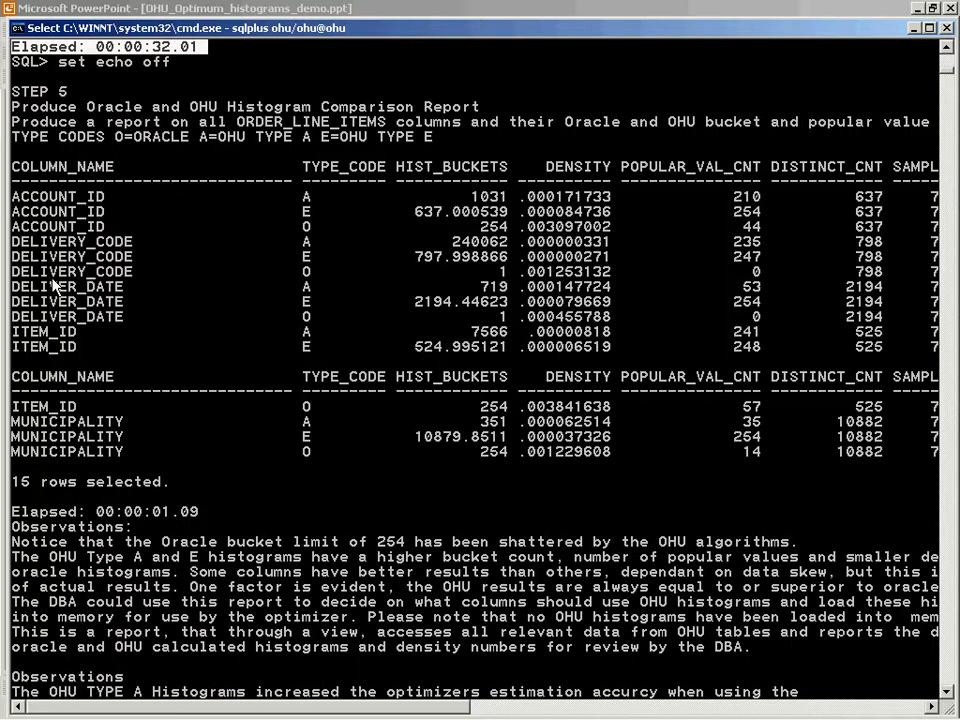
mouse_move(62, 295)
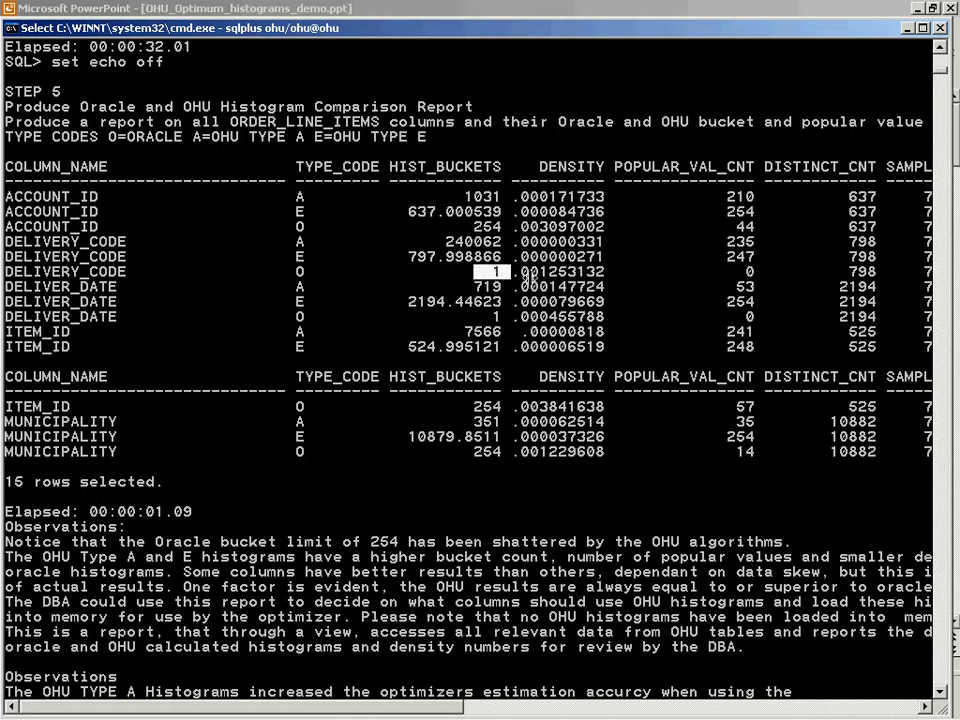
mouse_move(548, 271)
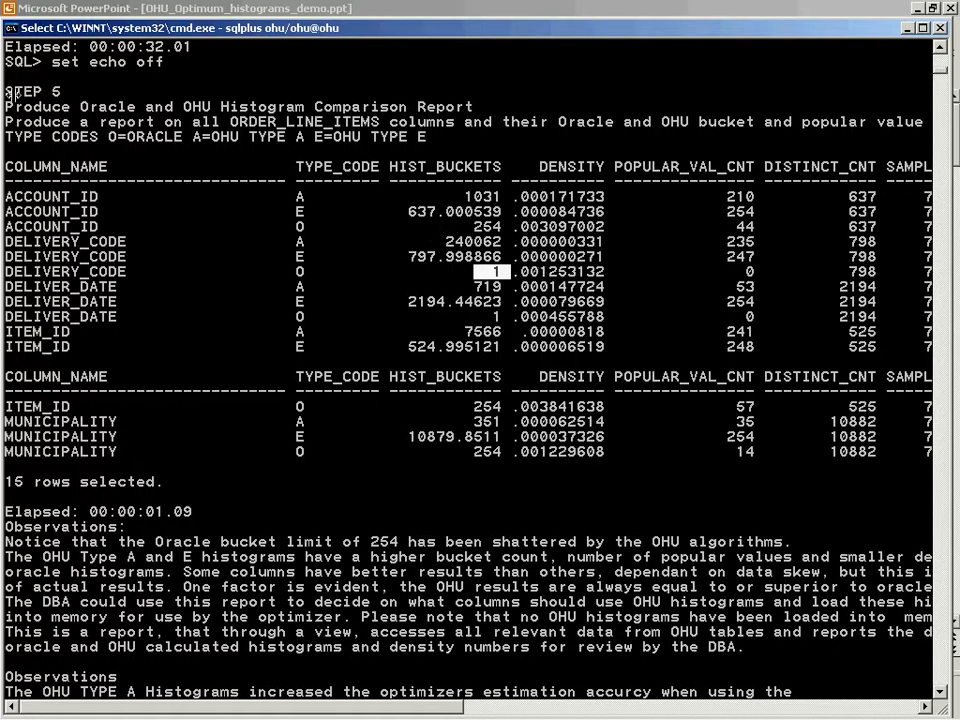
mouse_move(847, 360)
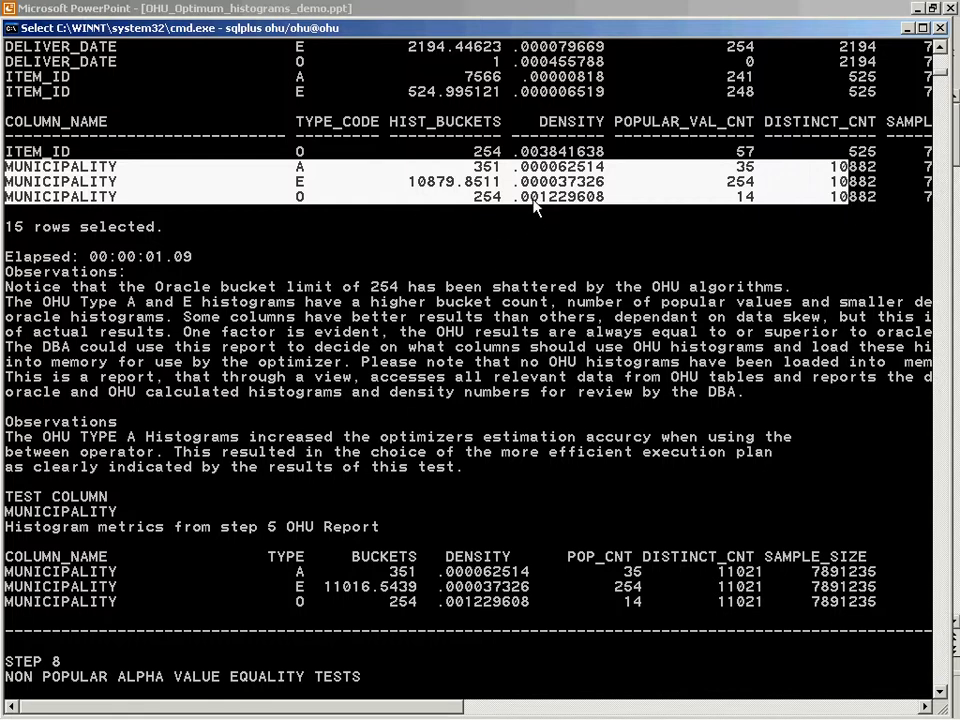
mouse_move(765, 176)
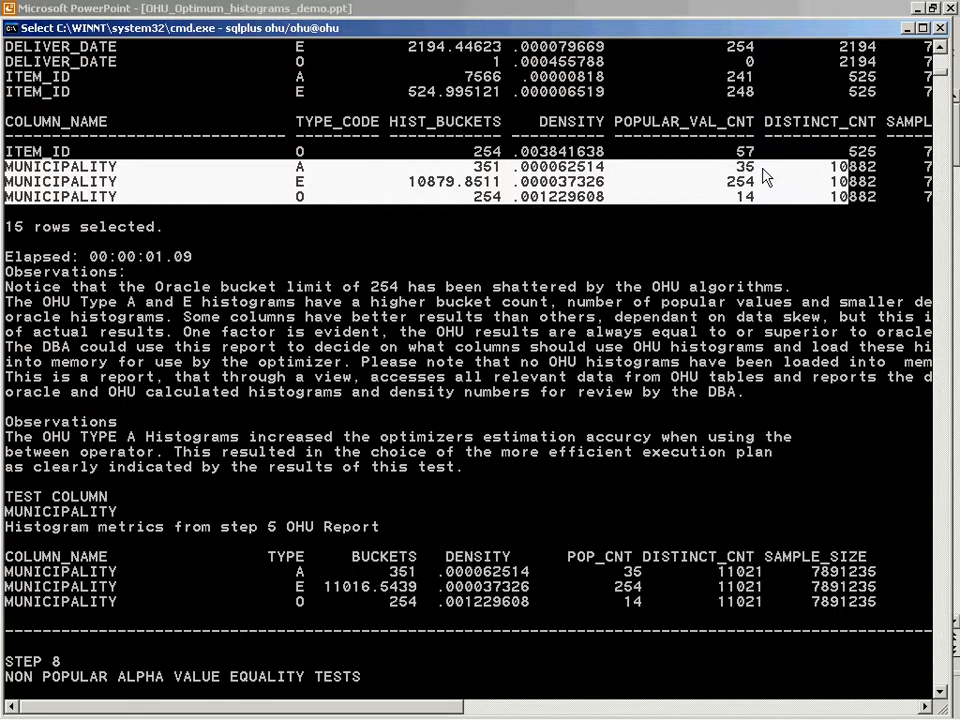
mouse_move(746, 205)
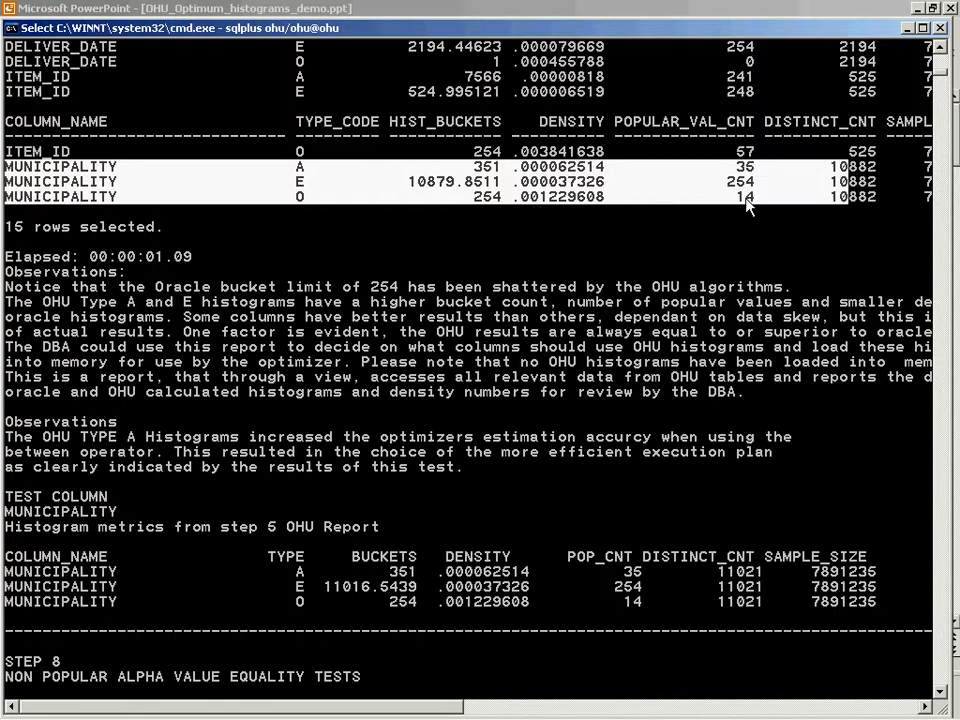
mouse_move(405, 181)
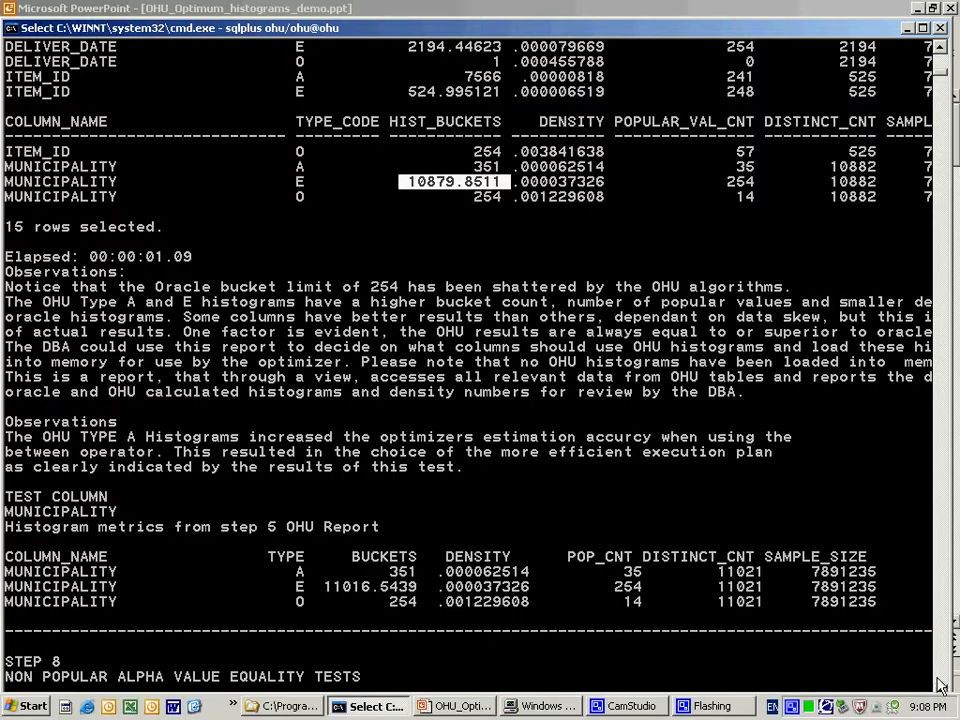
scroll("down", 3)
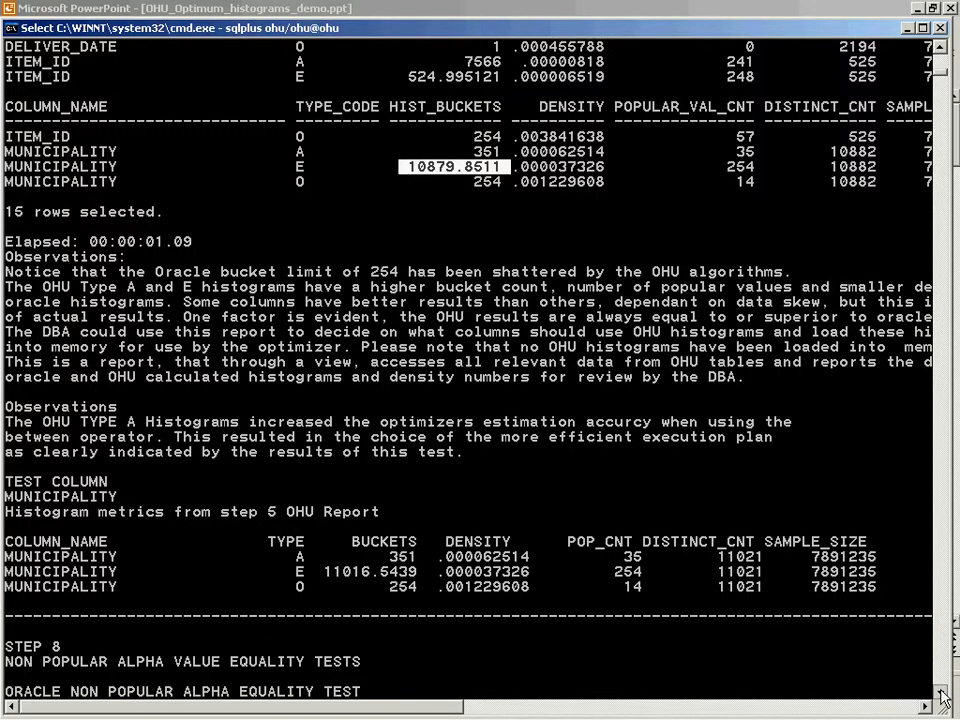
- Scroll through the CROSSFIELD index range scan plan: 9703 estimated, 398 rows returned
scroll("down", 3)
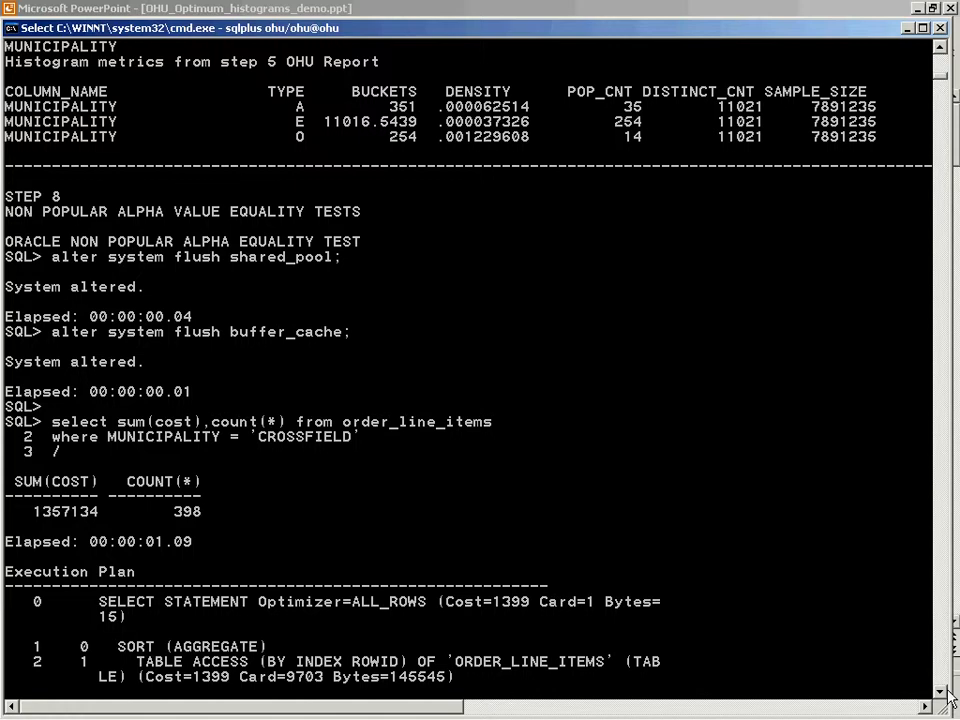
scroll("down", 3)
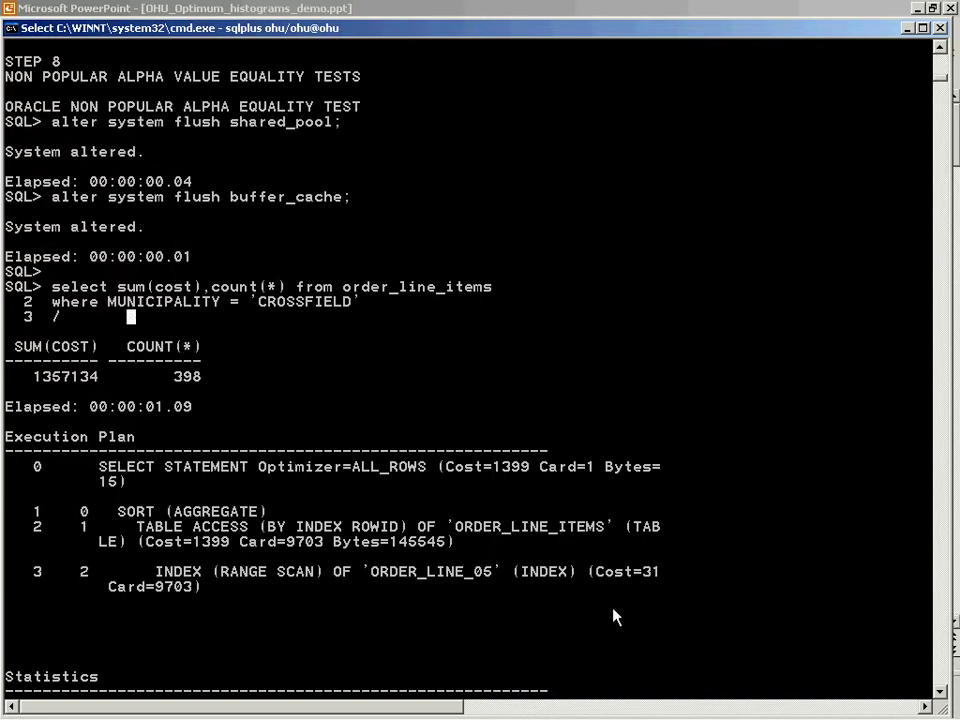
scroll("down", 3)
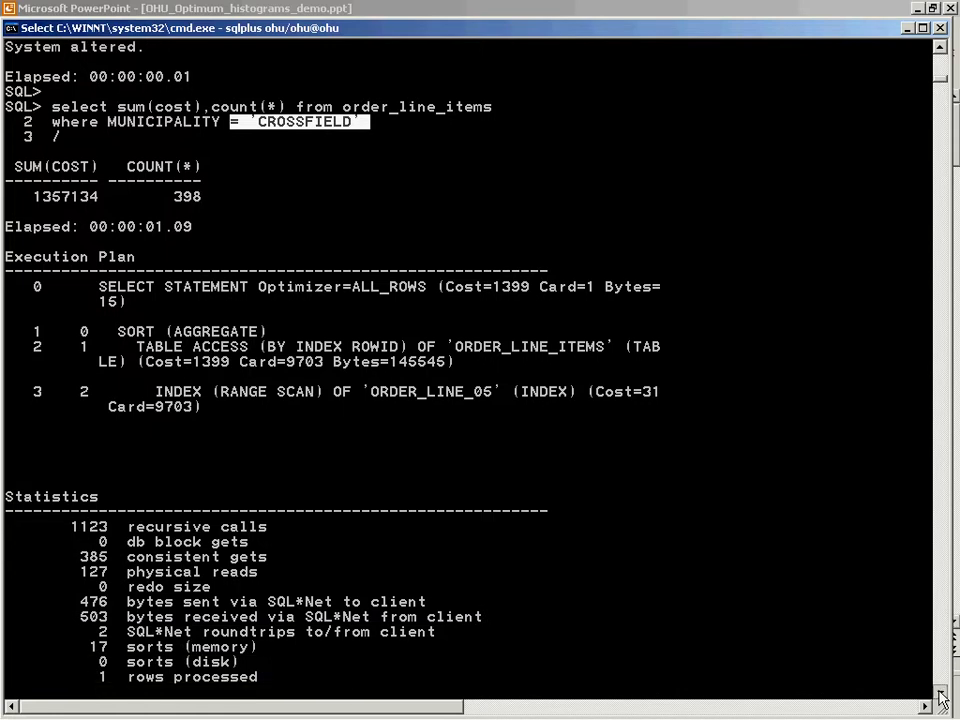
scroll("down", 3)
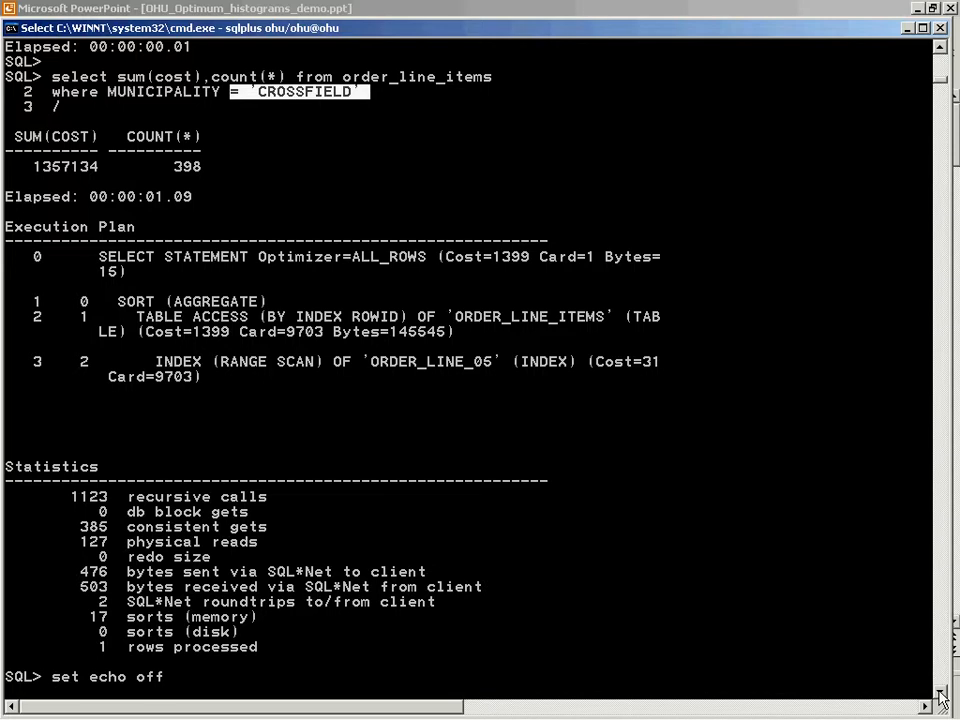
- Scroll past the load_ohu_hist_stats 'A' block for ORDER_LINE_ITEMS.MUNICIPALITY
scroll("down", 3)
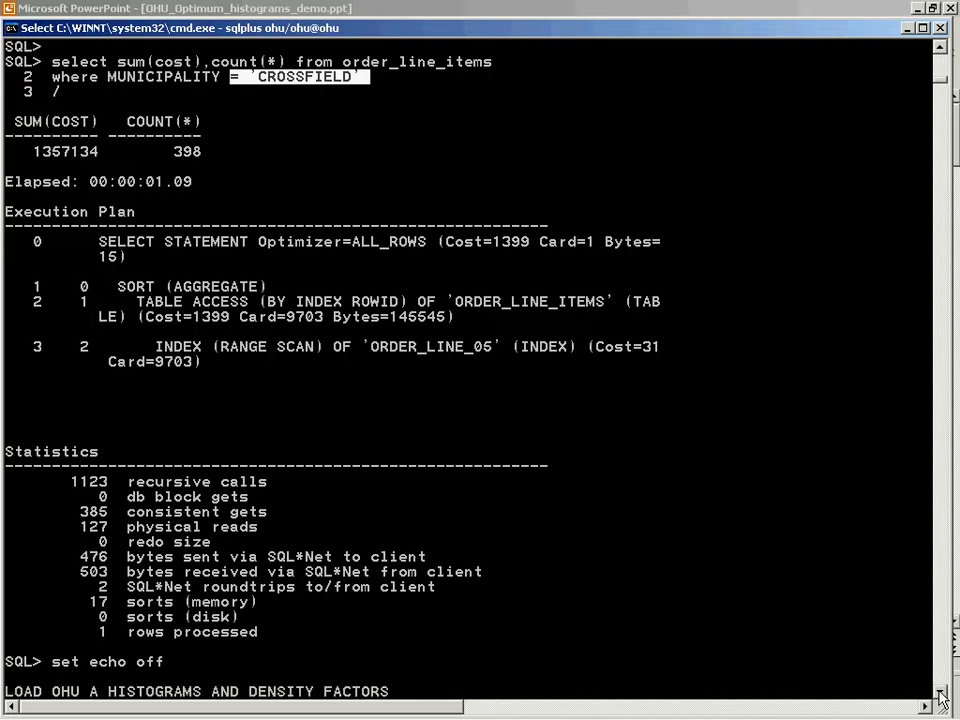
mouse_move(5, 328)
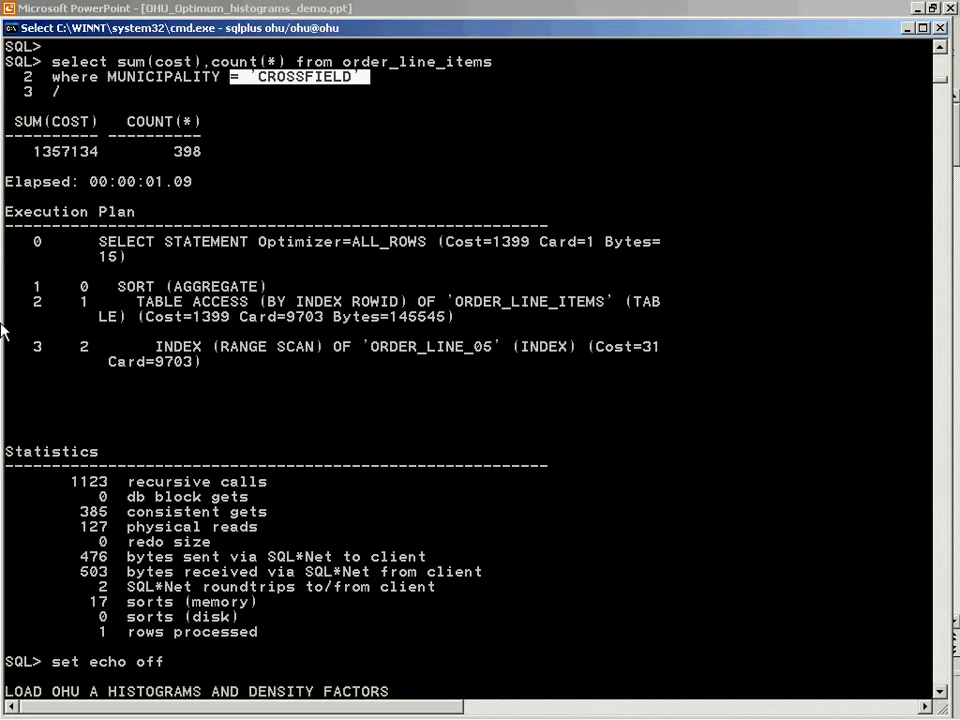
mouse_move(154, 374)
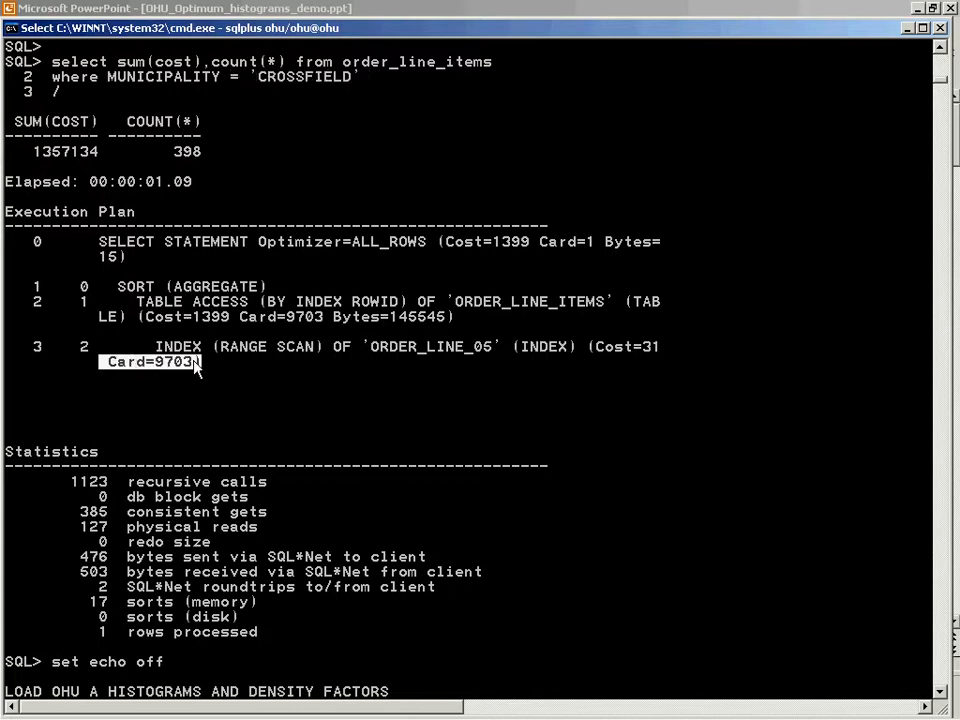
mouse_move(155, 166)
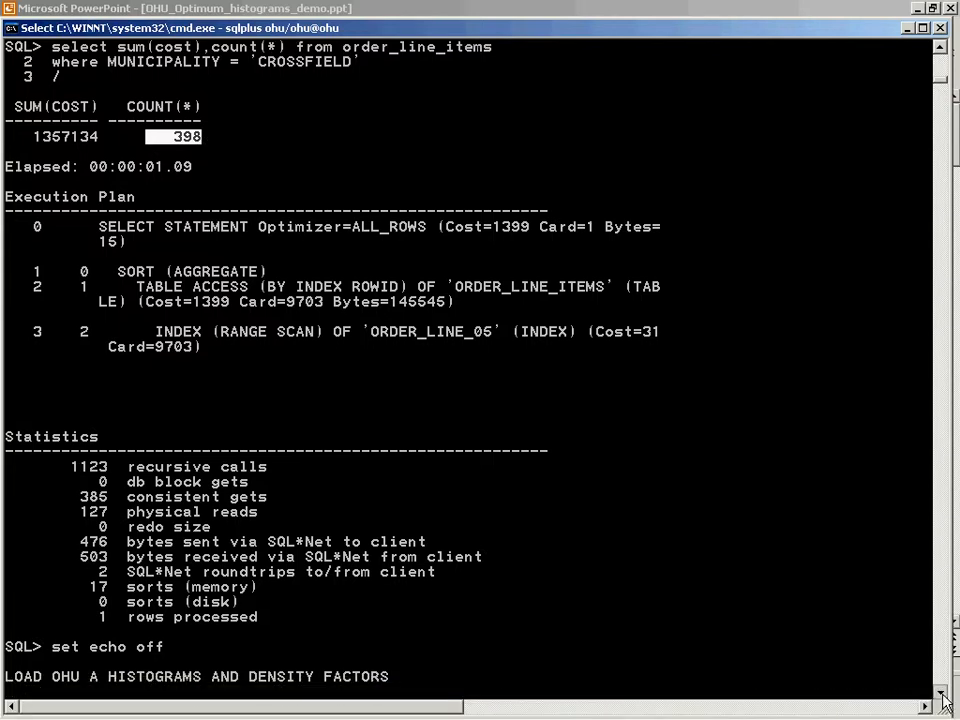
scroll("down", 3)
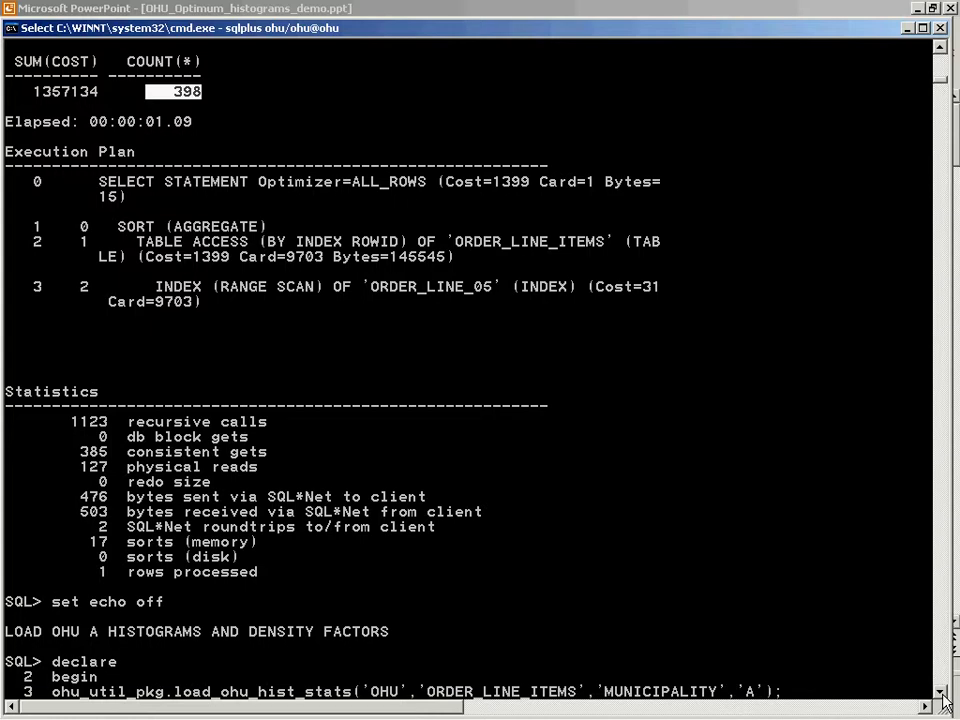
mouse_move(782, 648)
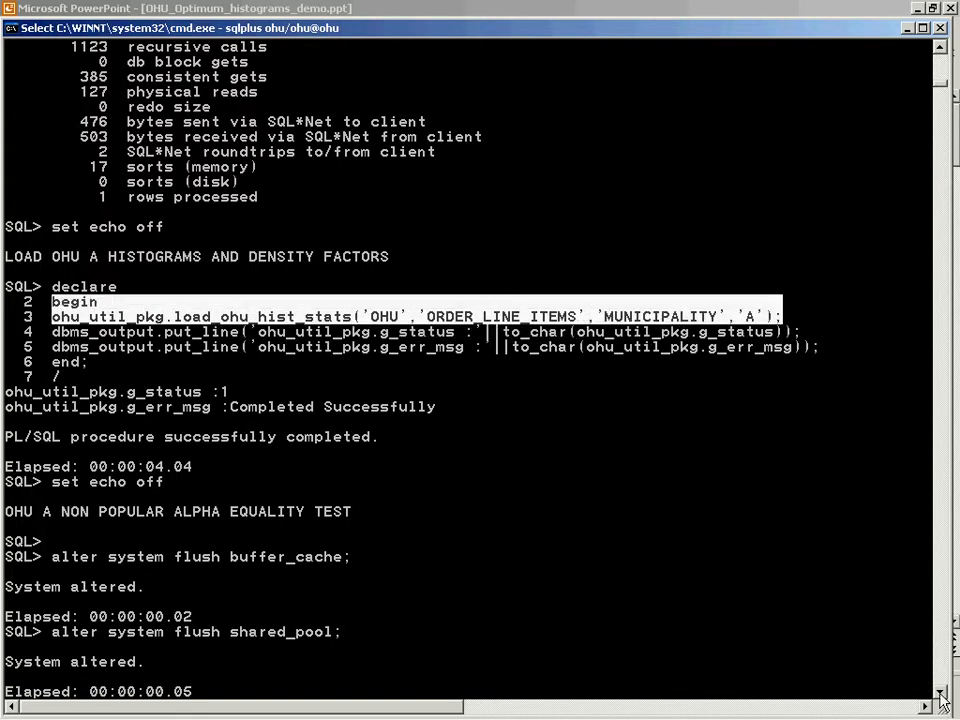
- Scroll to the OHU A plan with Card=493, then to the LOAD OHU E HISTOGRAMS heading
scroll("down", 3)
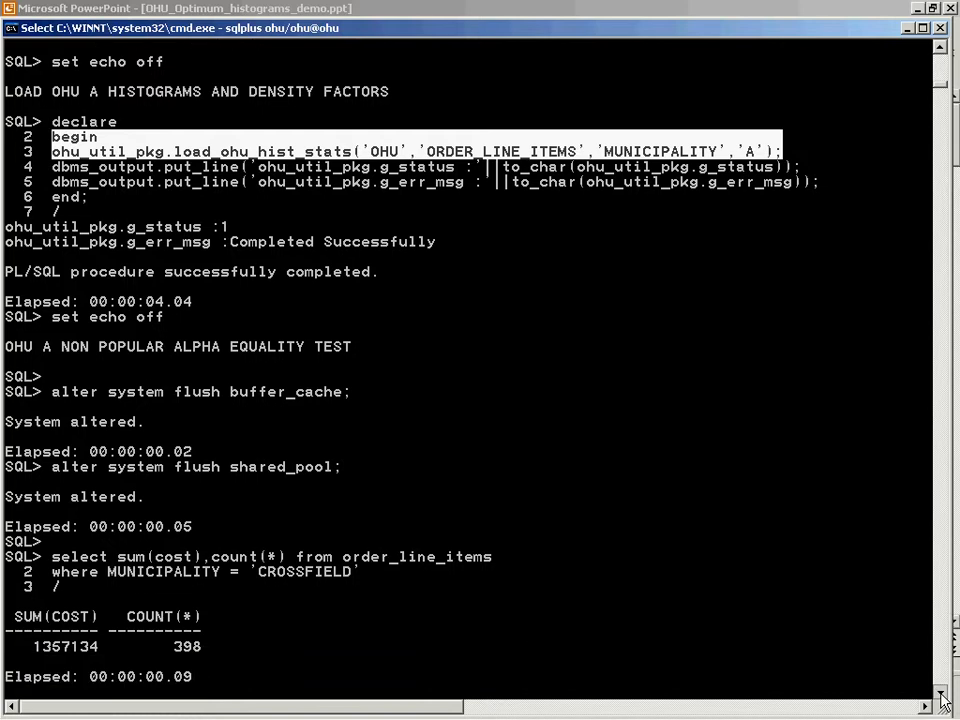
scroll("down", 3)
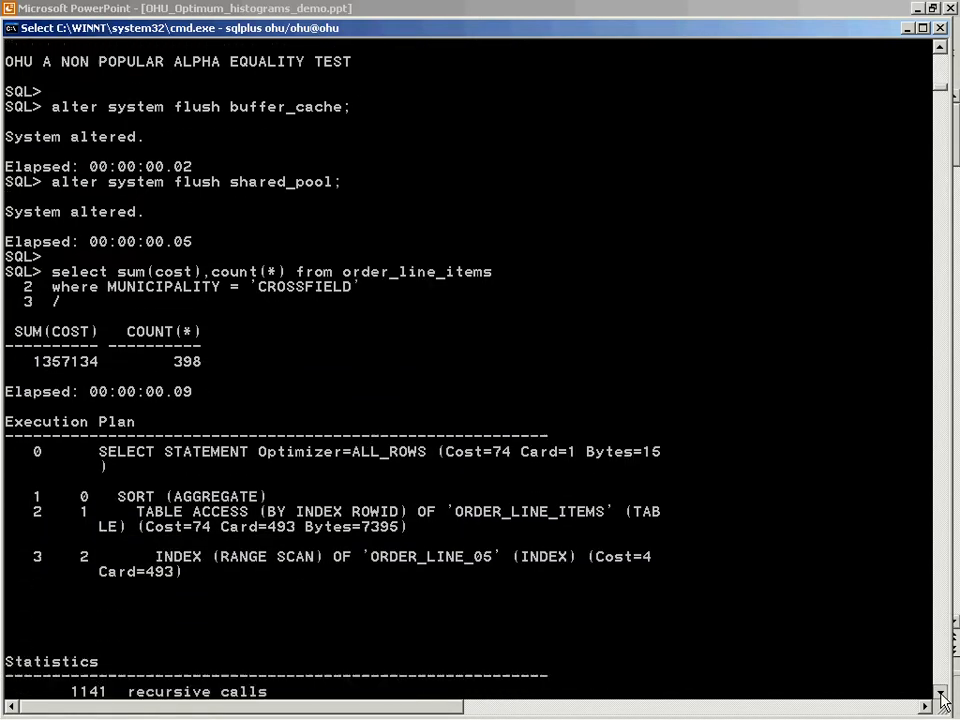
scroll("down", 3)
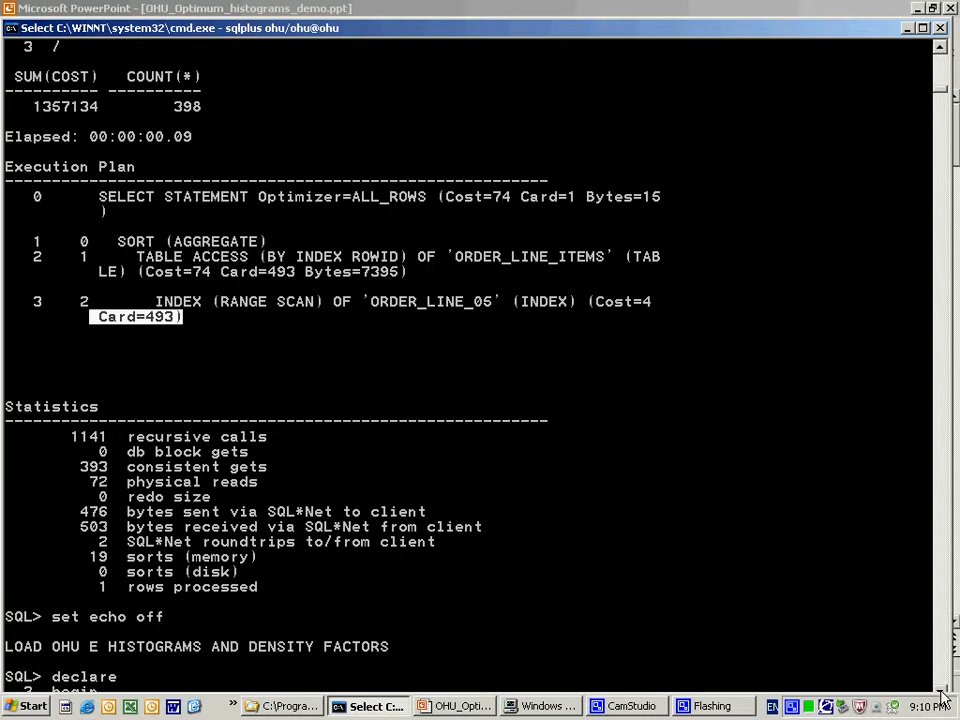
- Highlight the OHU E status and success lines, then scroll past the Card=295 plan to the Oracle restore
scroll("down", 3)
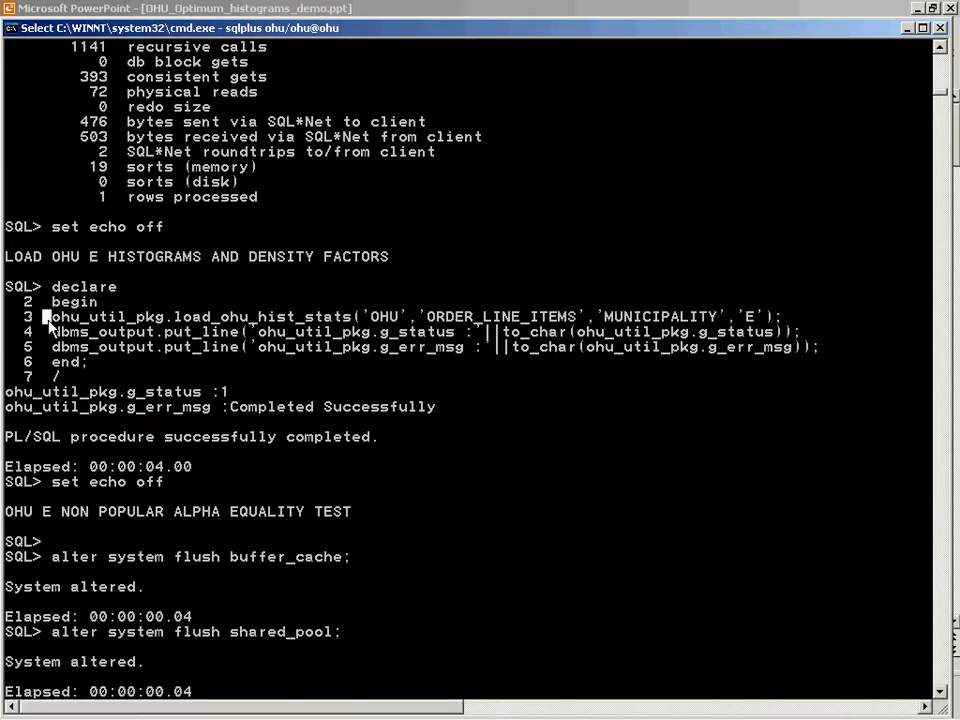
left_click_drag(48, 301, 690, 316)
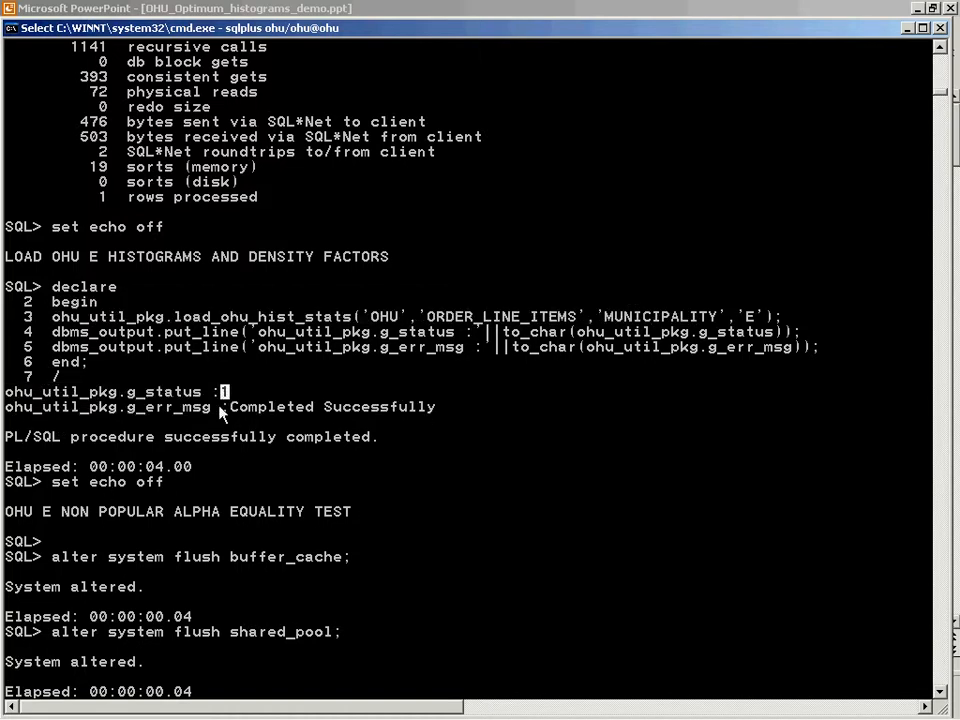
left_click_drag(210, 407, 470, 407)
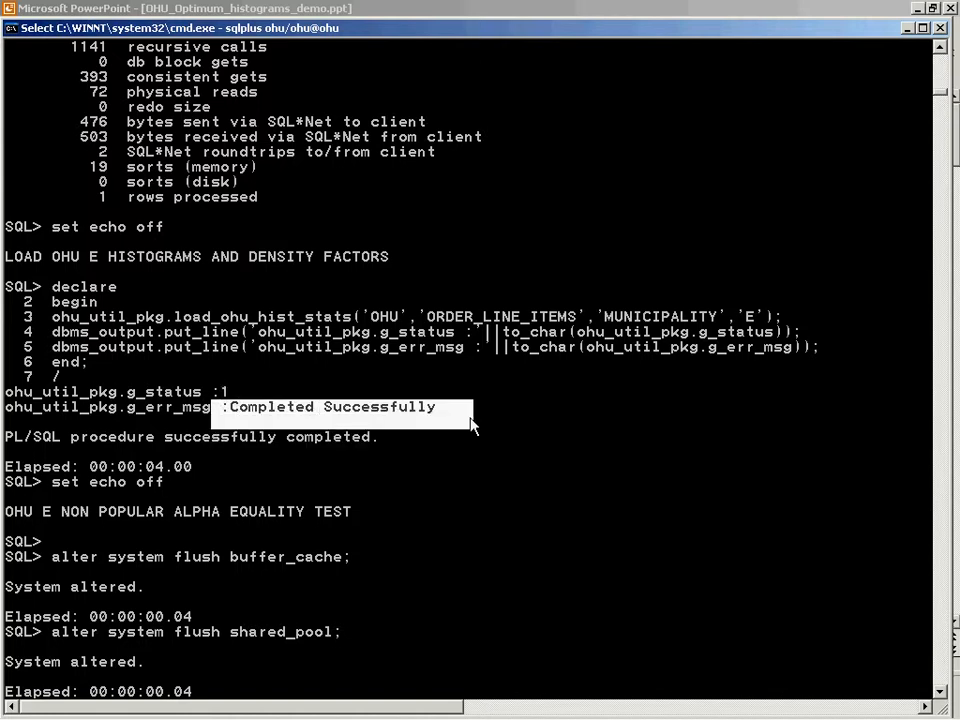
mouse_move(918, 700)
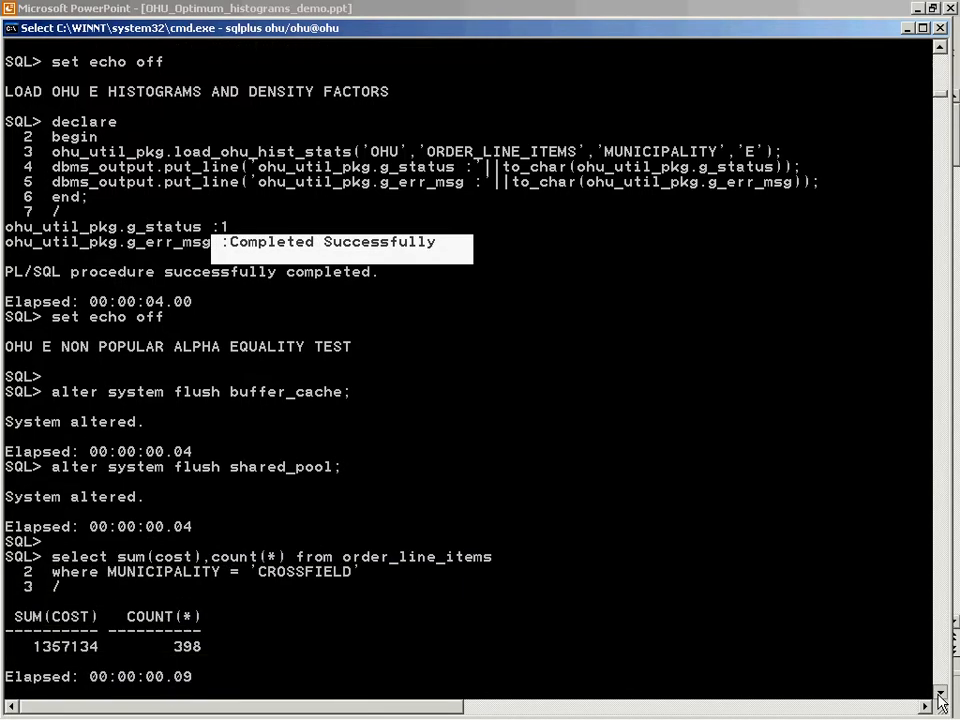
scroll("down", 3)
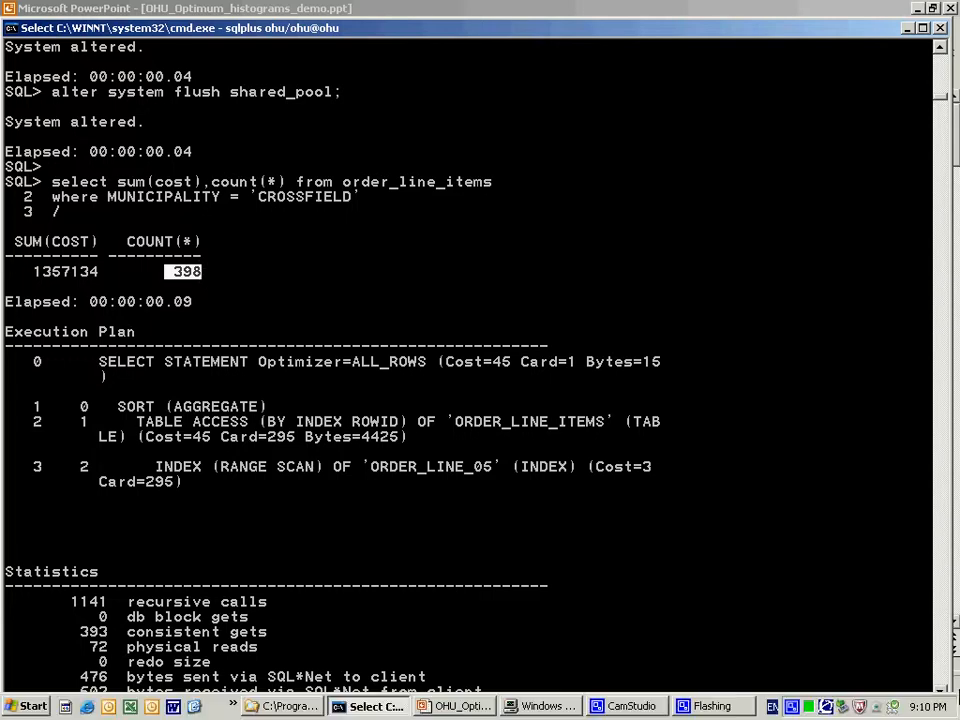
scroll("down", 3)
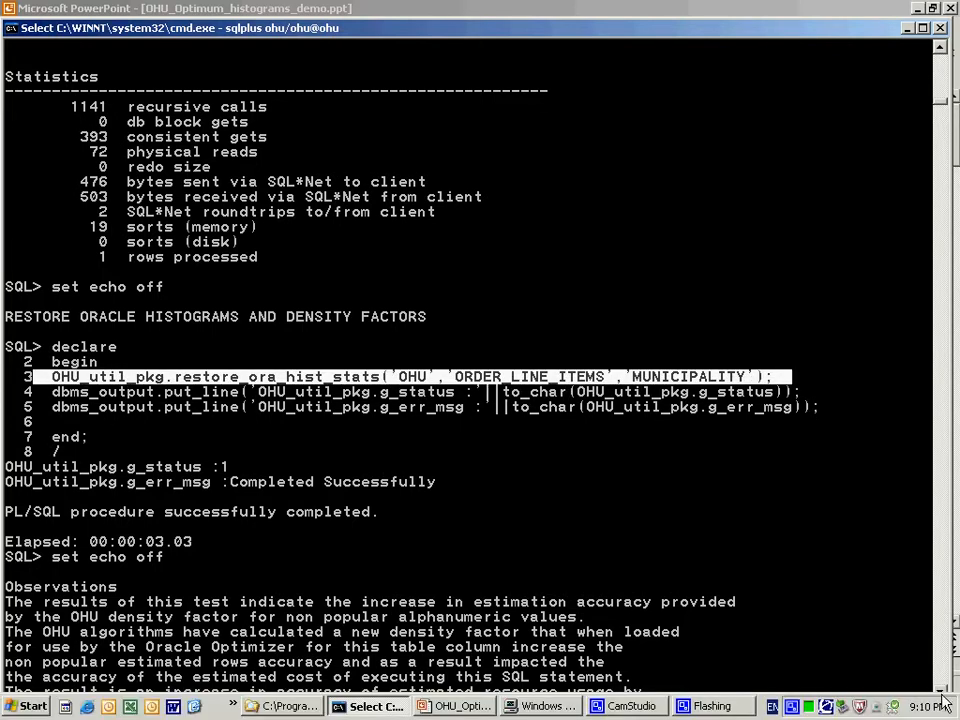
- Scroll through Step 9 to the Willowdale/Sanford full-scan plan: 19406 estimated, 703 returned
scroll("down", 3)
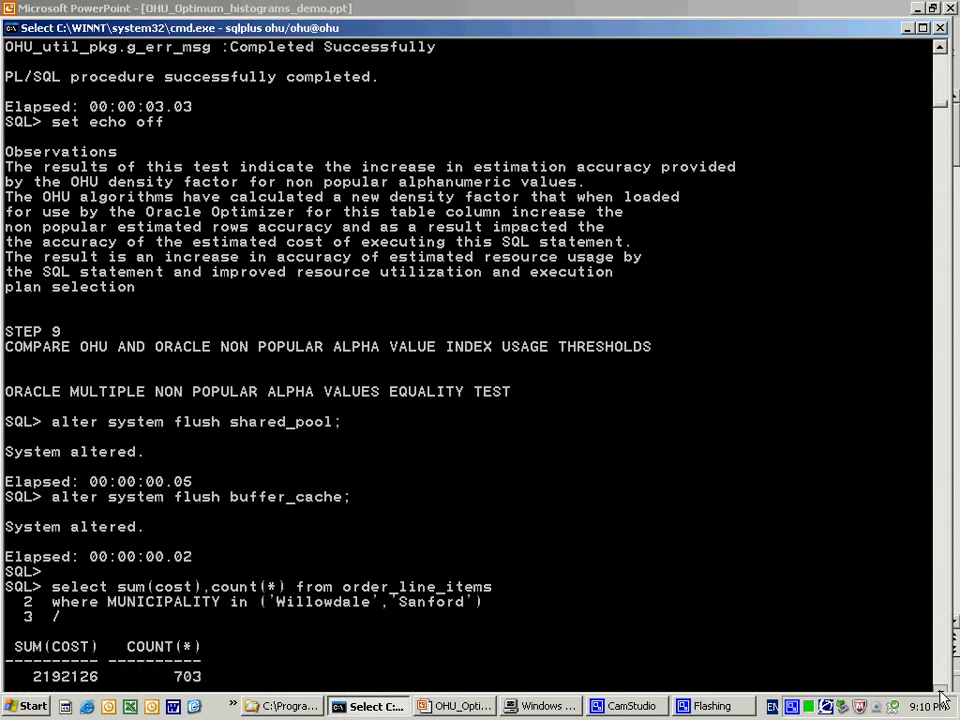
scroll("down", 3)
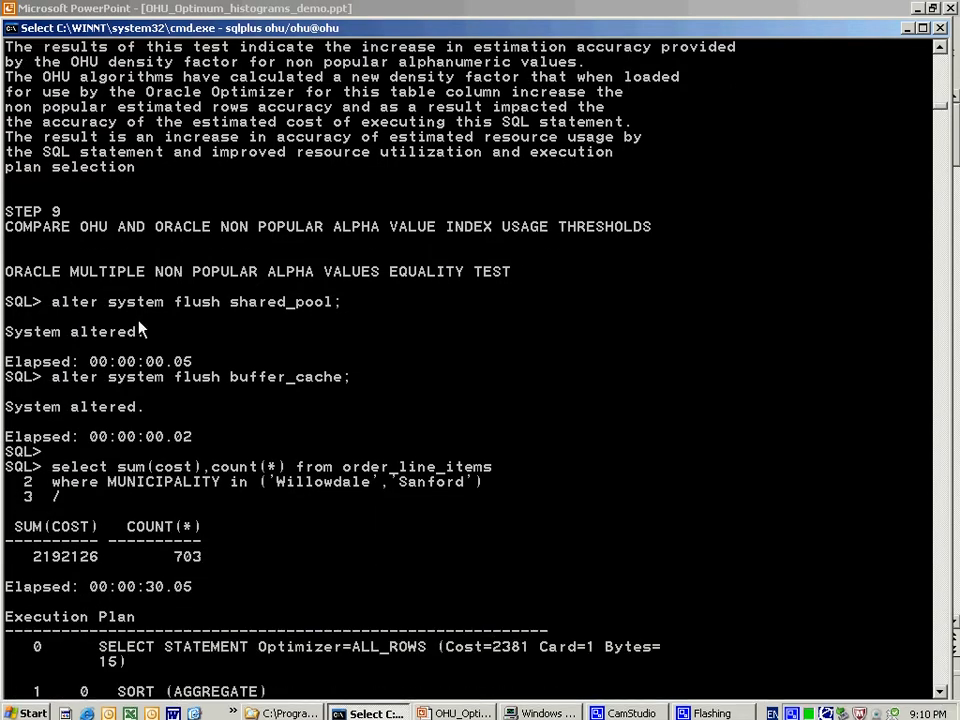
mouse_move(602, 566)
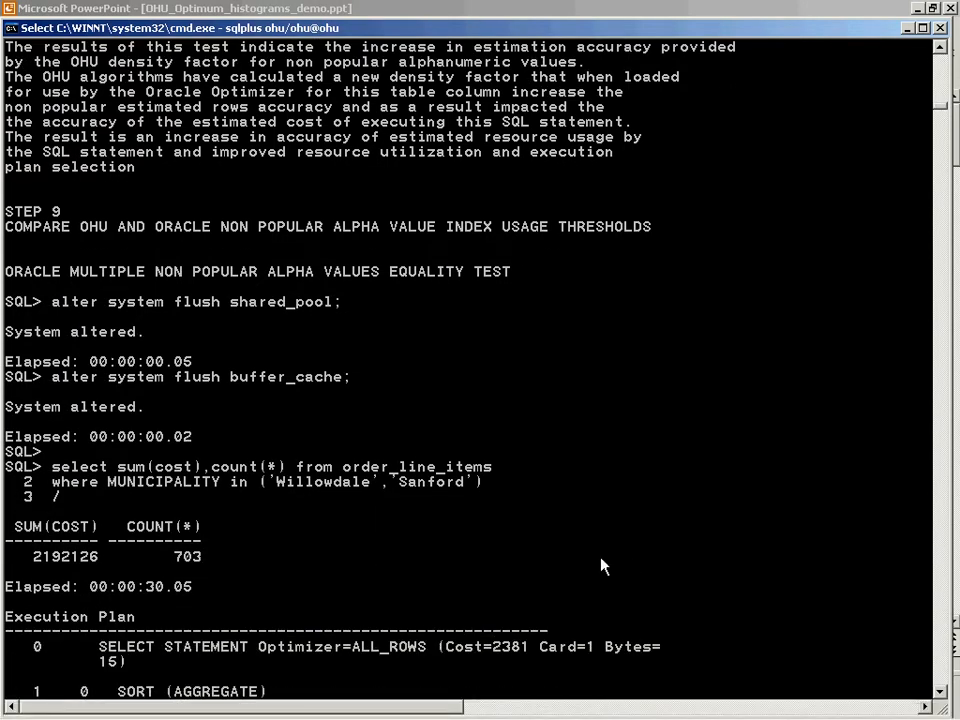
mouse_move(953, 705)
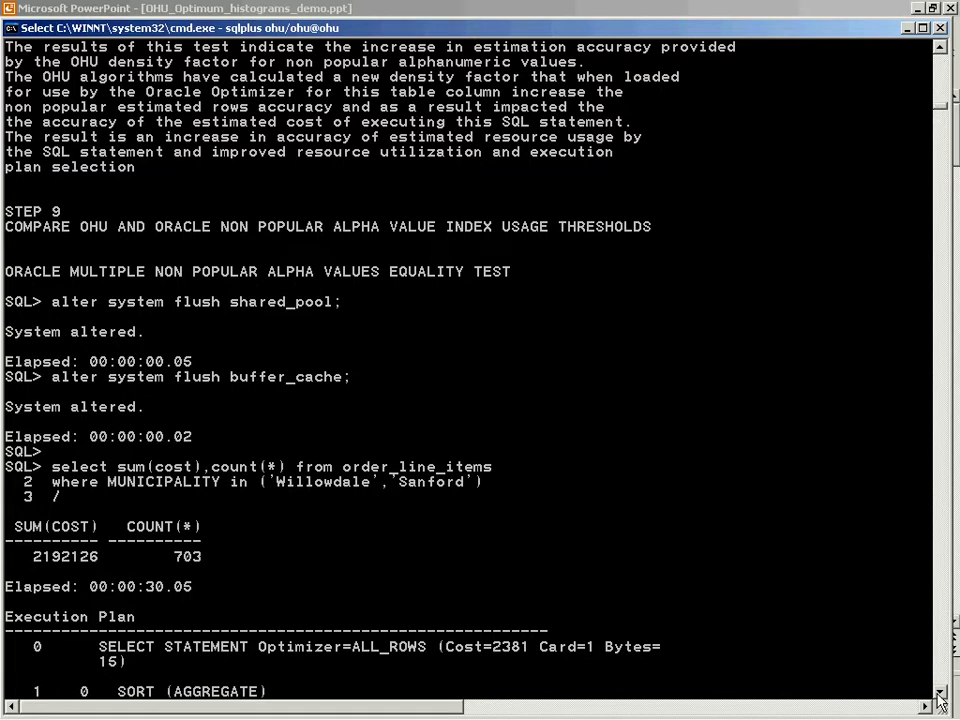
scroll("down", 3)
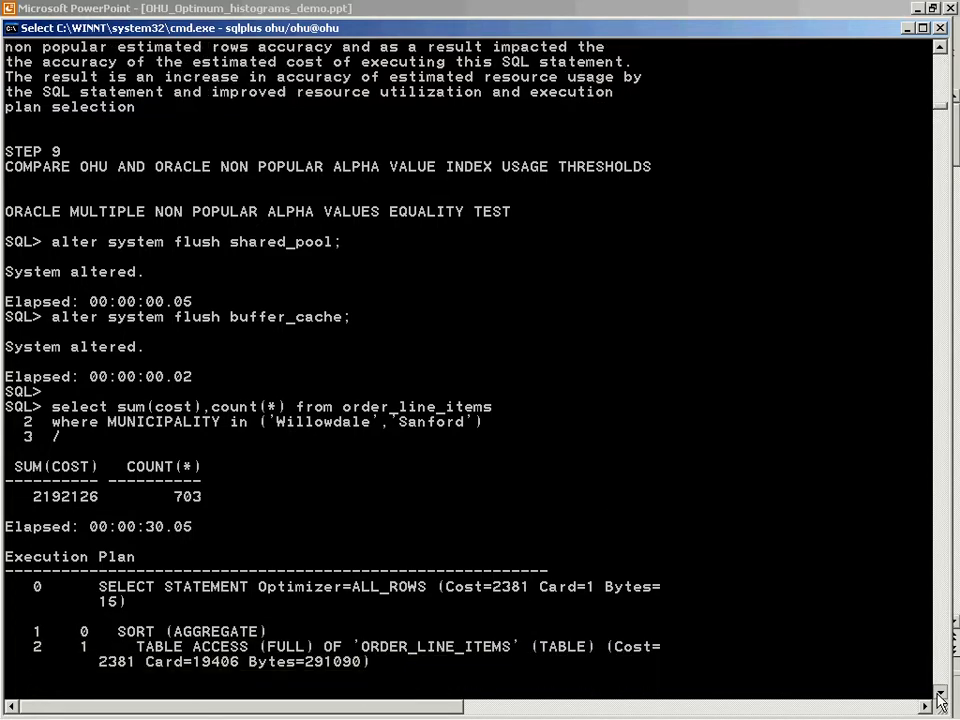
scroll("down", 3)
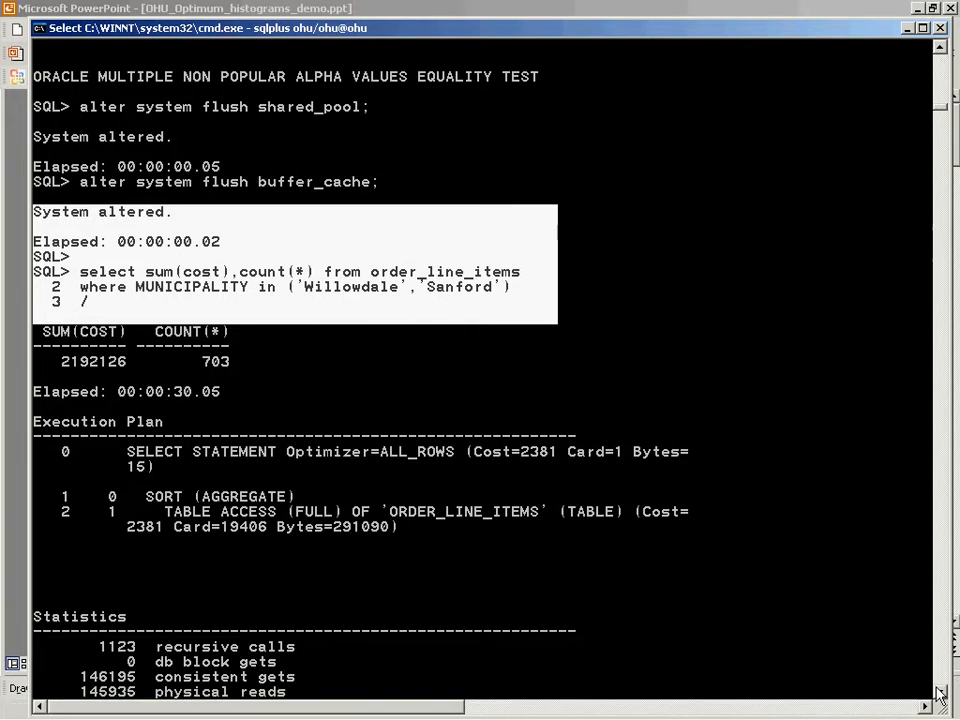
scroll("down", 3)
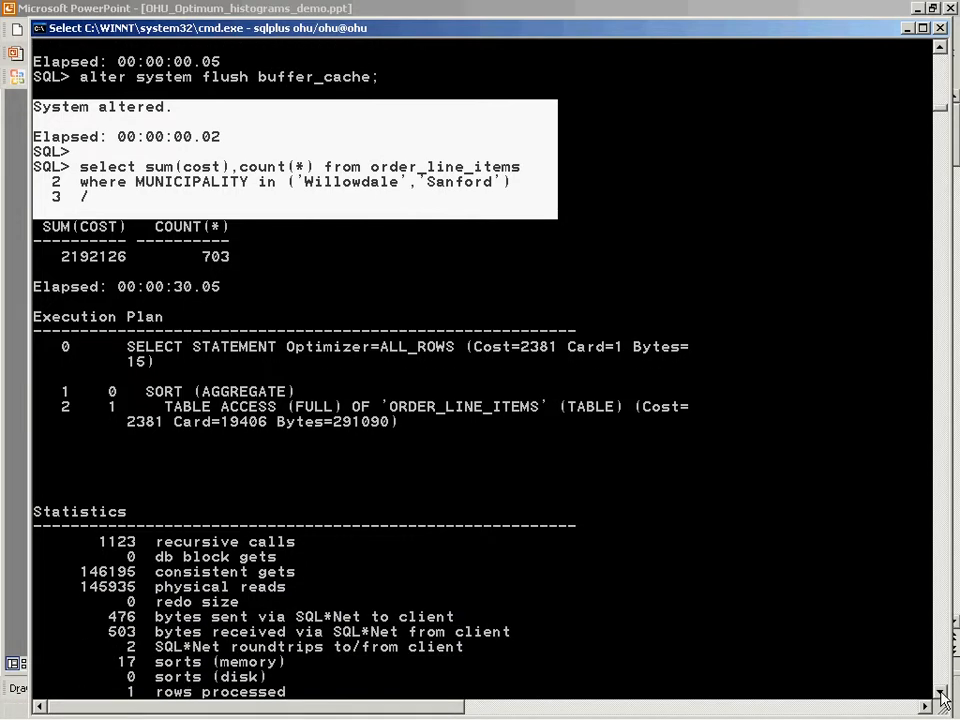
scroll("down", 3)
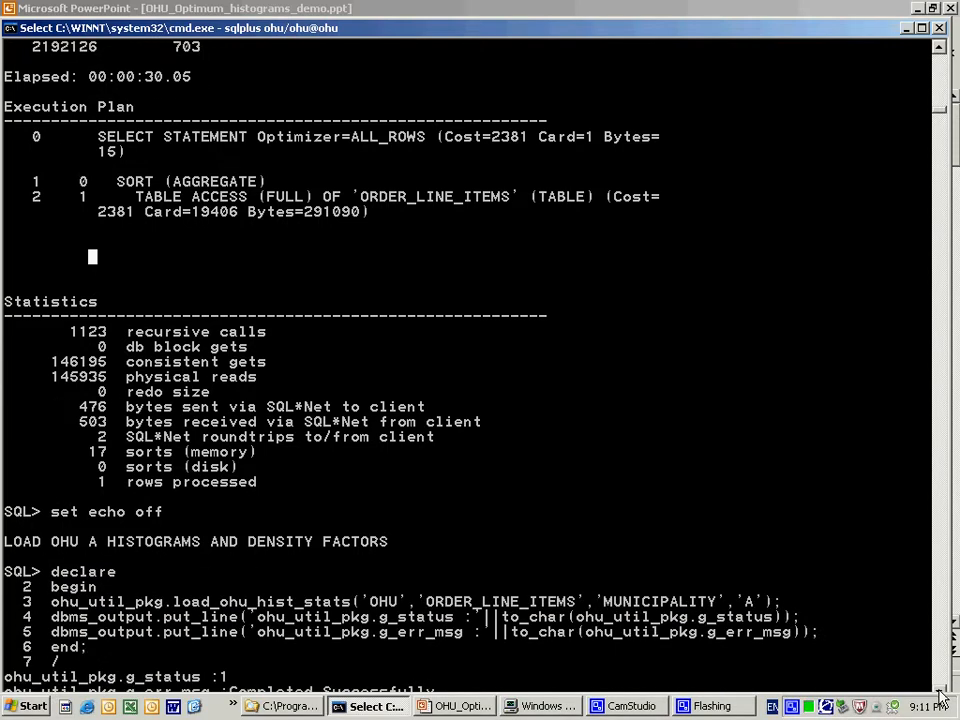
- Scroll from the 987-row index-scan estimate to the 23-value test returning 7155 rows
scroll("down", 3)
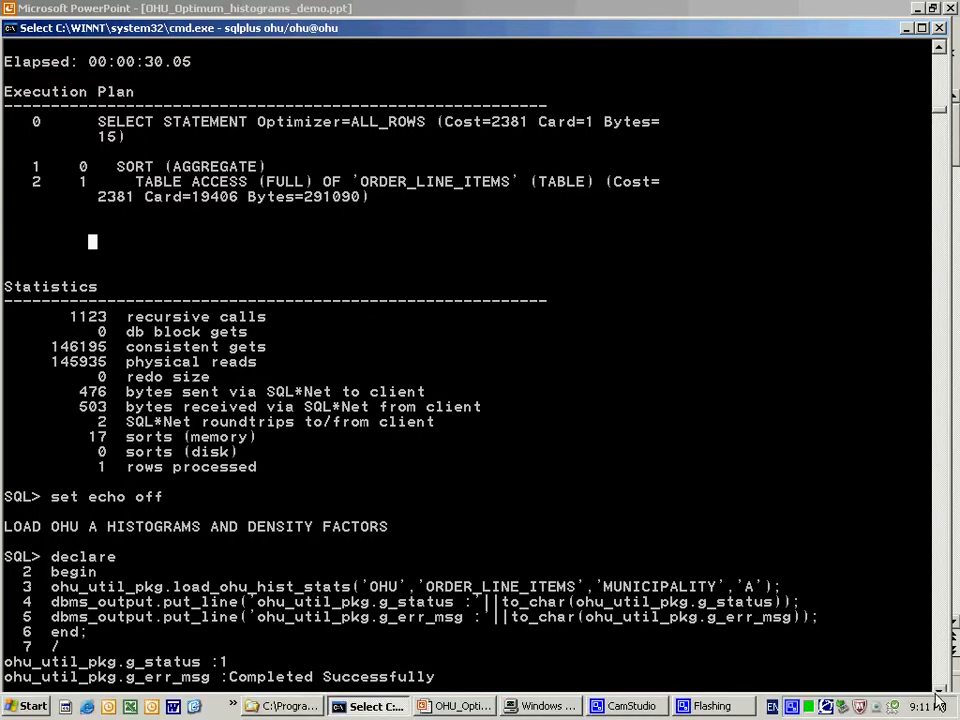
scroll("down", 3)
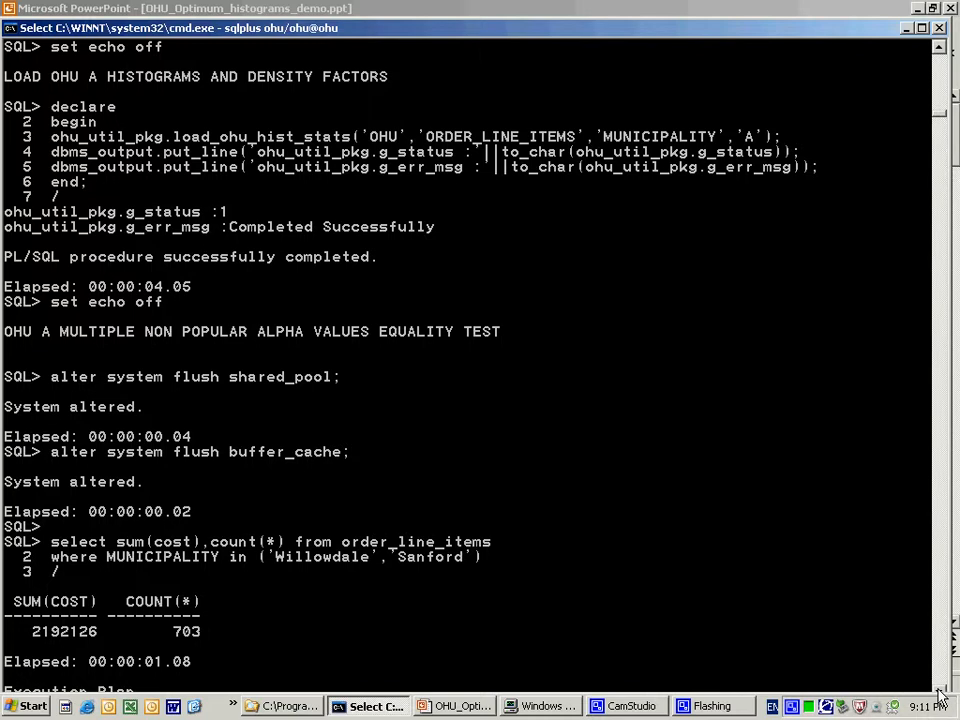
scroll("down", 3)
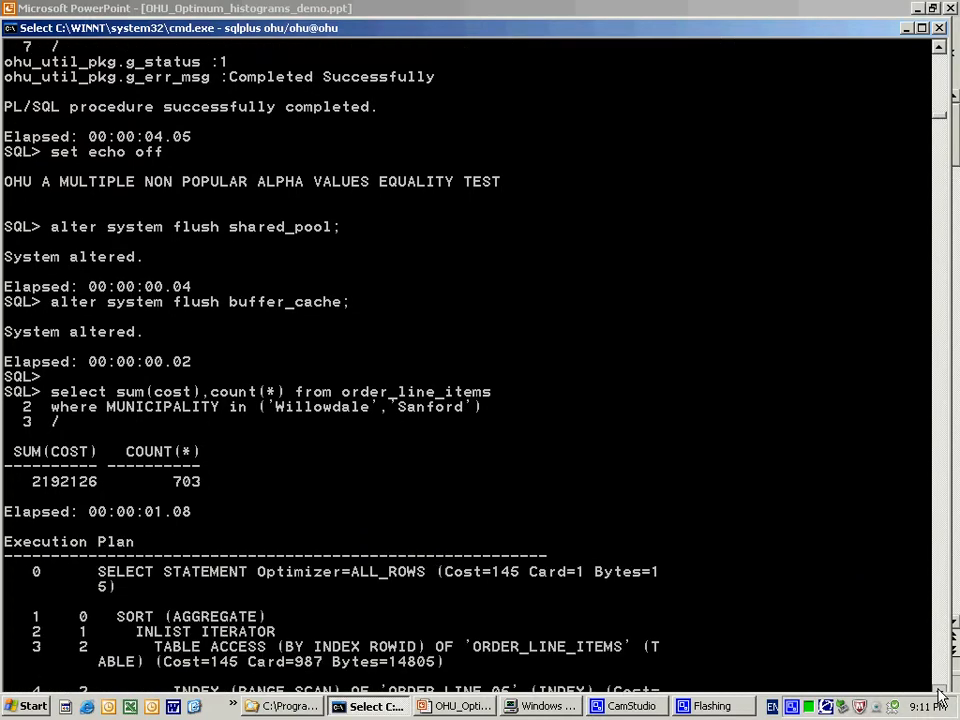
scroll("down", 3)
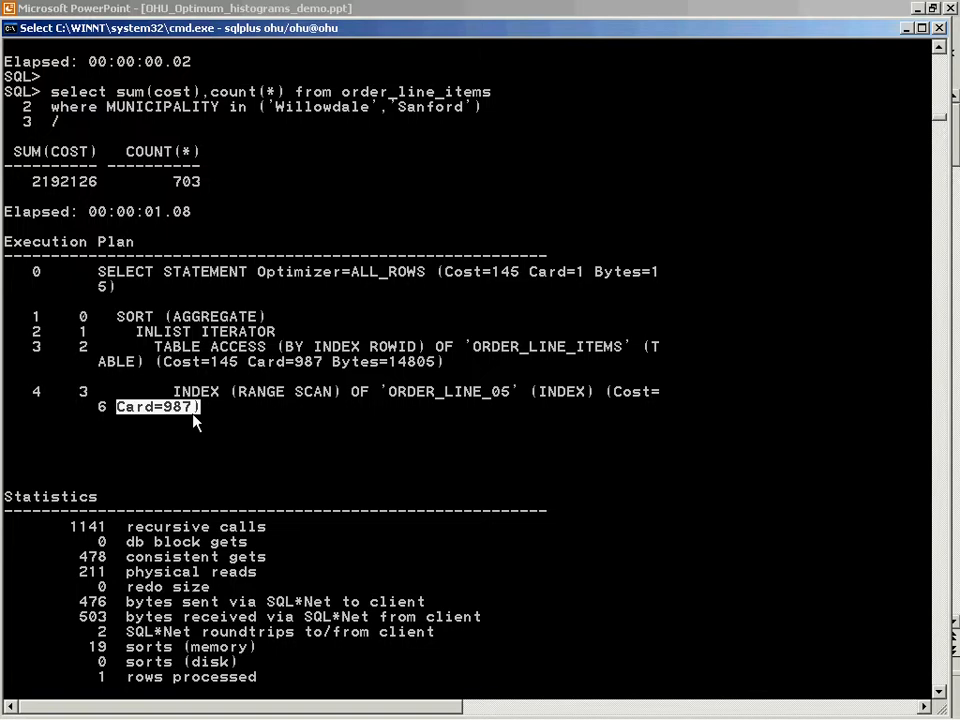
mouse_move(140, 364)
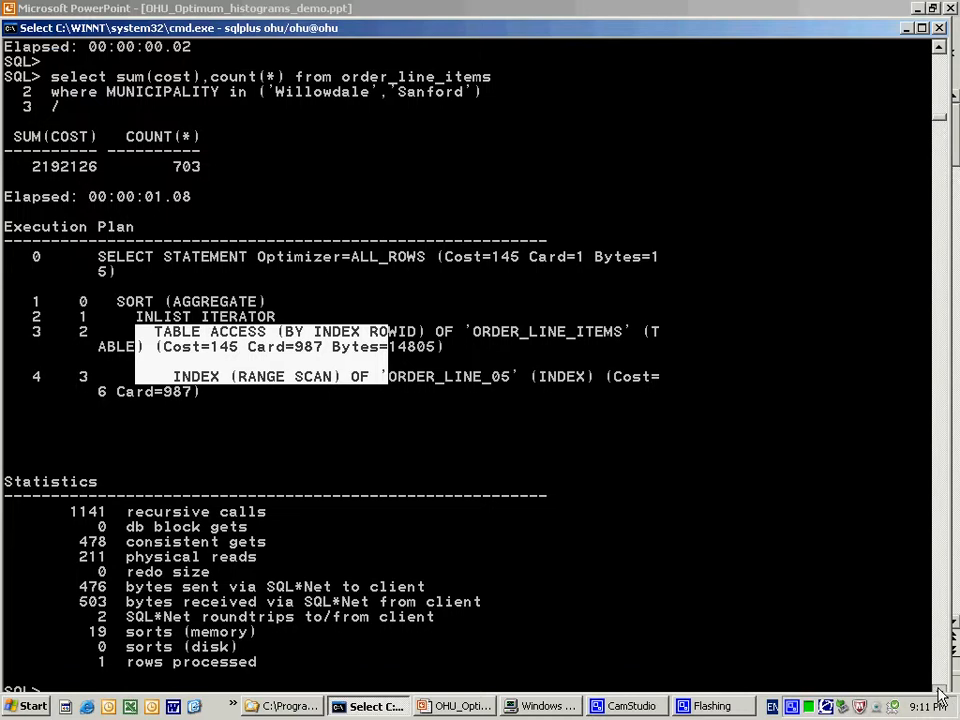
scroll("down", 3)
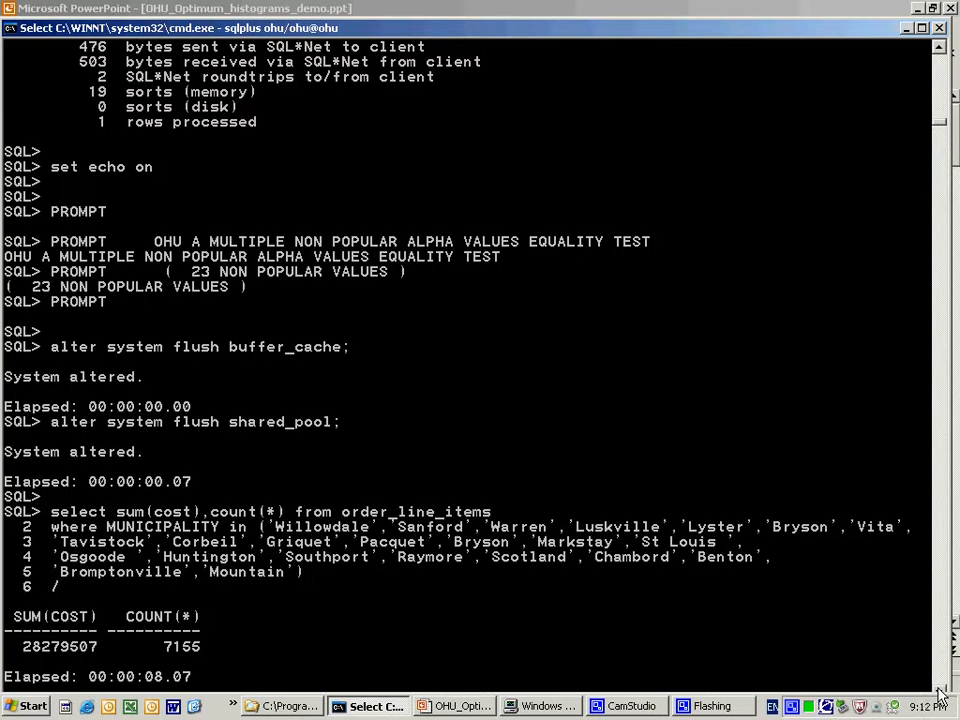
- Scroll to the Card=10853 index range scan plan and highlight the actual count 7155
scroll("down", 3)
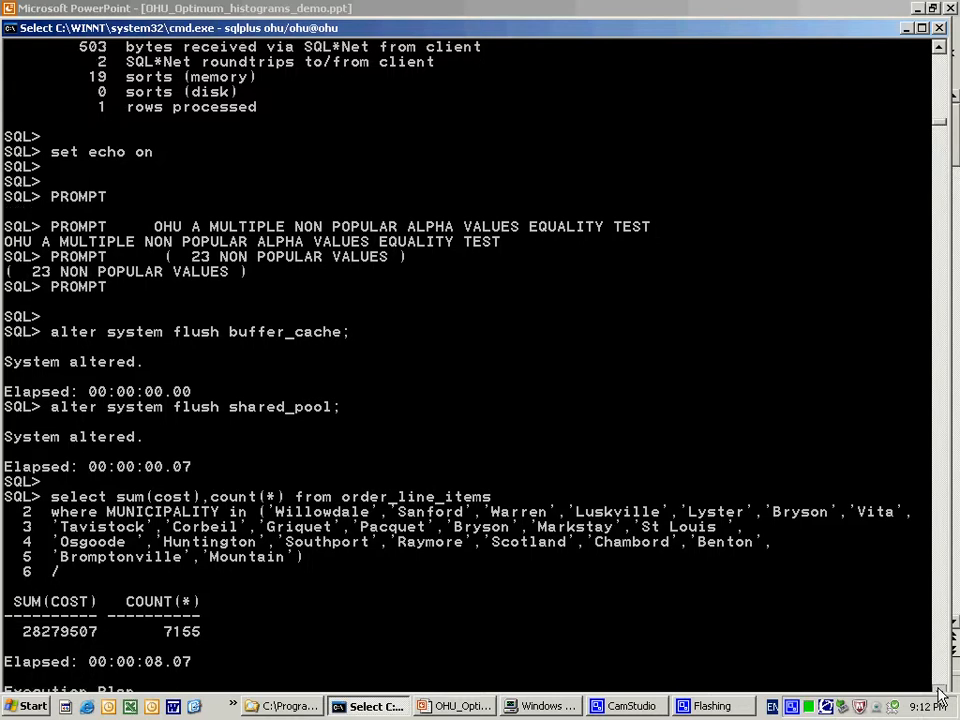
scroll("down", 3)
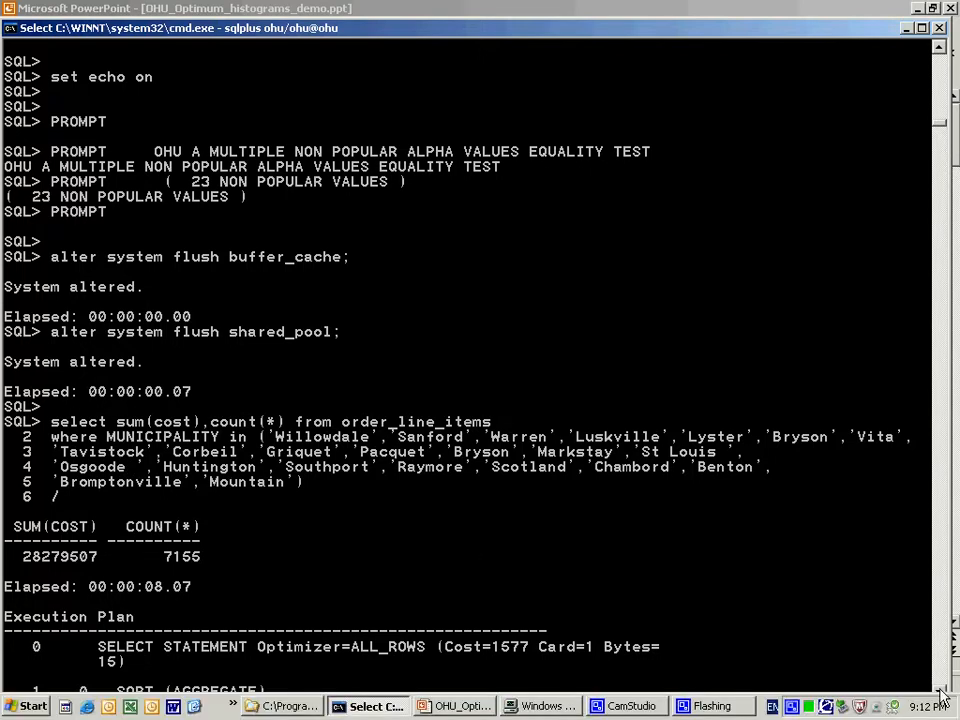
scroll("down", 3)
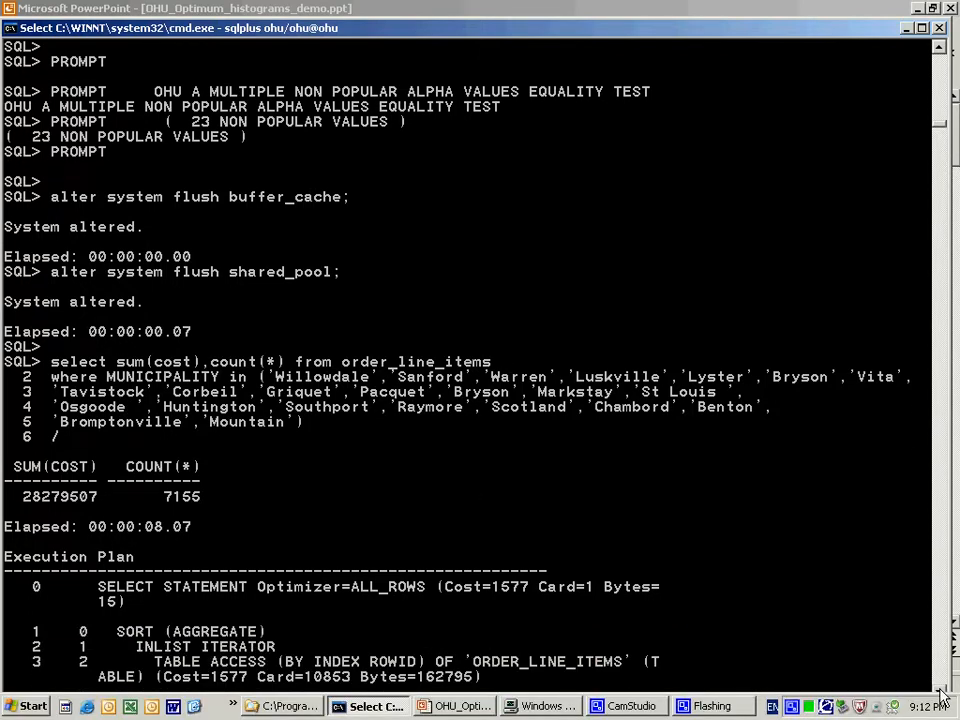
scroll("down", 3)
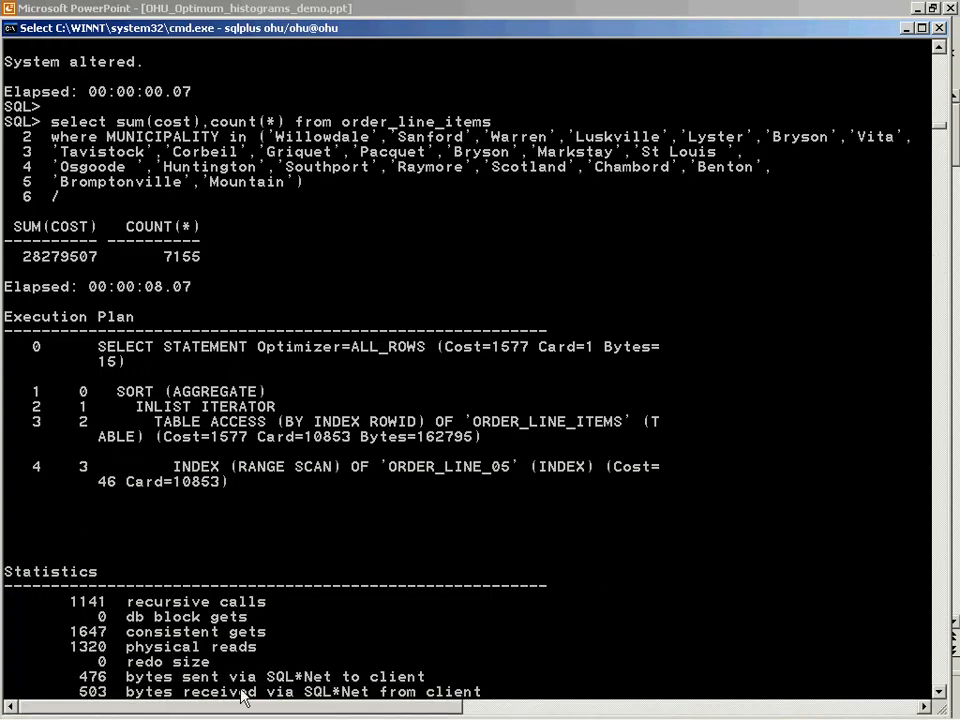
double_click(170, 482)
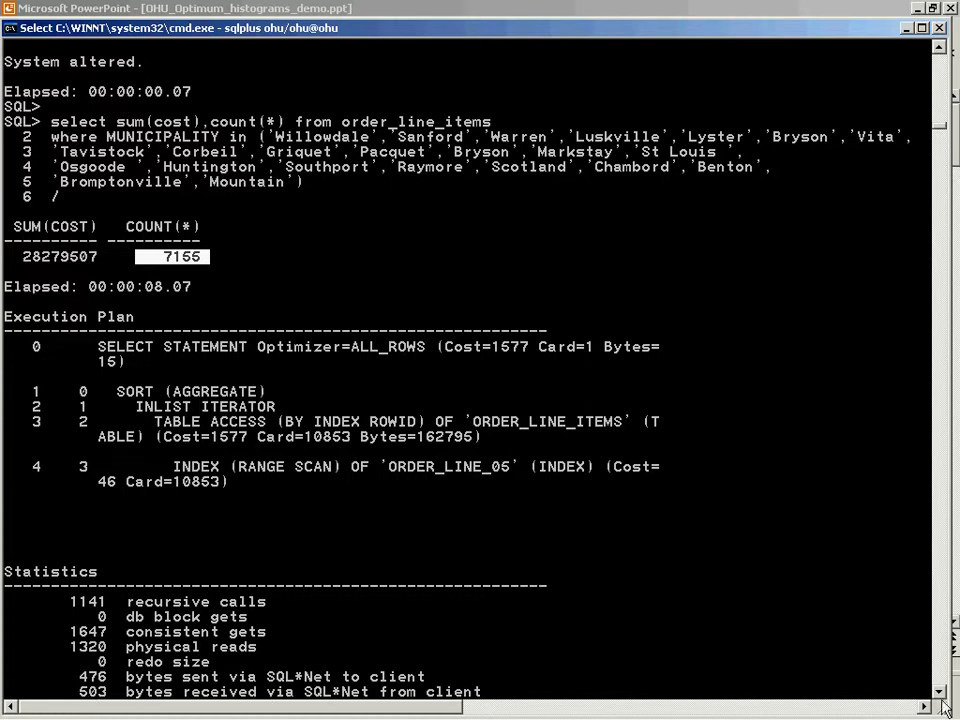
- Highlight the OHU E estimate Card=6480, then scroll on to the histogram restore and observations
scroll("down", 3)
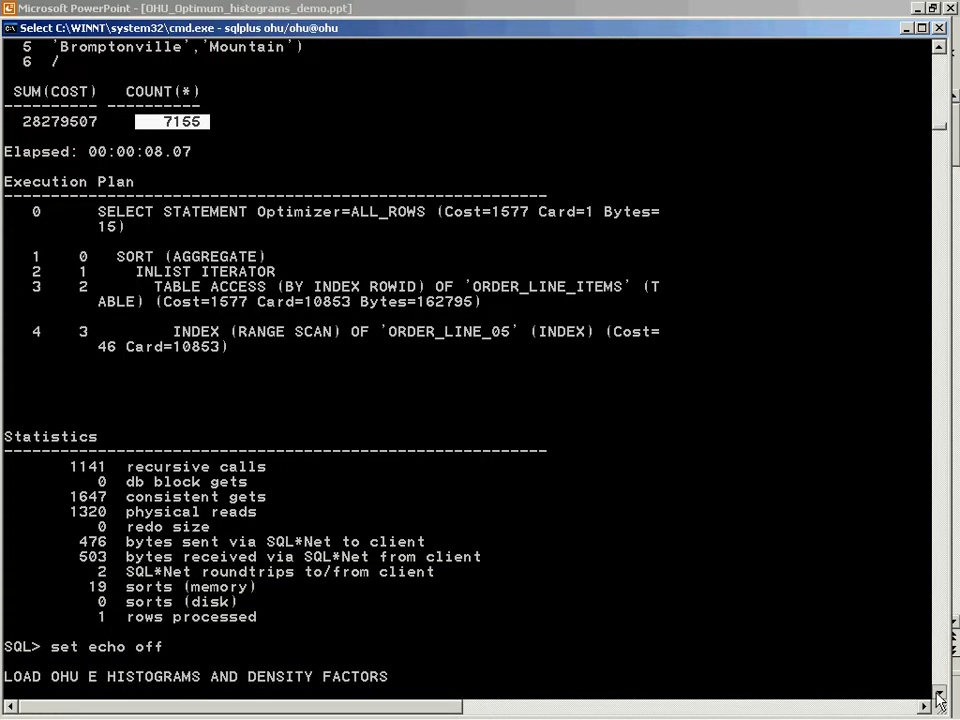
scroll("down", 3)
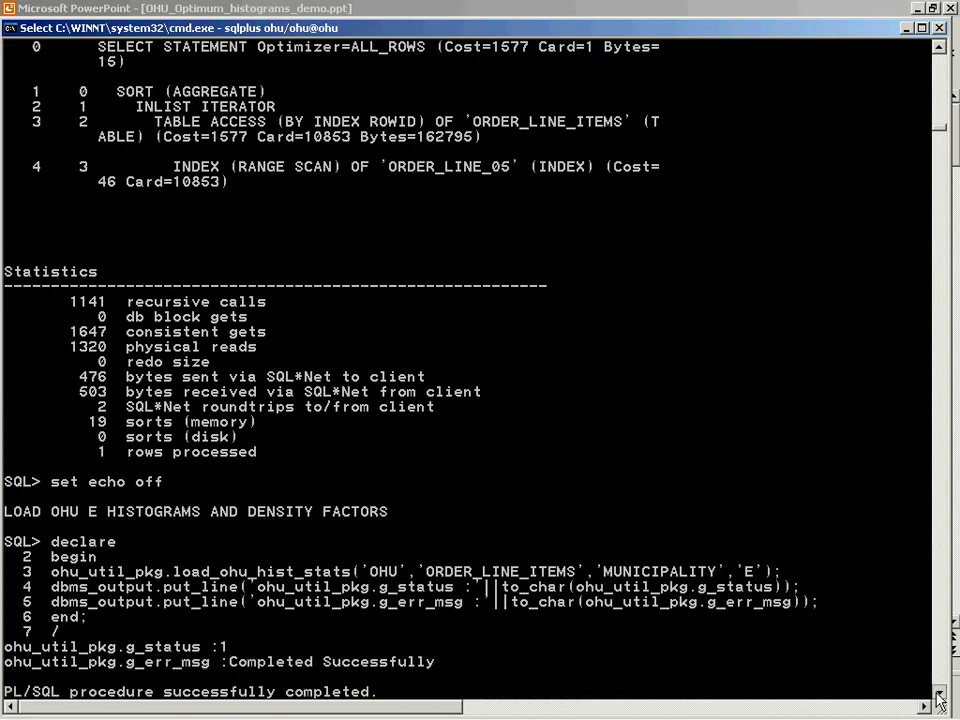
scroll("down", 3)
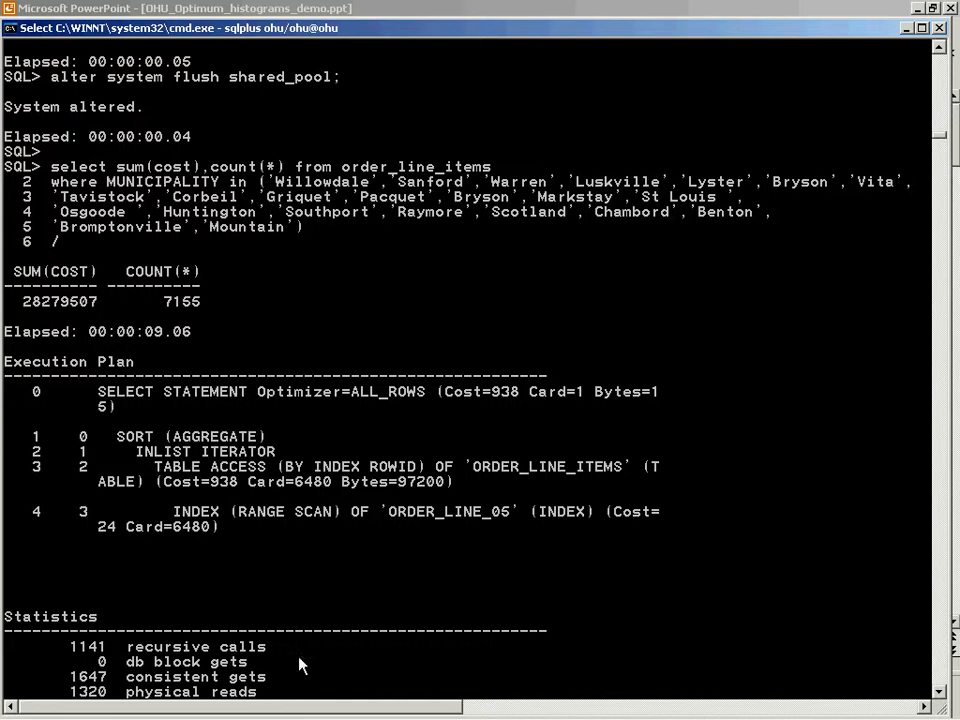
double_click(165, 539)
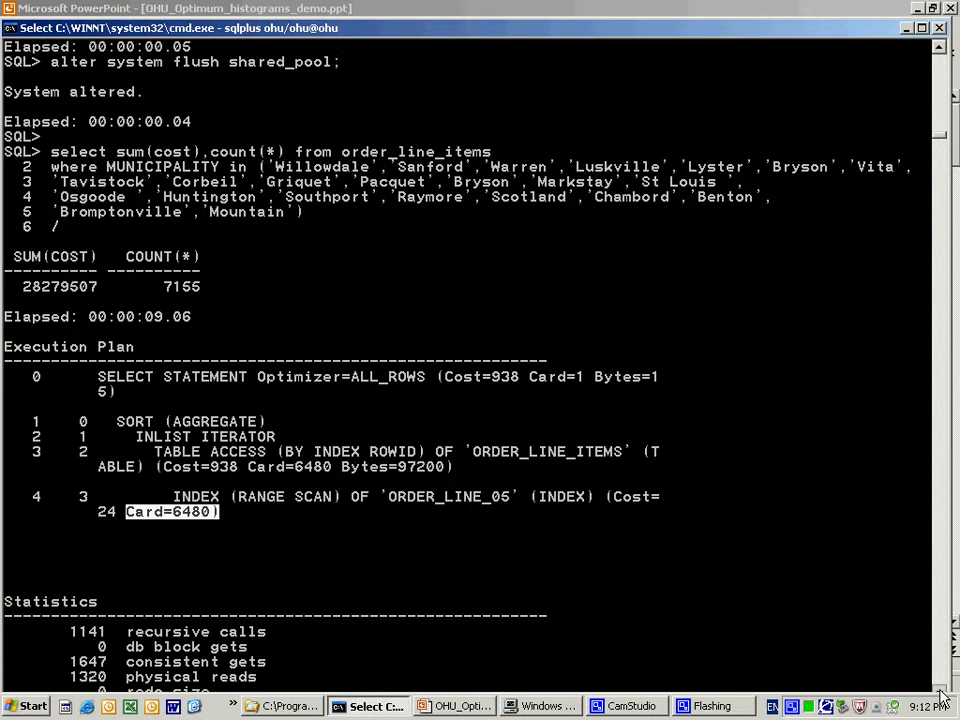
scroll("down", 3)
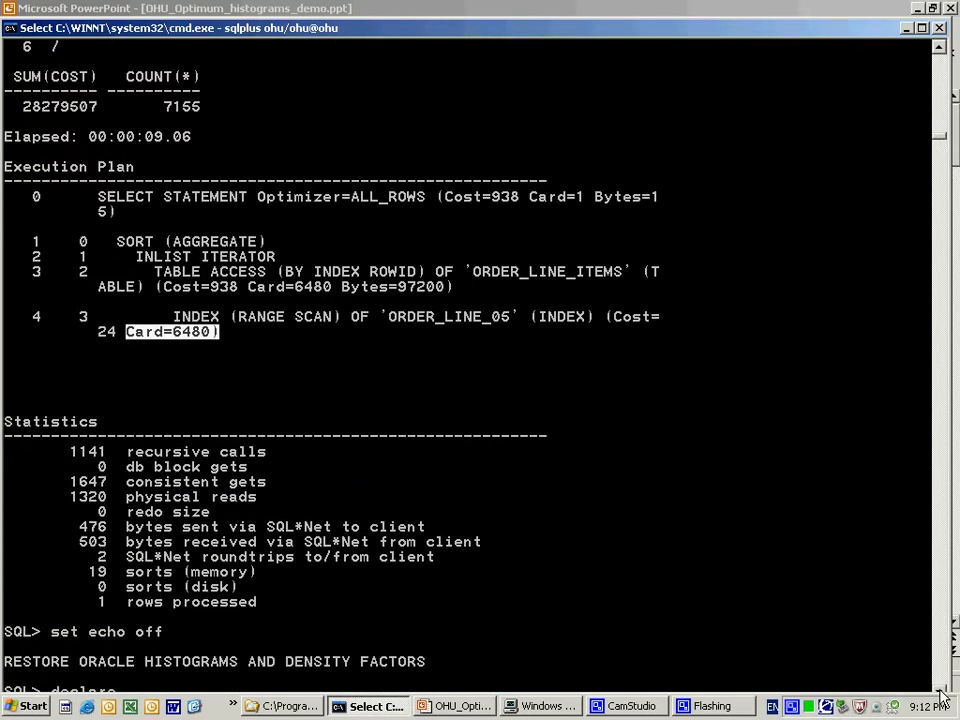
scroll("down", 3)
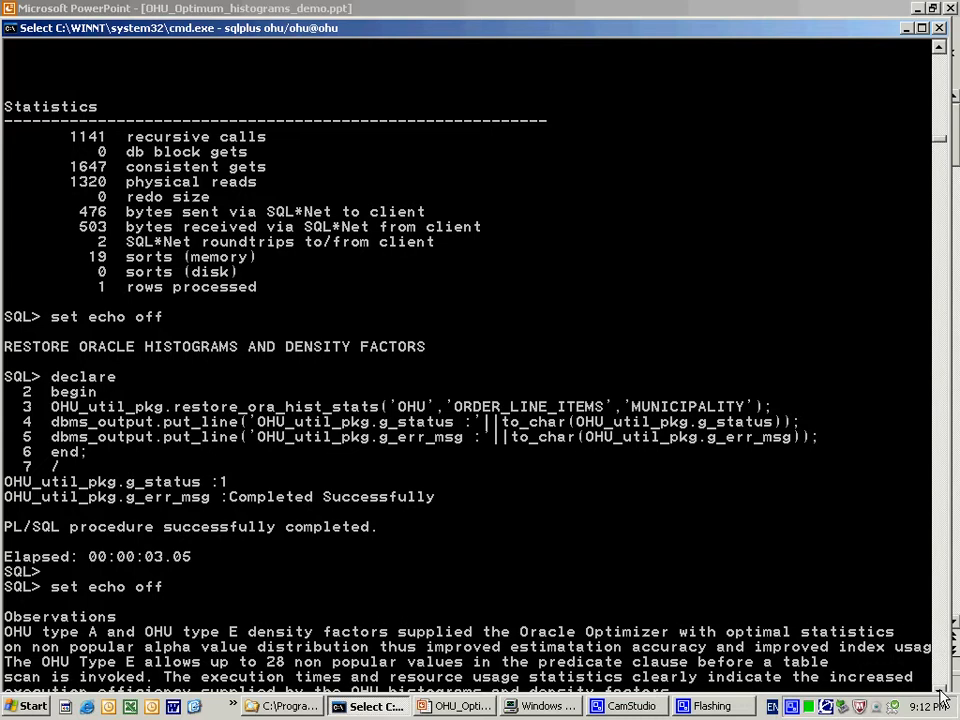
- Scroll past the observations to Step 10's Marystown plan estimating Card=9703 against 22172 actual
scroll("down", 3)
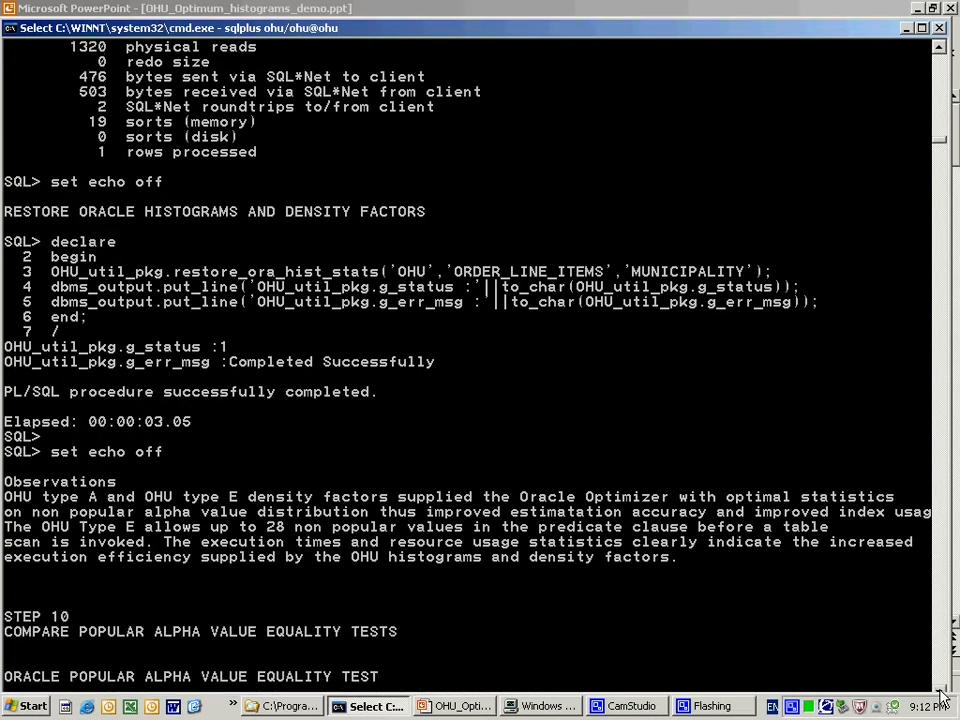
scroll("down", 3)
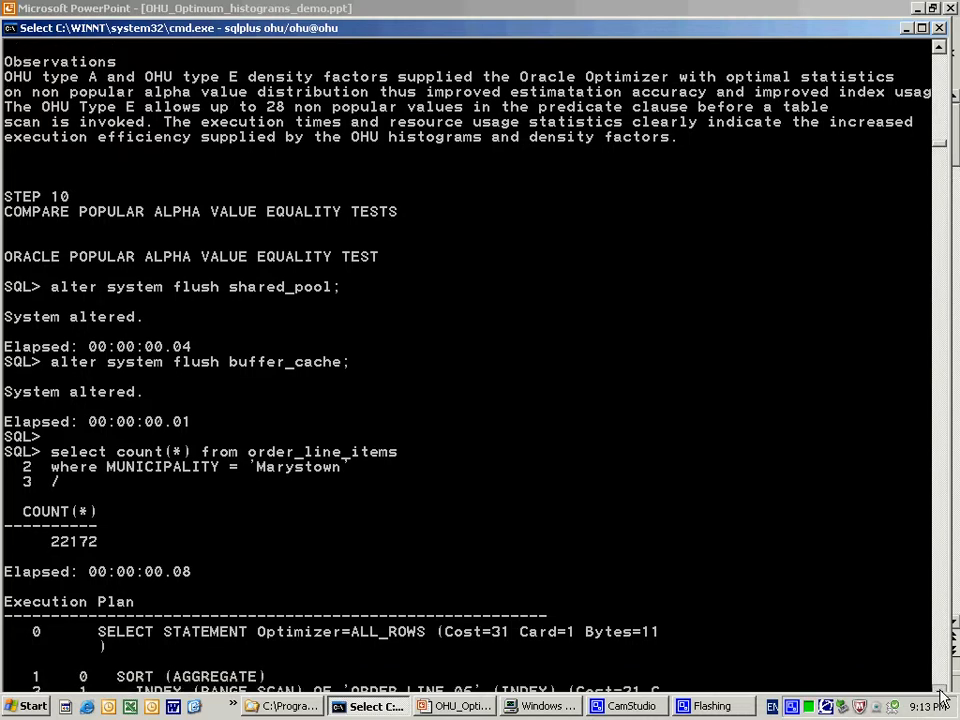
scroll("down", 3)
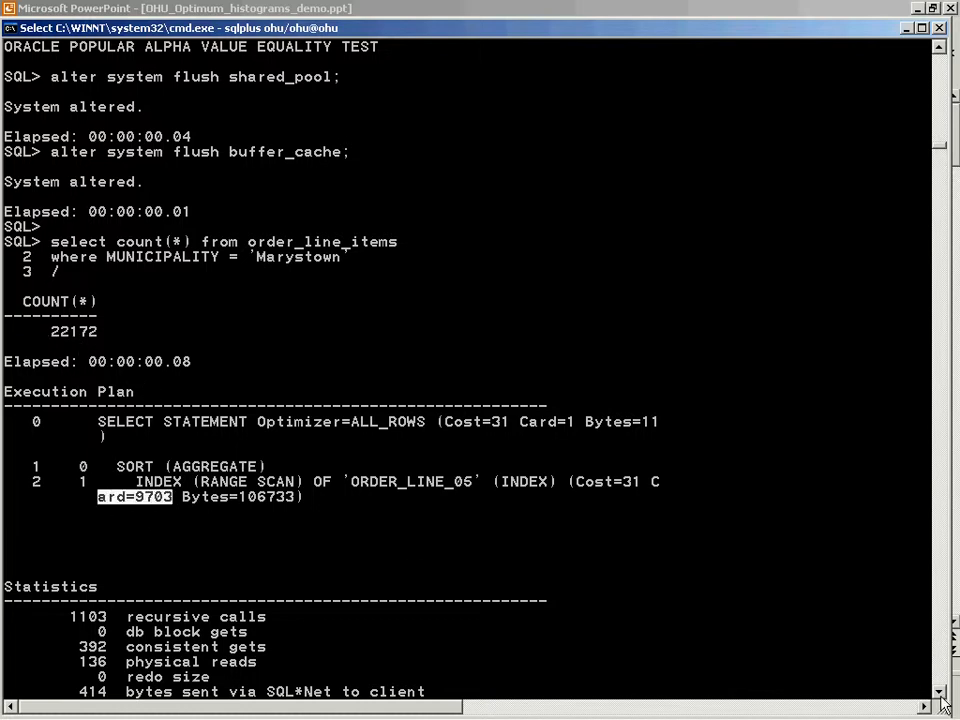
scroll("down", 3)
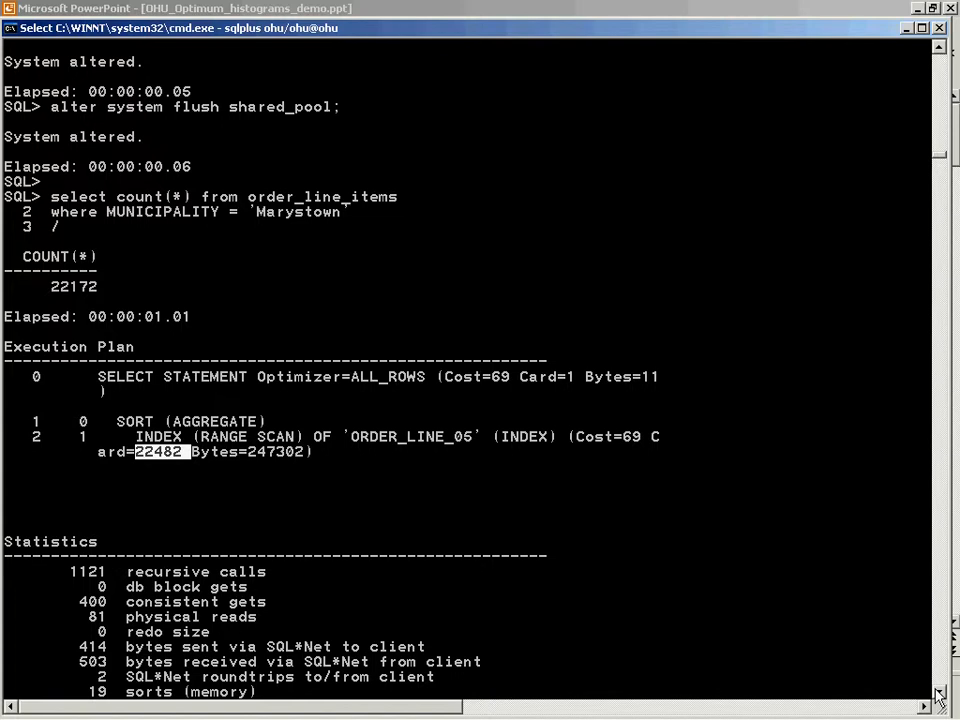
- Scroll through the Marystown plans at Card=22482, then Card=22172 with OHU E, to the restore block
scroll("down", 3)
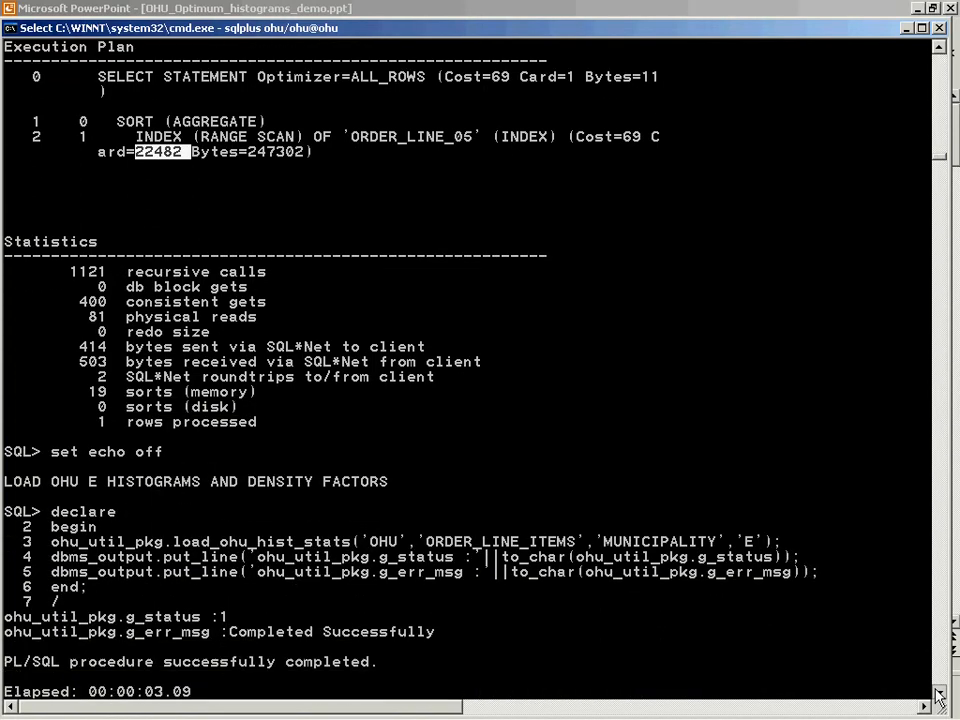
scroll("down", 3)
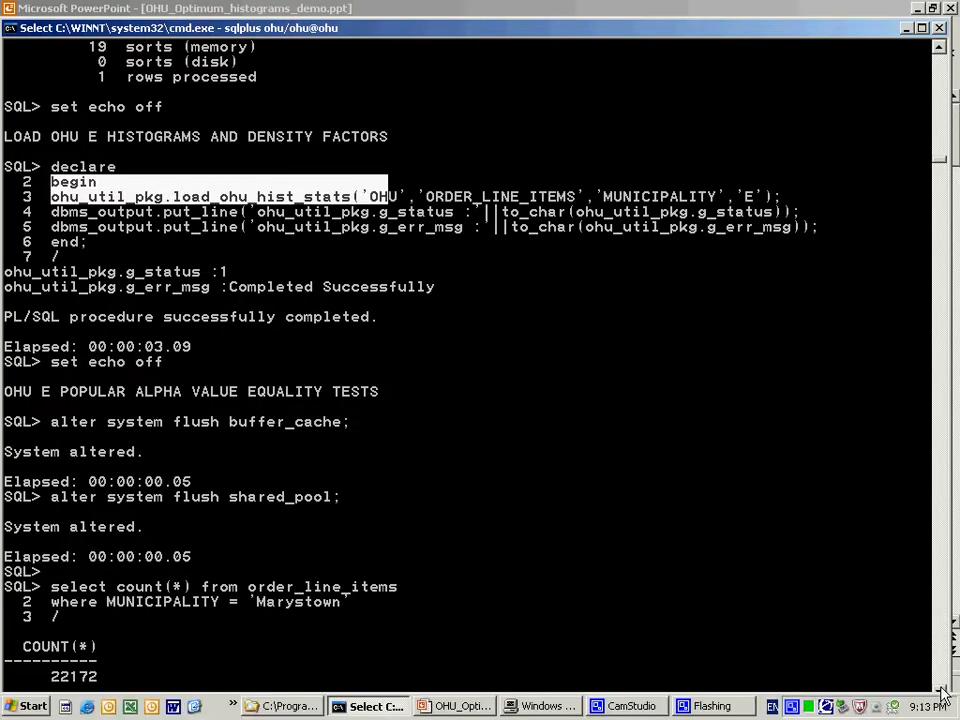
scroll("down", 3)
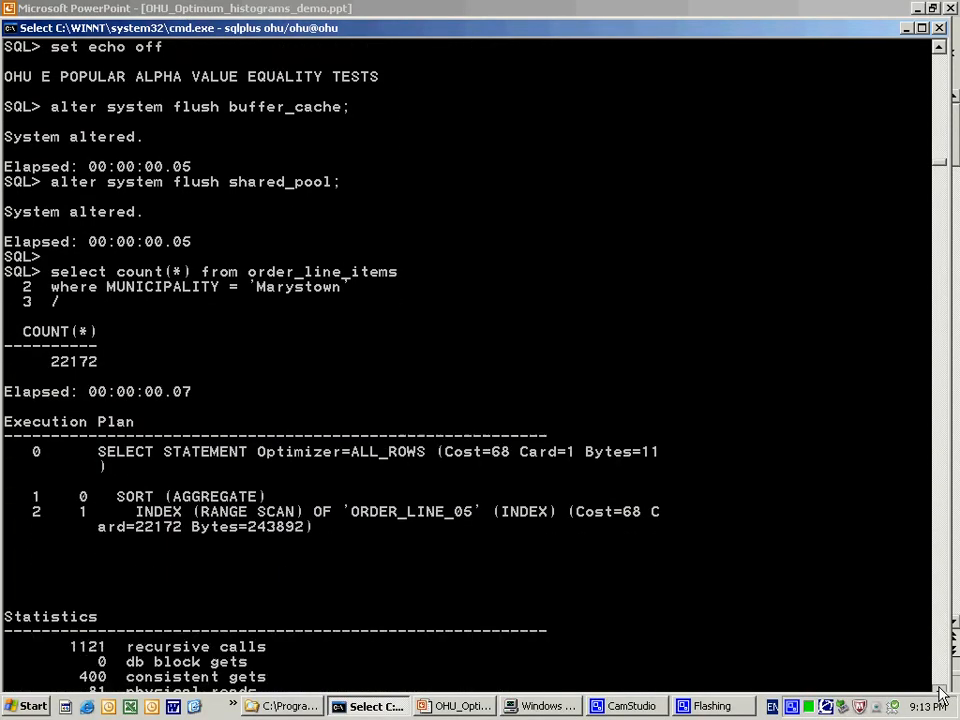
scroll("down", 3)
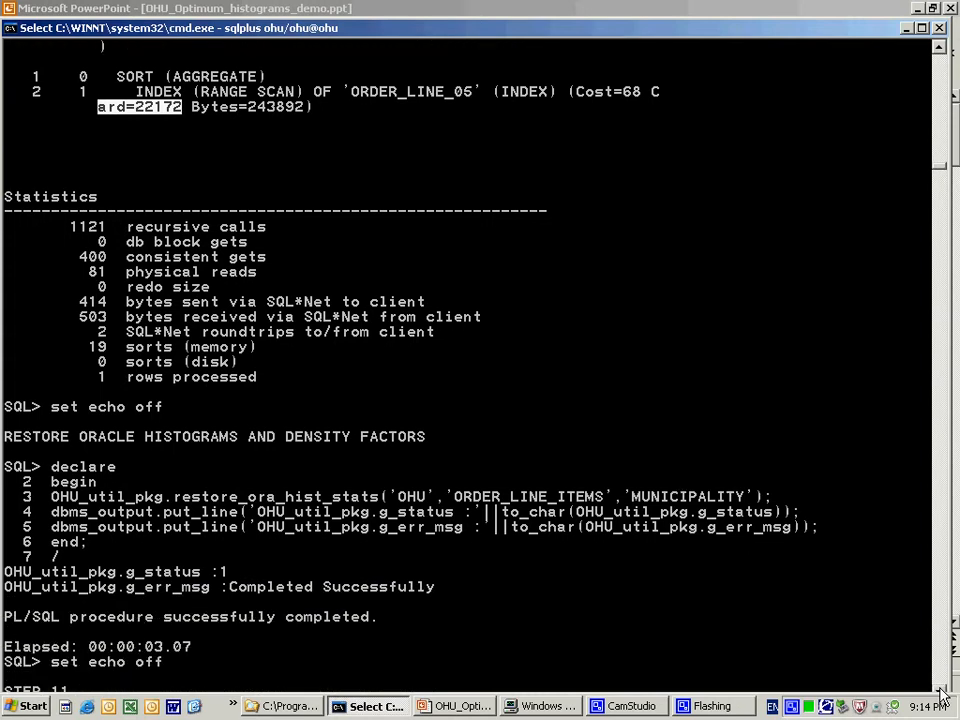
- Scroll to Step 11's 26-value popular IN-list plan estimating Card=295011 against 142342 actual
scroll("down", 3)
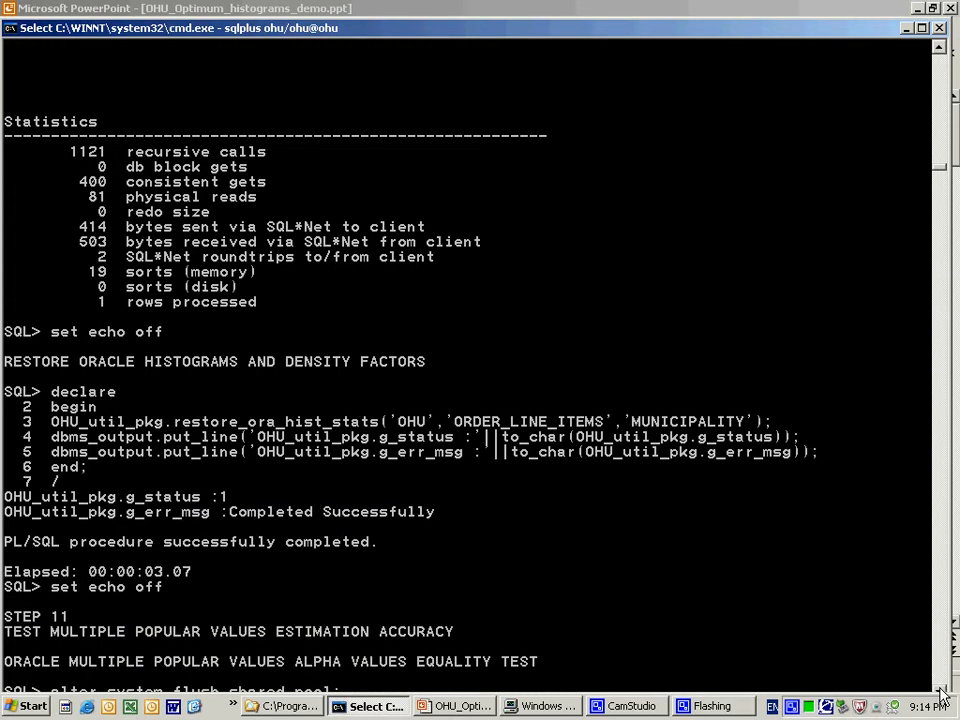
scroll("down", 3)
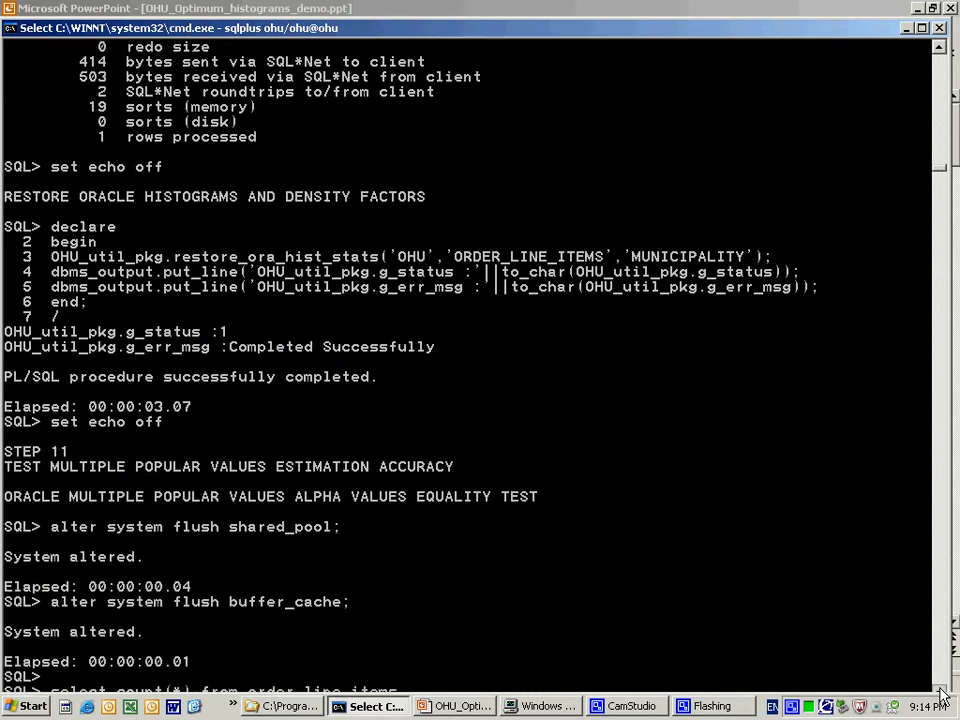
scroll("down", 3)
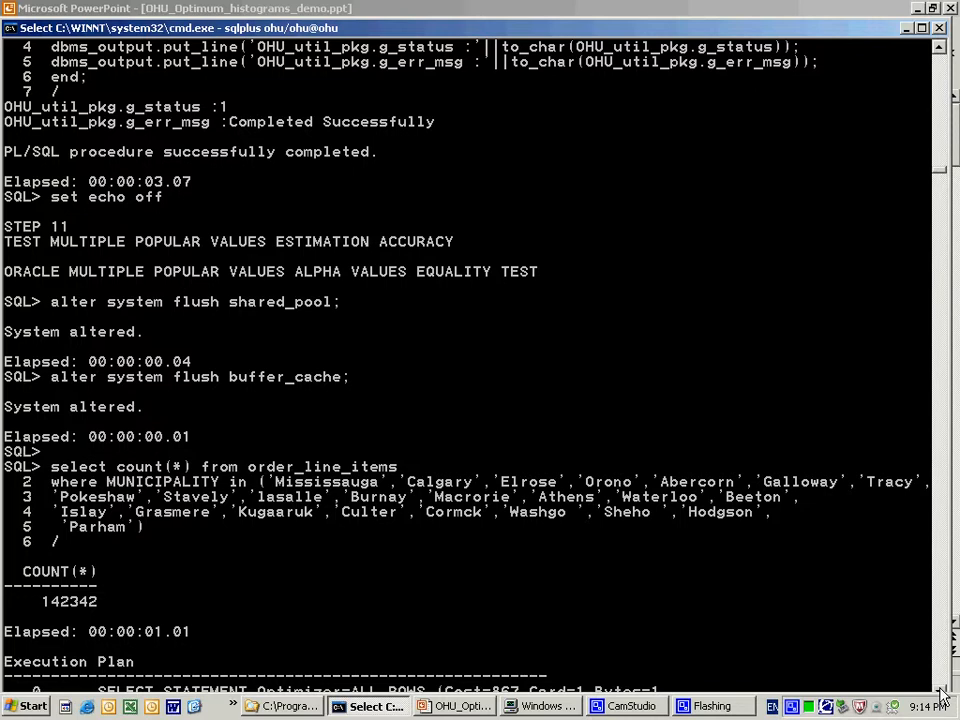
scroll("down", 3)
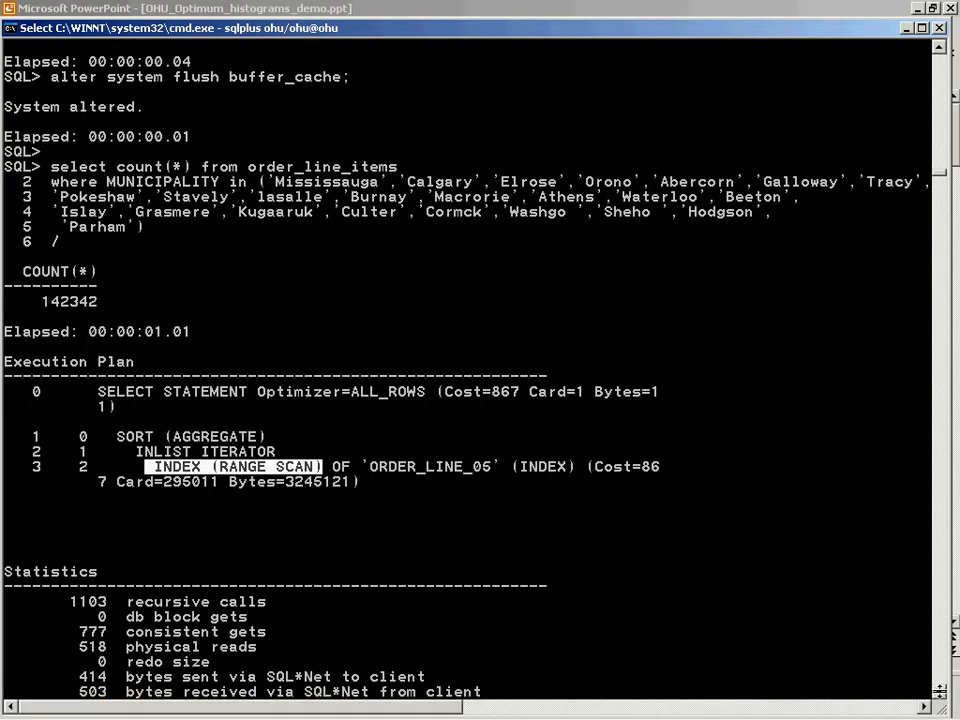
scroll("down", 3)
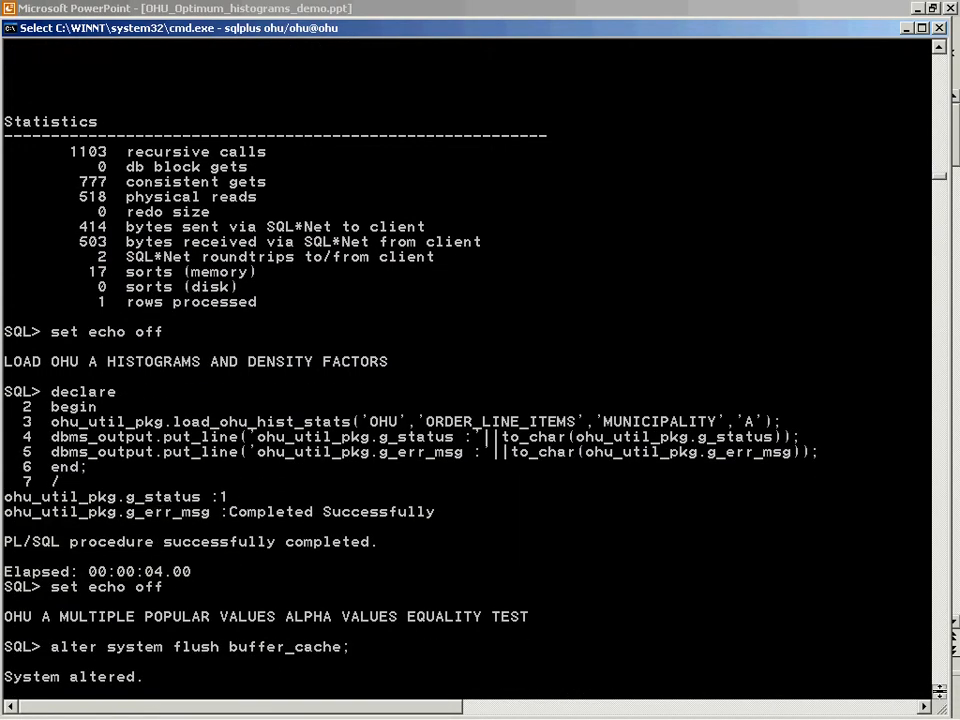
- Continue the script and highlight Card=147363 in the Type E 26-value IN-list plan
key("Return")
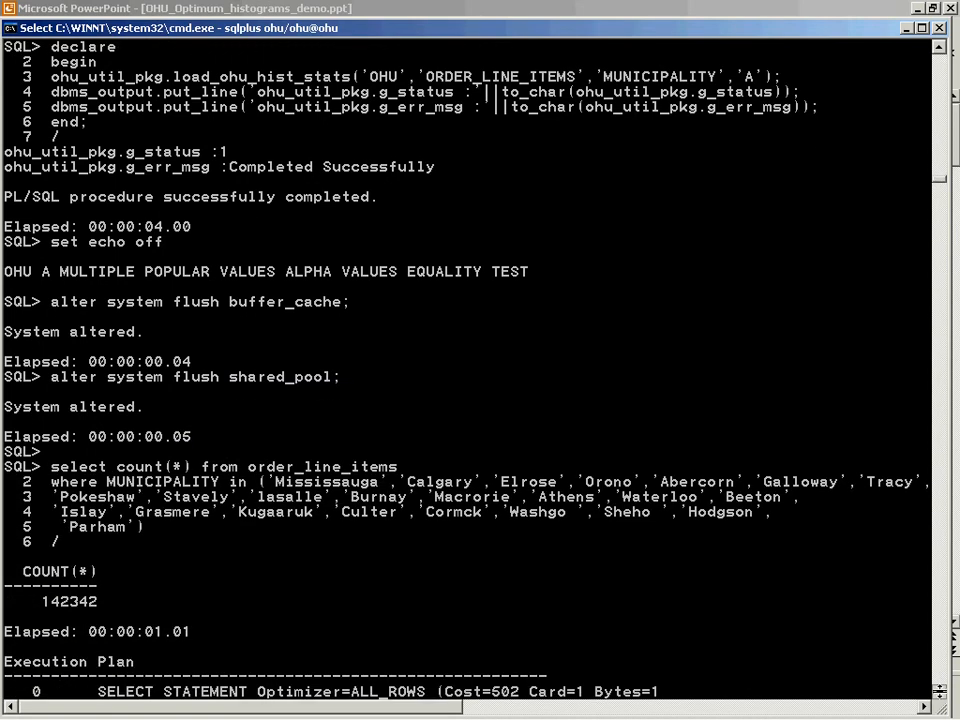
scroll("down", 3)
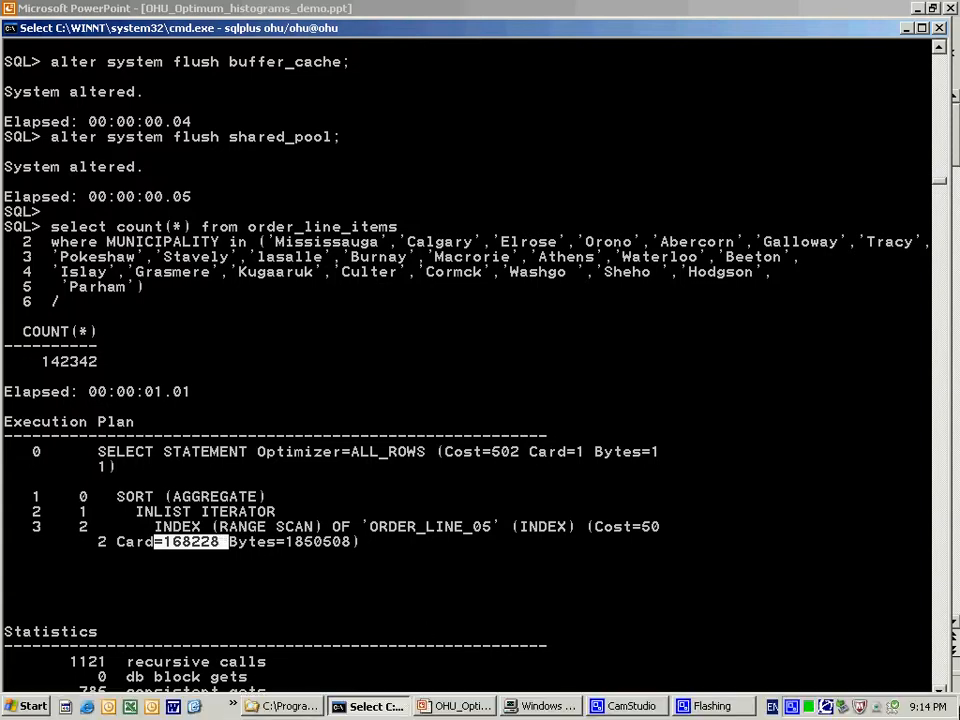
scroll("down", 3)
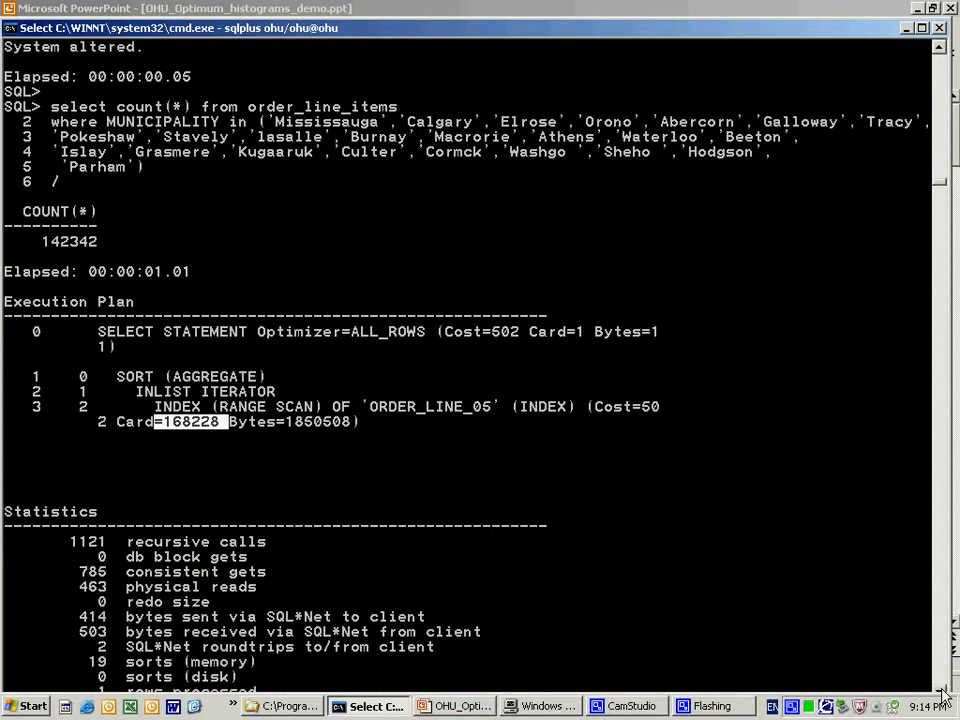
scroll("down", 3)
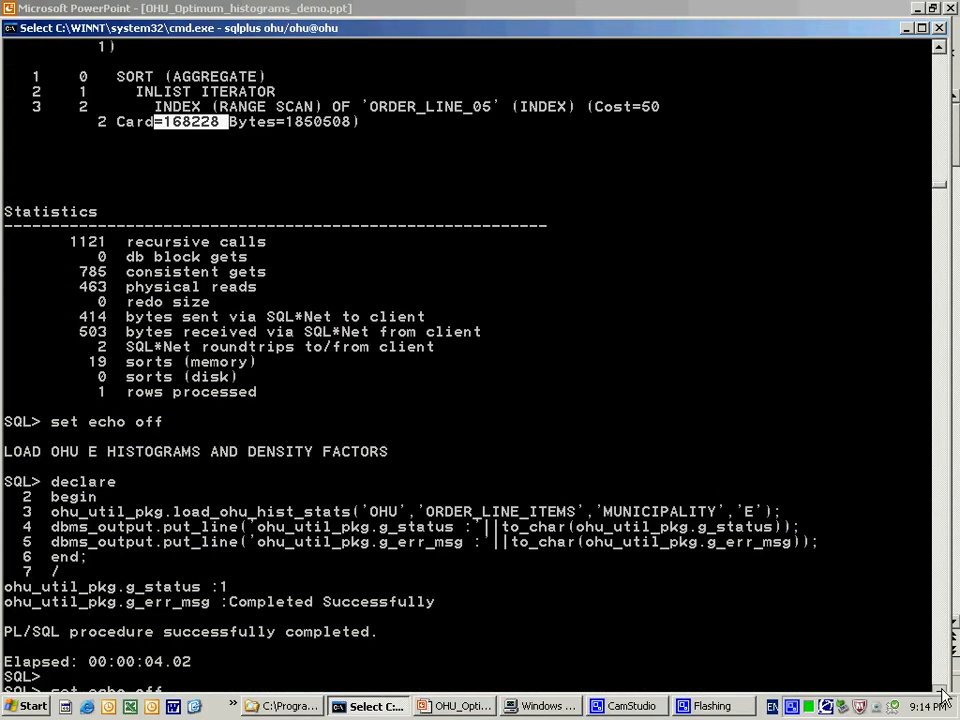
scroll("down", 3)
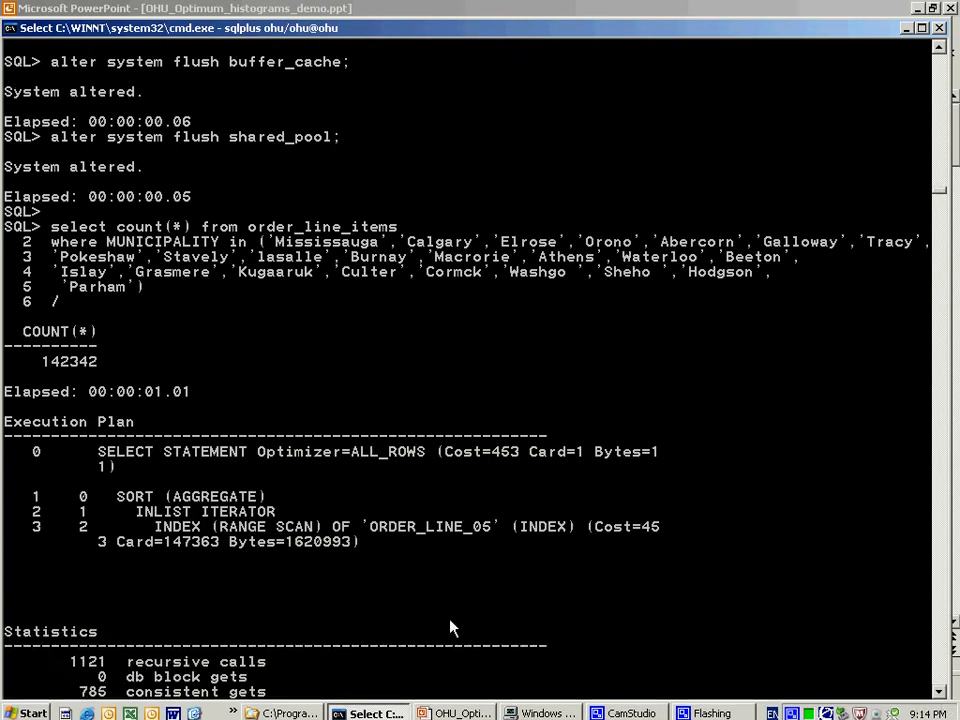
mouse_move(168, 554)
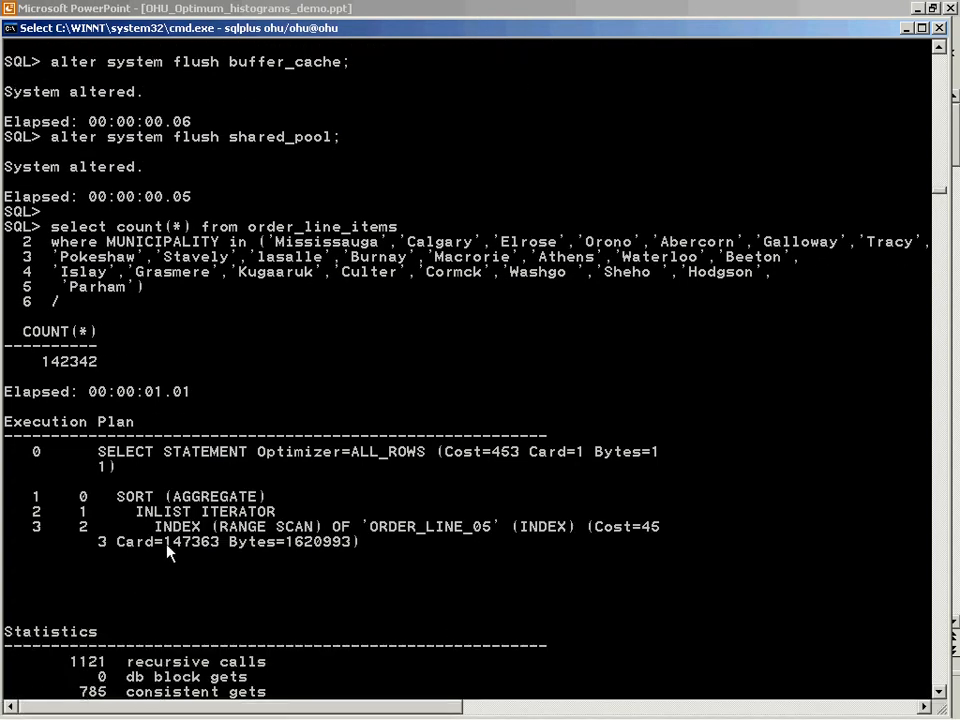
double_click(197, 542)
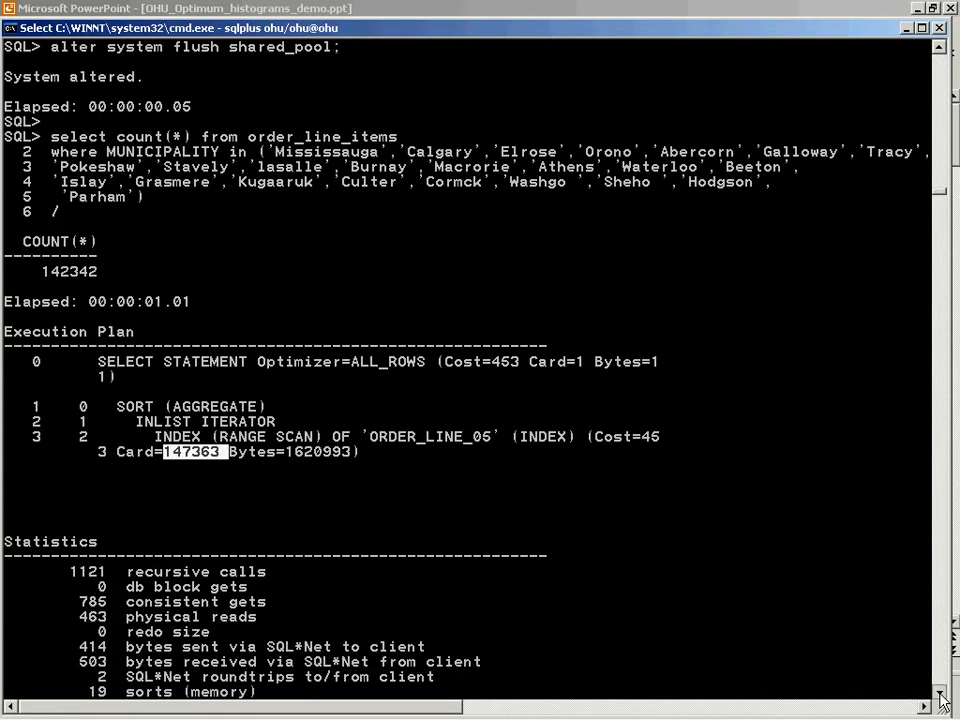
scroll("down", 3)
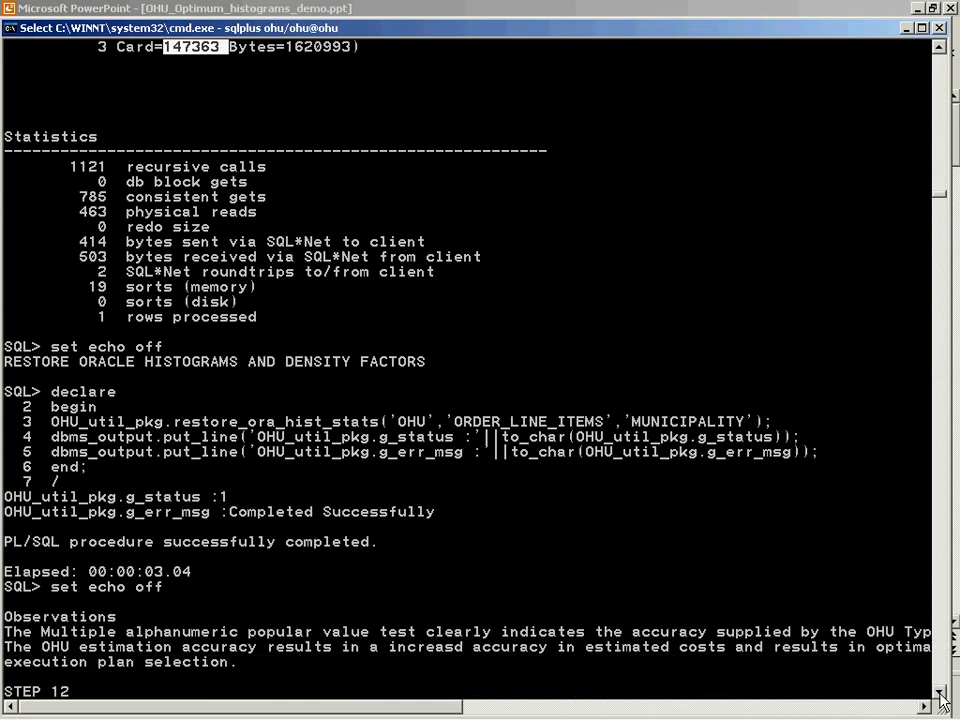
- Highlight the Step 12 LIKE query on MUNICIPALITY, then scroll to its Card=19395 full-scan plan
scroll("down", 3)
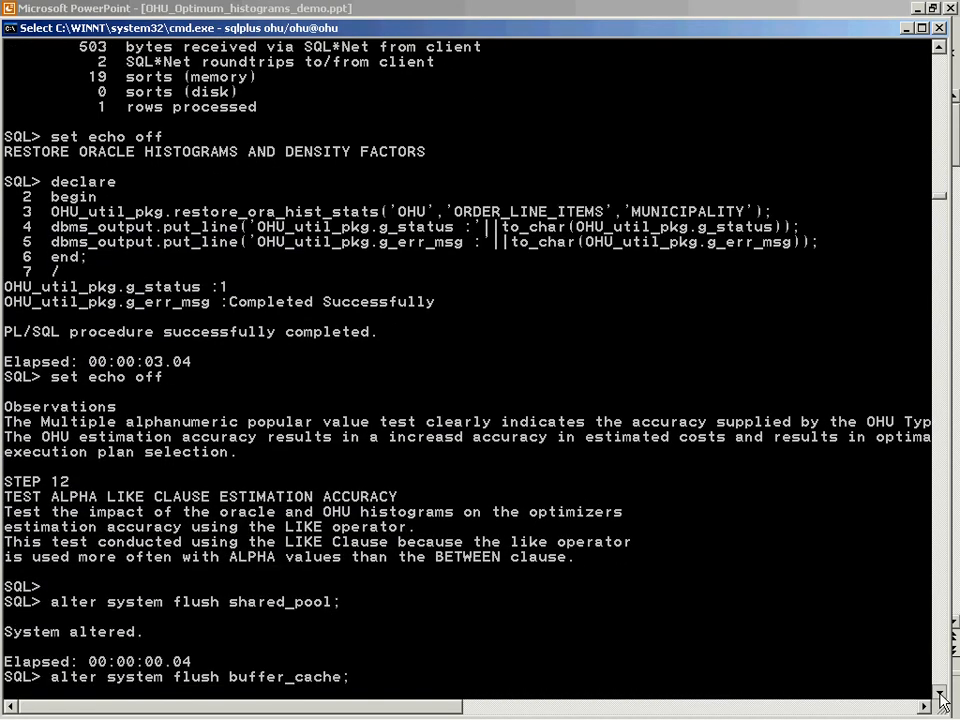
scroll("down", 3)
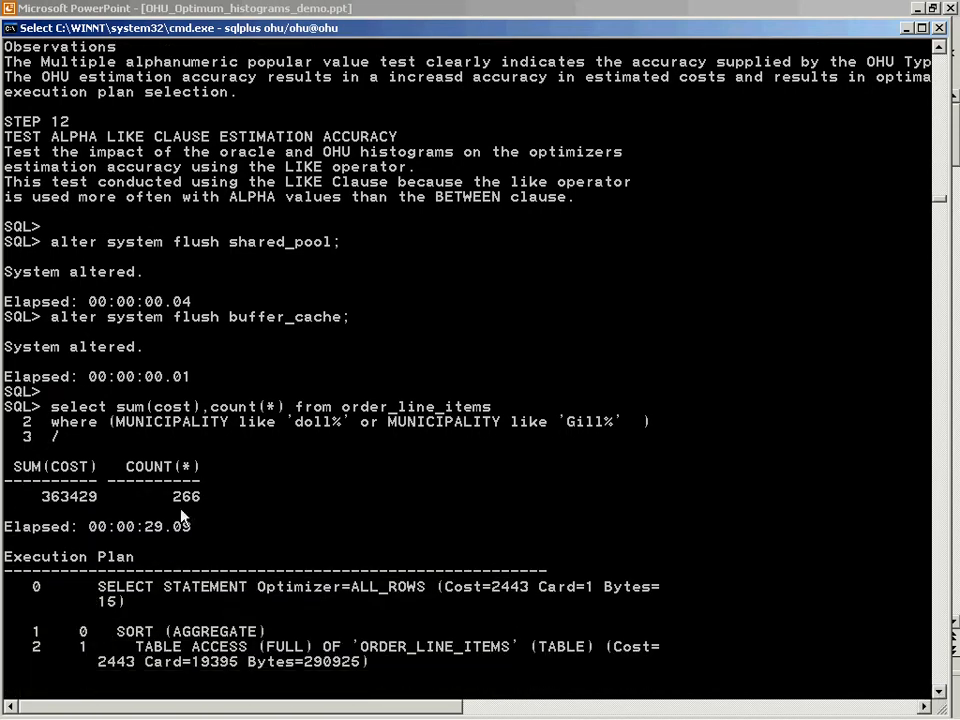
left_click_drag(50, 406, 650, 437)
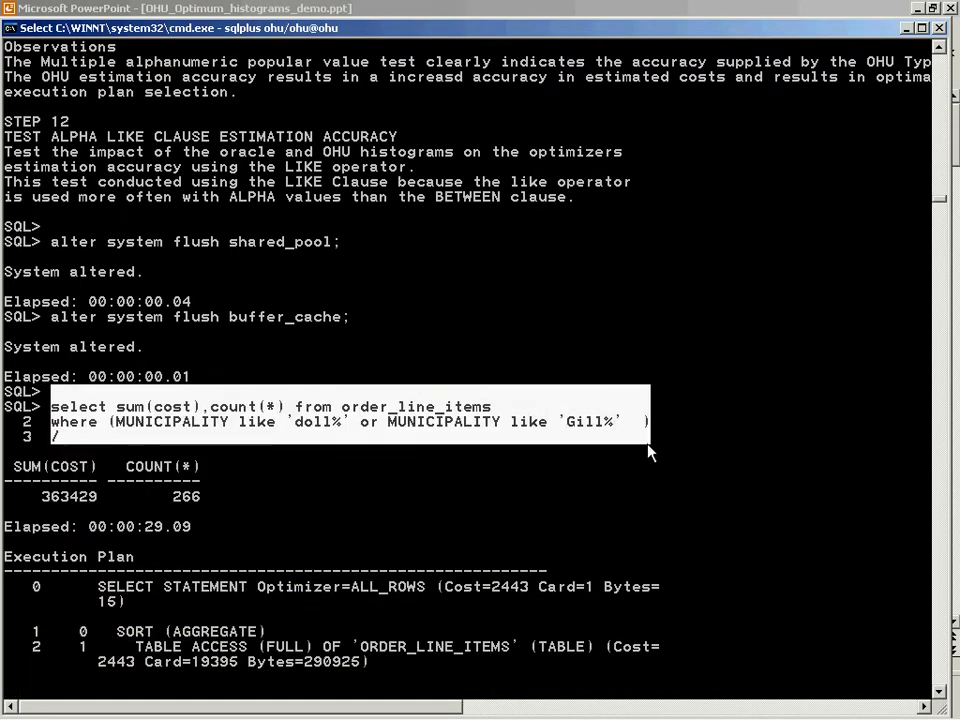
scroll("down", 3)
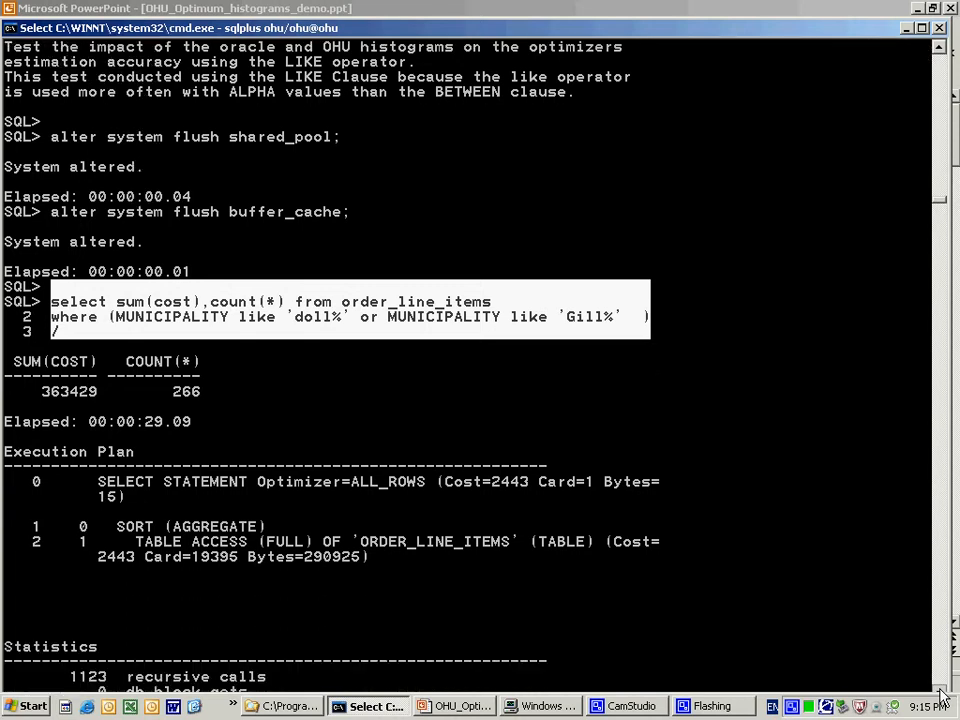
scroll("down", 3)
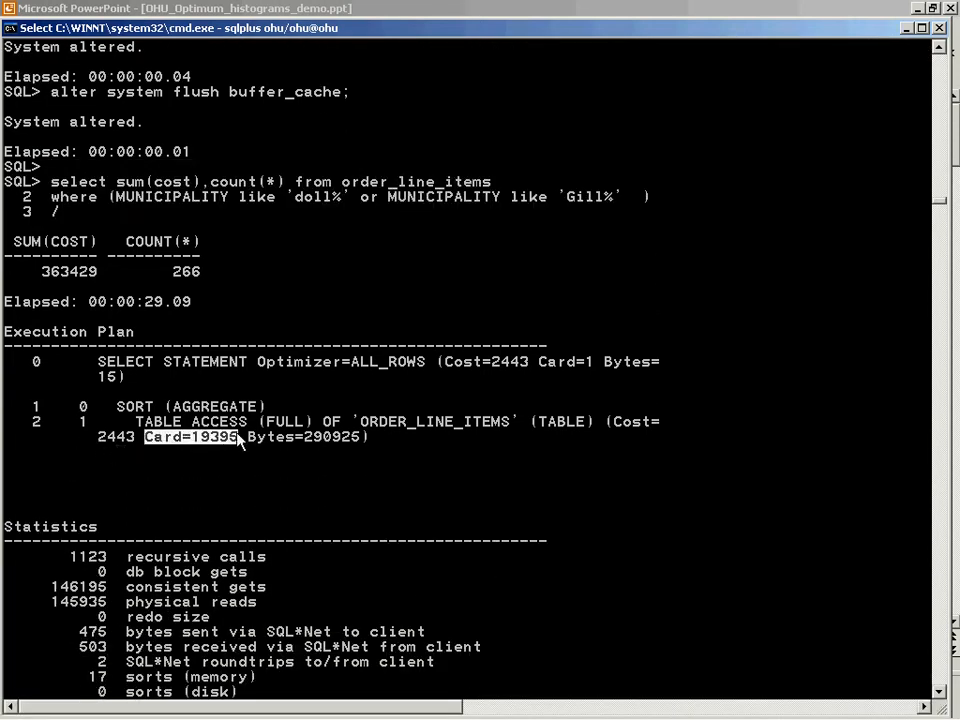
mouse_move(492, 543)
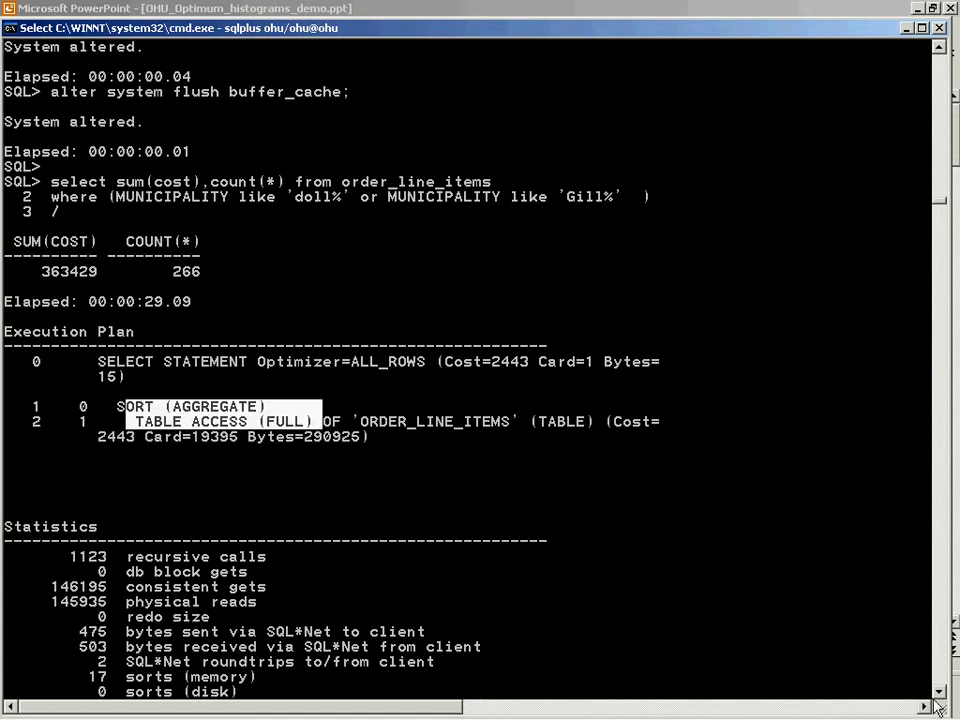
scroll("down", 3)
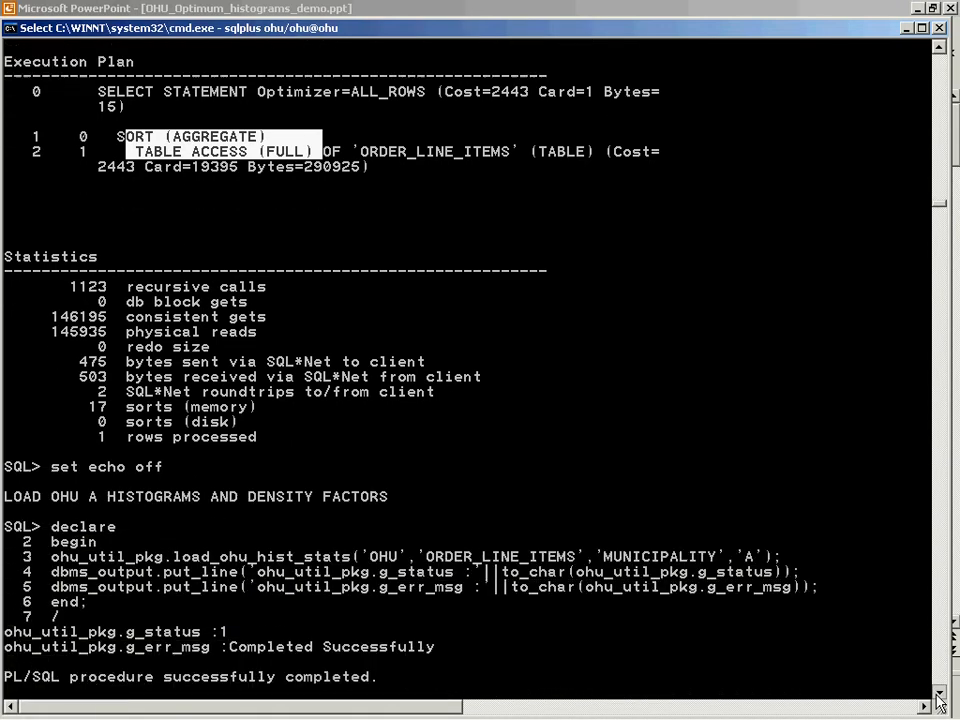
- Highlight the OHU A Card=493 estimate and both INDEX (RANGE SCAN) lines of the LIKE plan
scroll("down", 3)
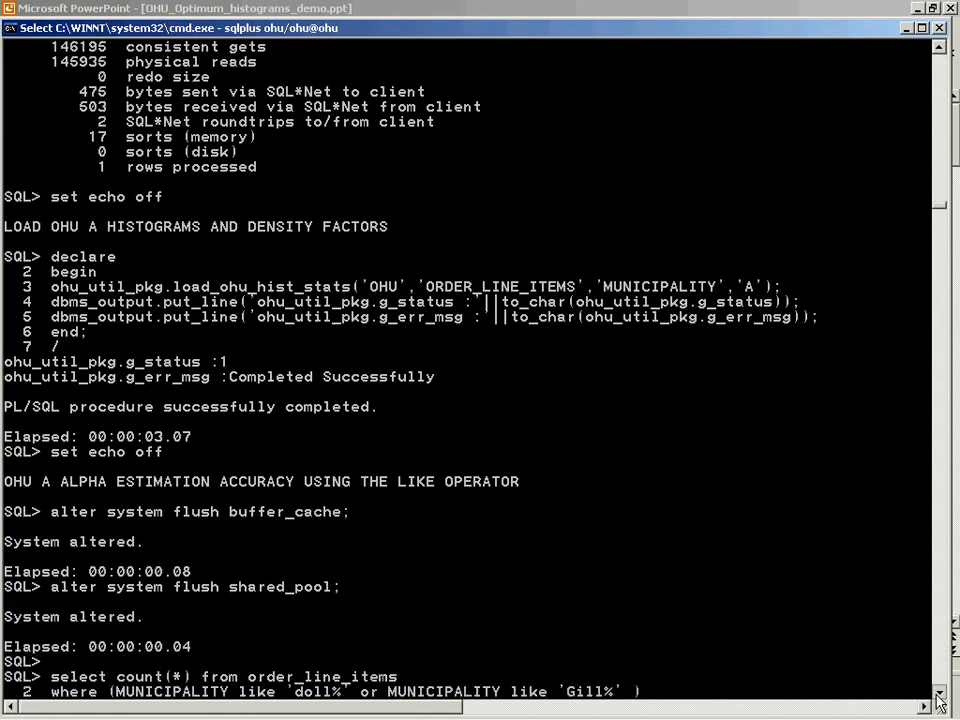
scroll("down", 3)
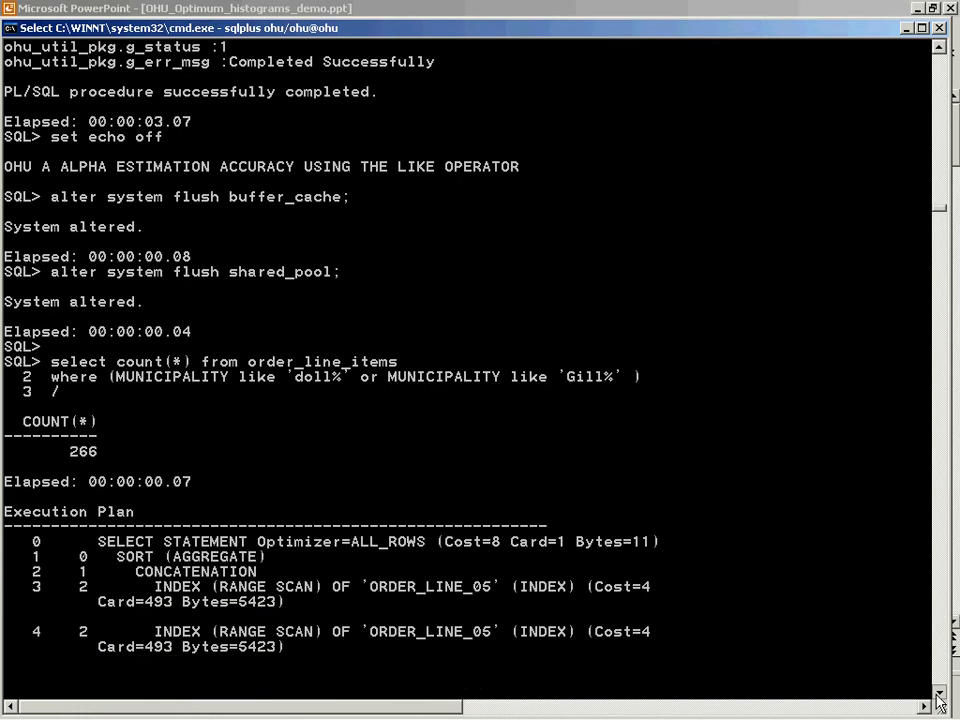
scroll("down", 3)
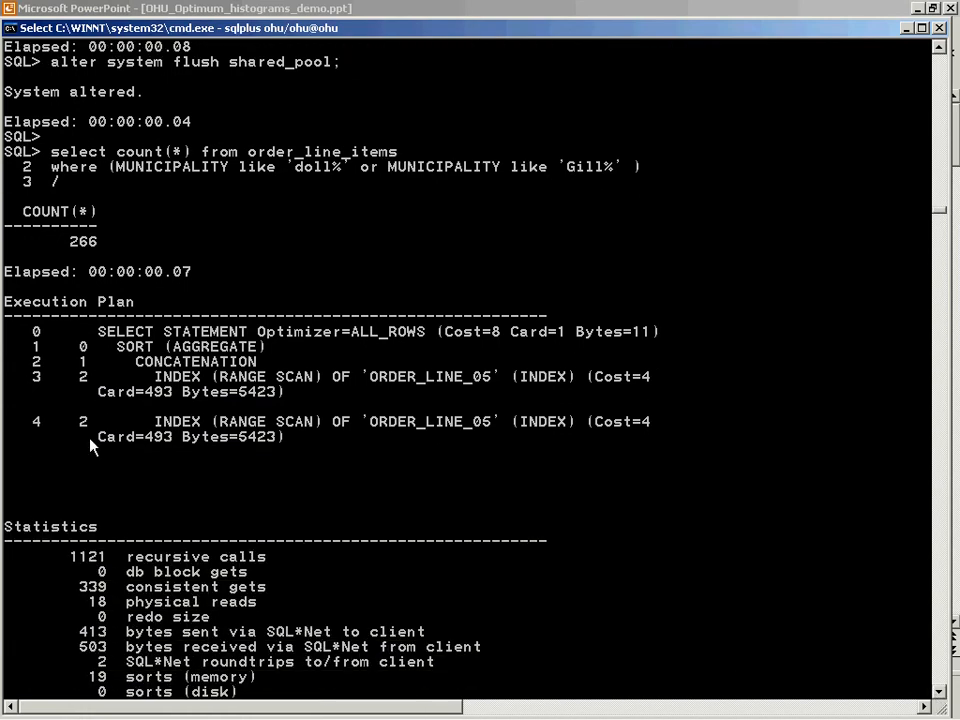
left_click_drag(97, 437, 183, 437)
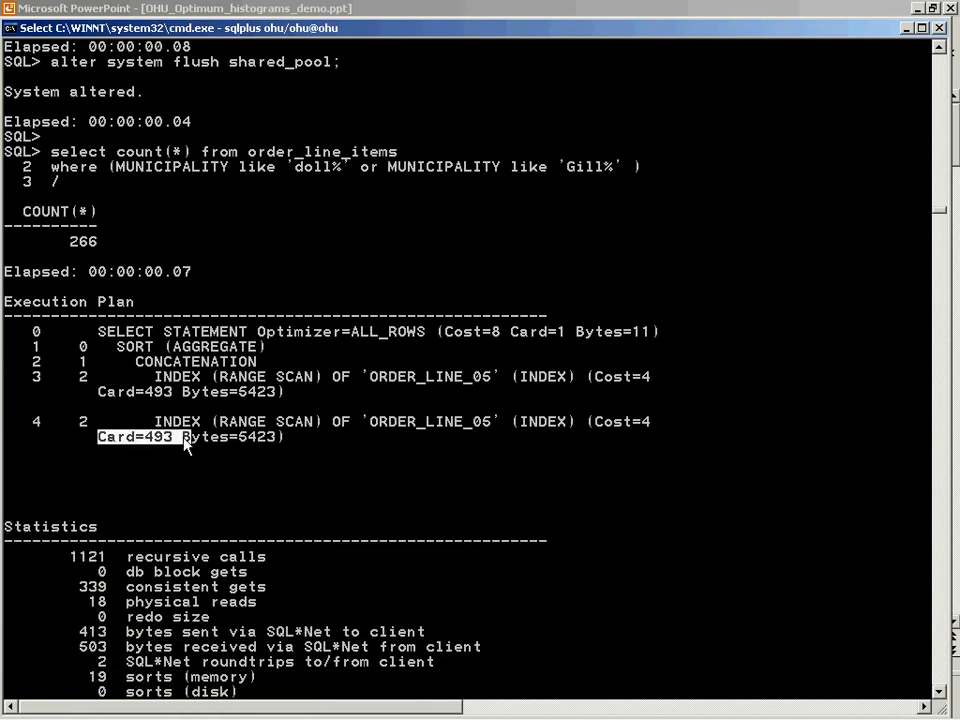
mouse_move(938, 695)
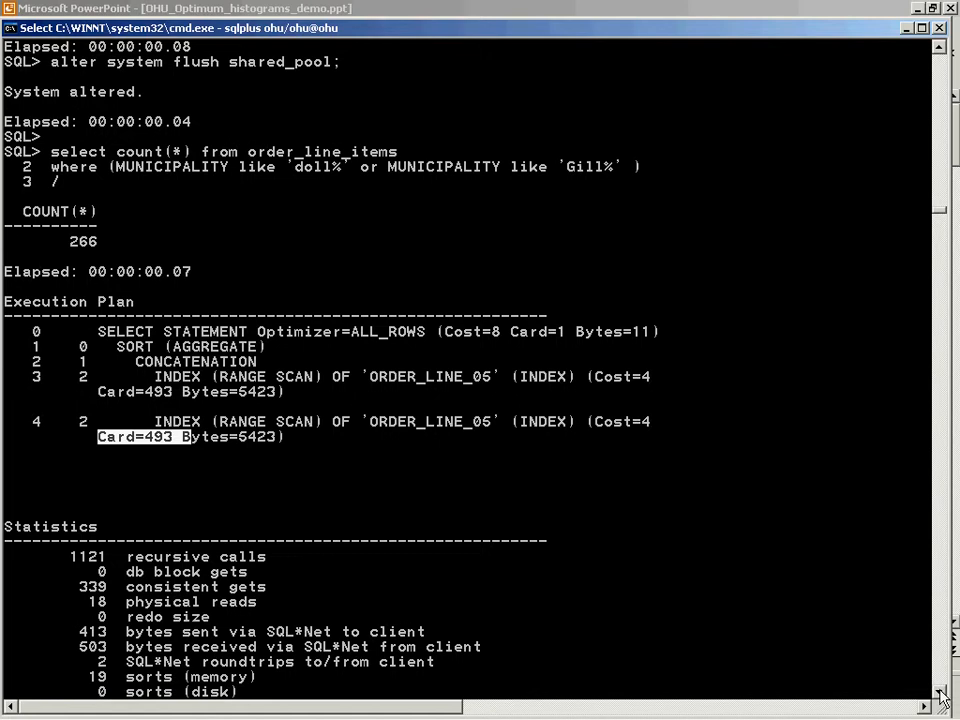
left_click_drag(98, 376, 620, 440)
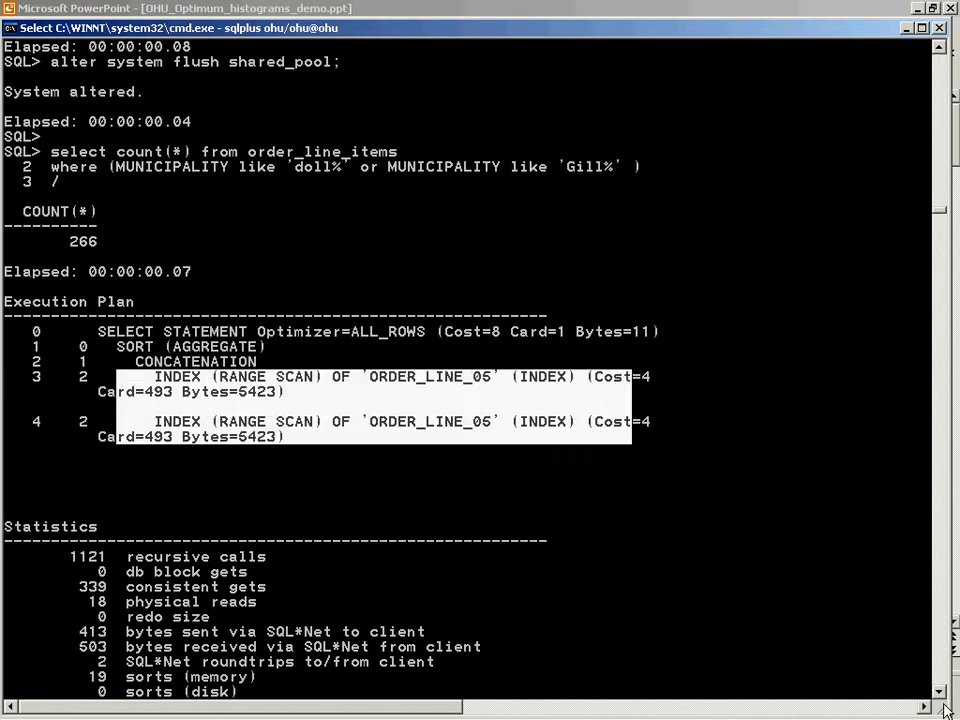
scroll("down", 3)
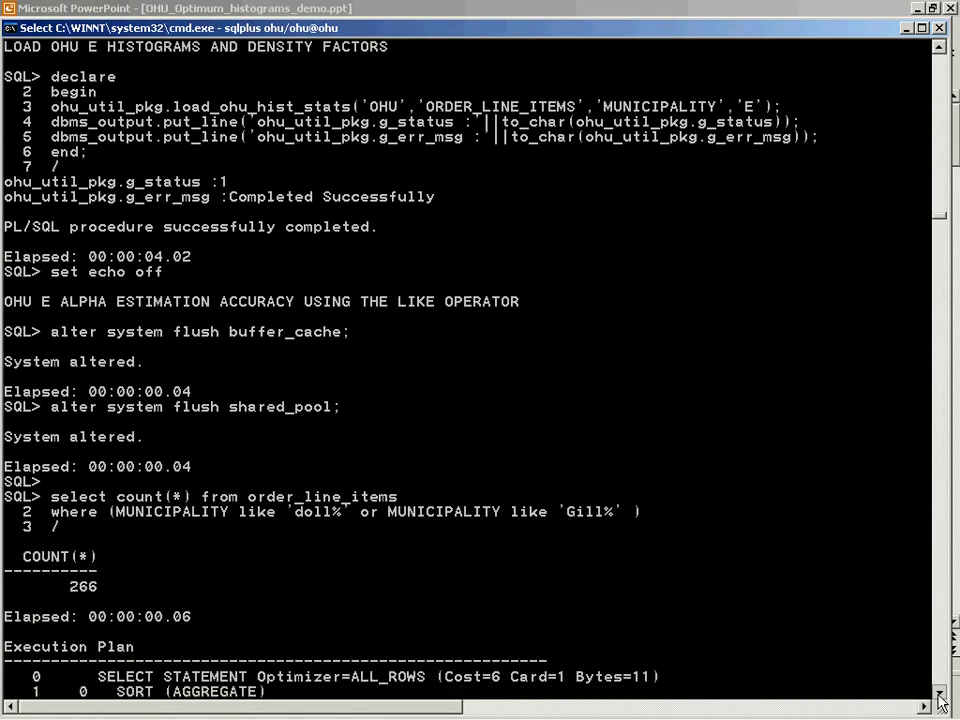
- Scroll past the OHU E LIKE plan at Card=295 to the Oracle histogram restore
scroll("down", 3)
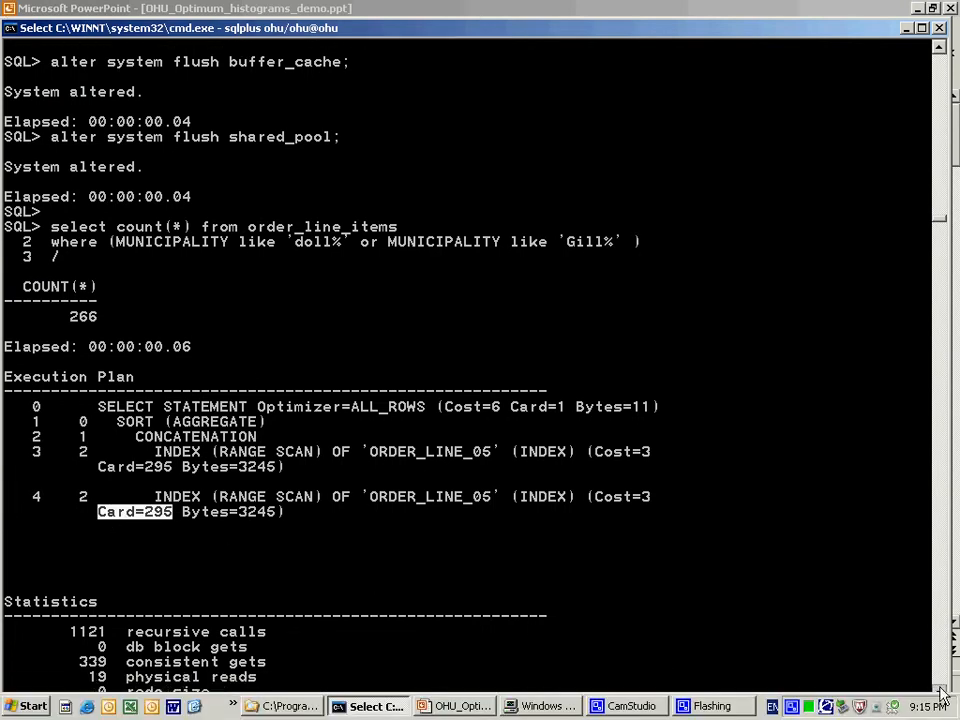
scroll("down", 3)
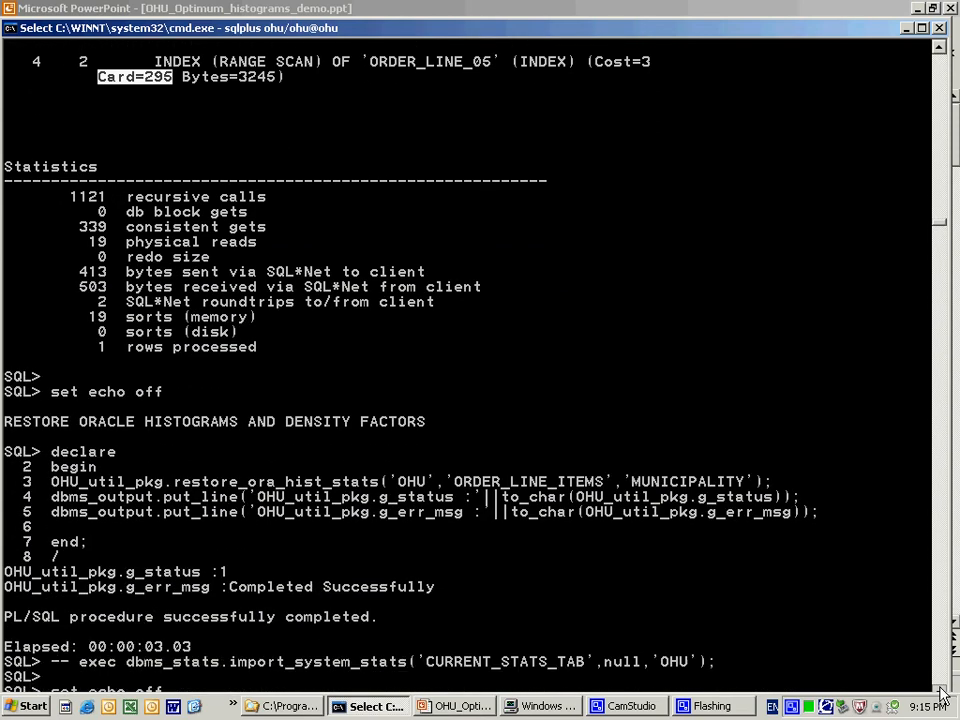
- Scroll to the end of the output showing the OHU SUMMARY and the SQL> prompt
scroll("down", 3)
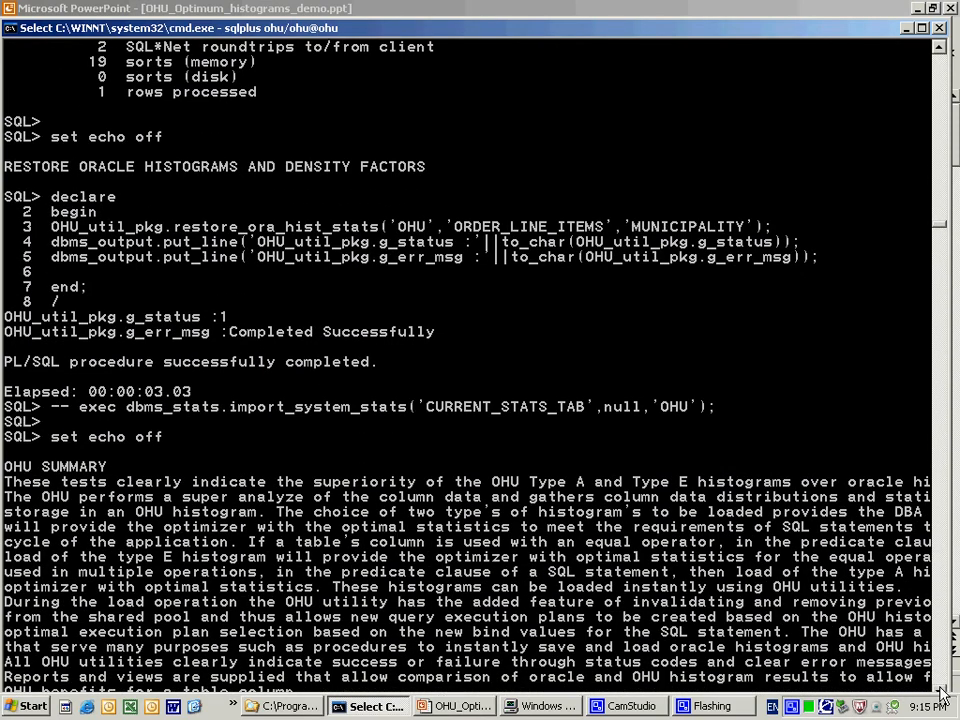
scroll("down", 3)
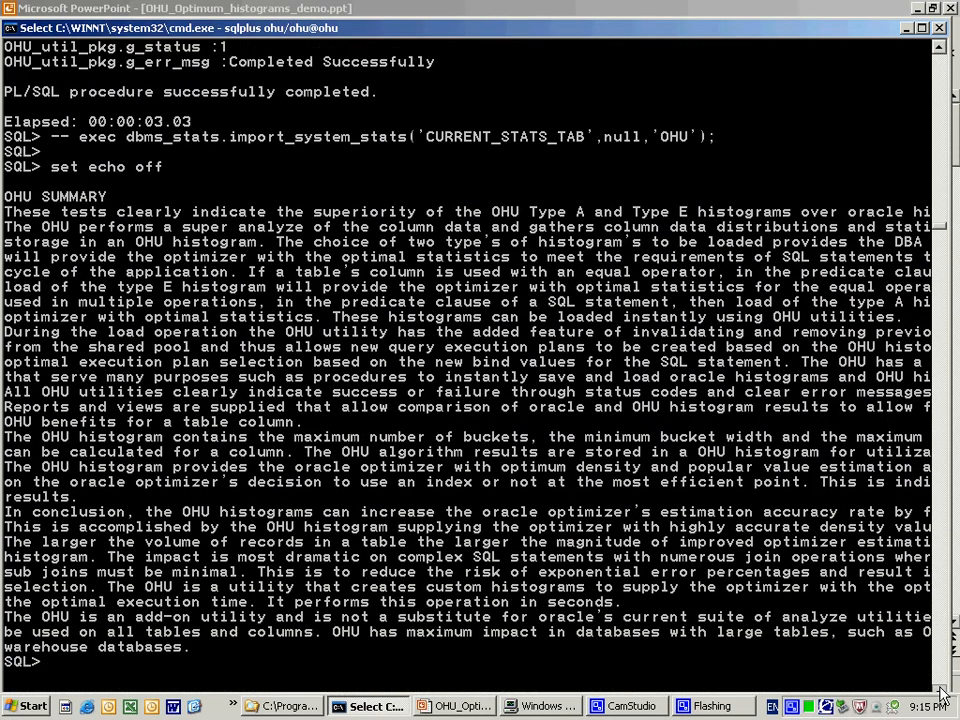